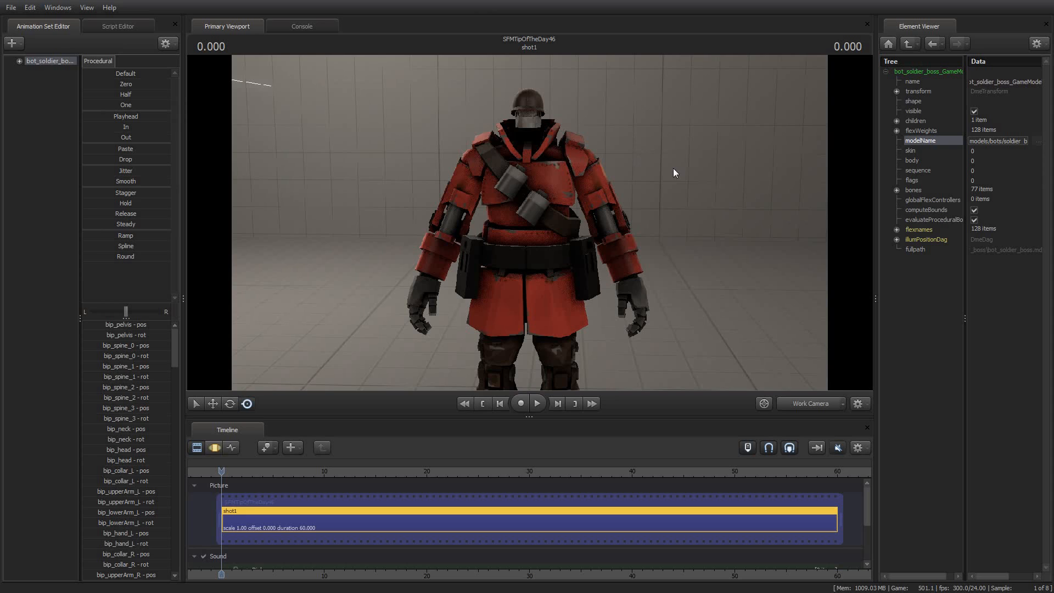
pyautogui.moveTo(684, 167)
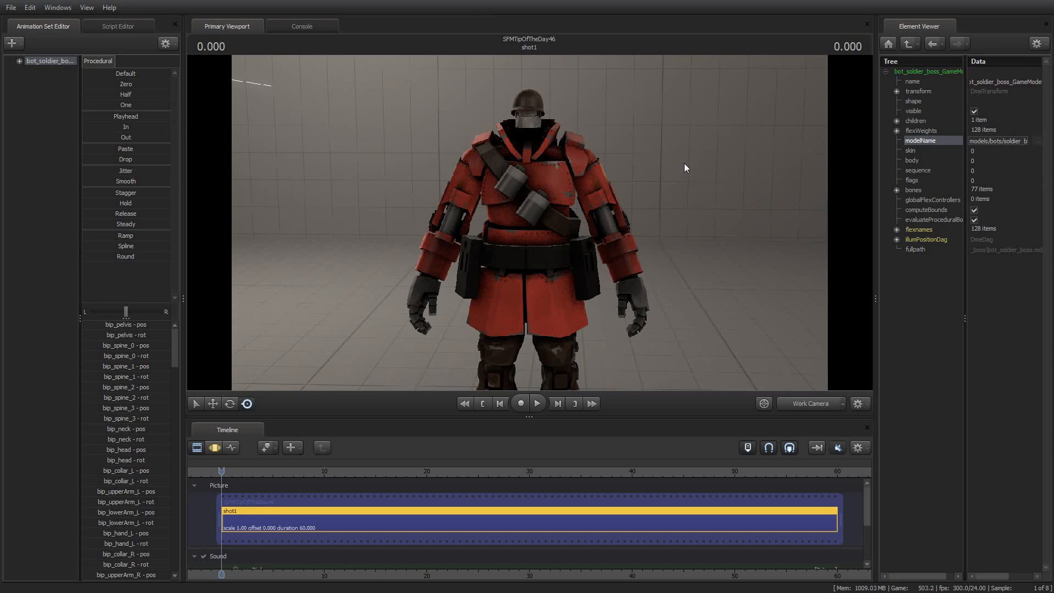
pyautogui.moveTo(686, 155)
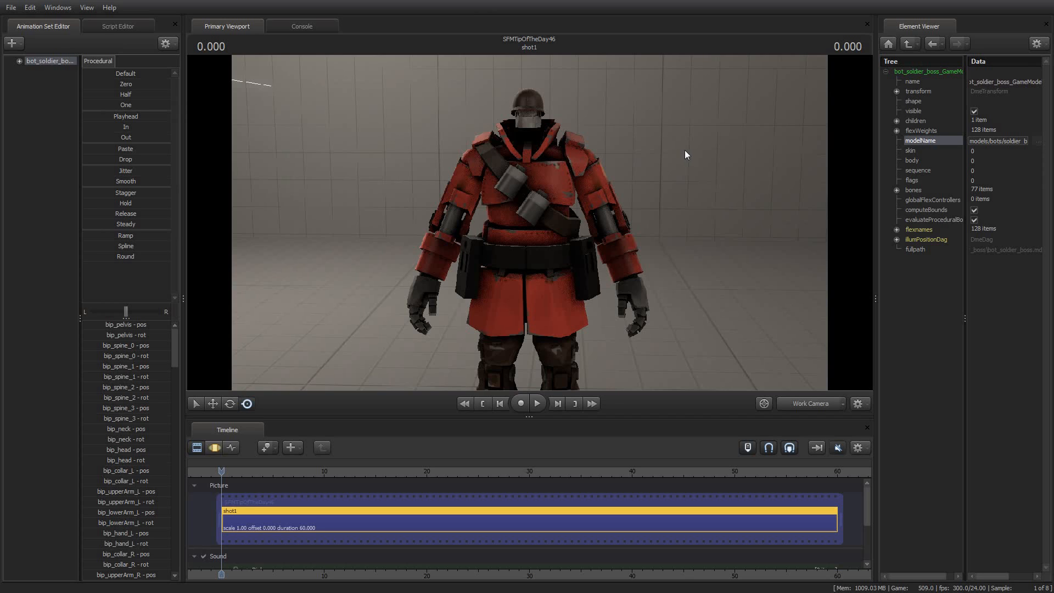
pyautogui.moveTo(684, 134)
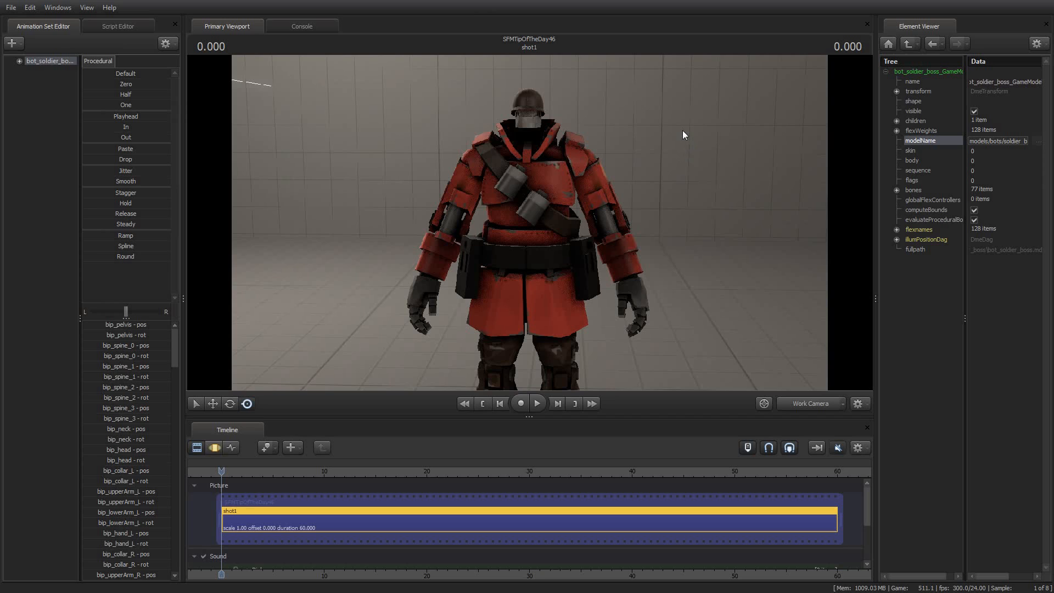
pyautogui.moveTo(680, 137)
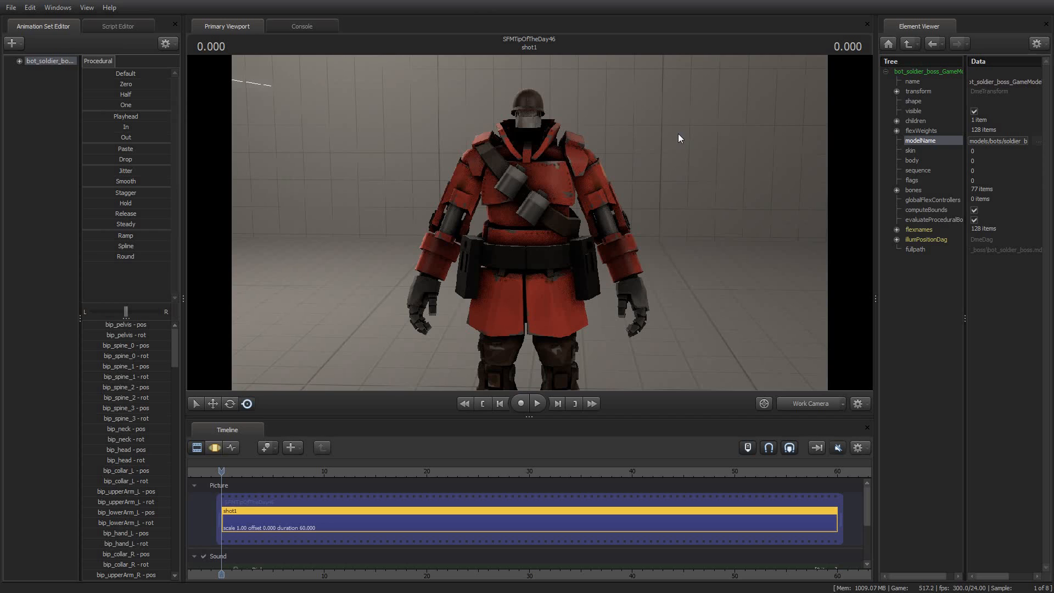
pyautogui.moveTo(580, 135)
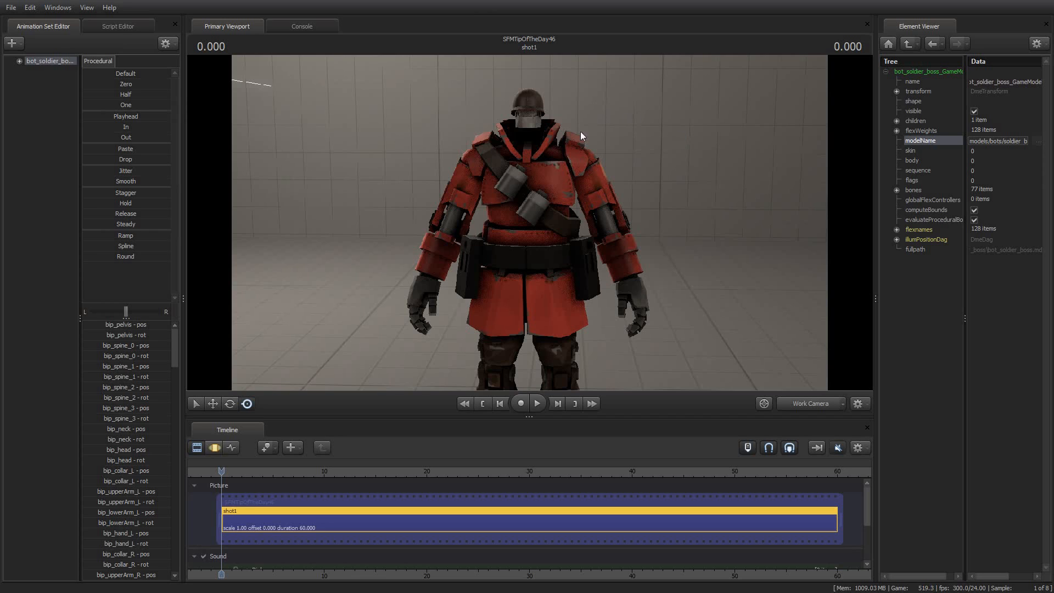
pyautogui.moveTo(543, 87)
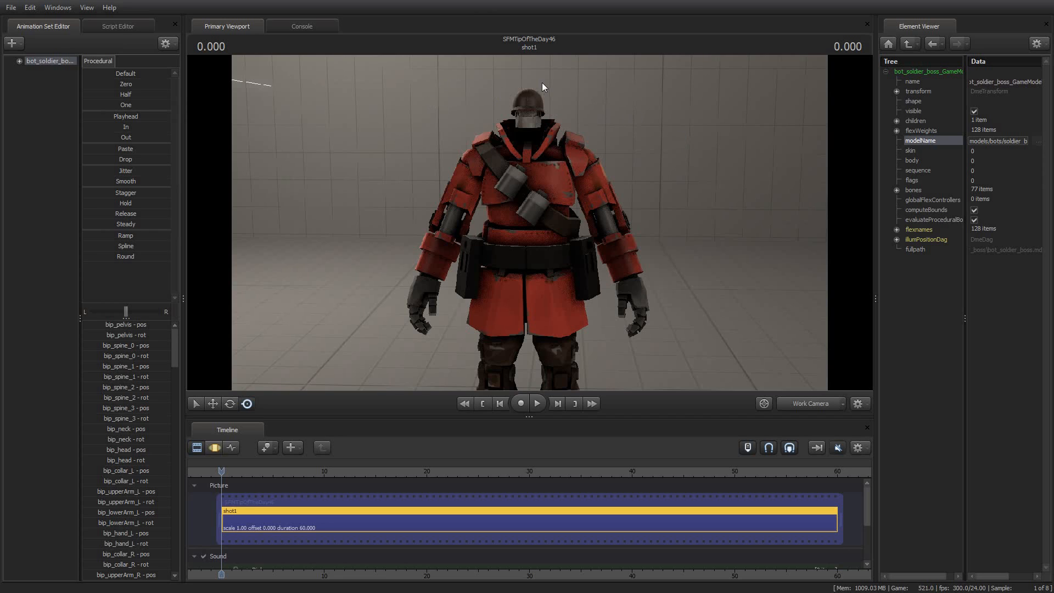
pyautogui.moveTo(542, 86)
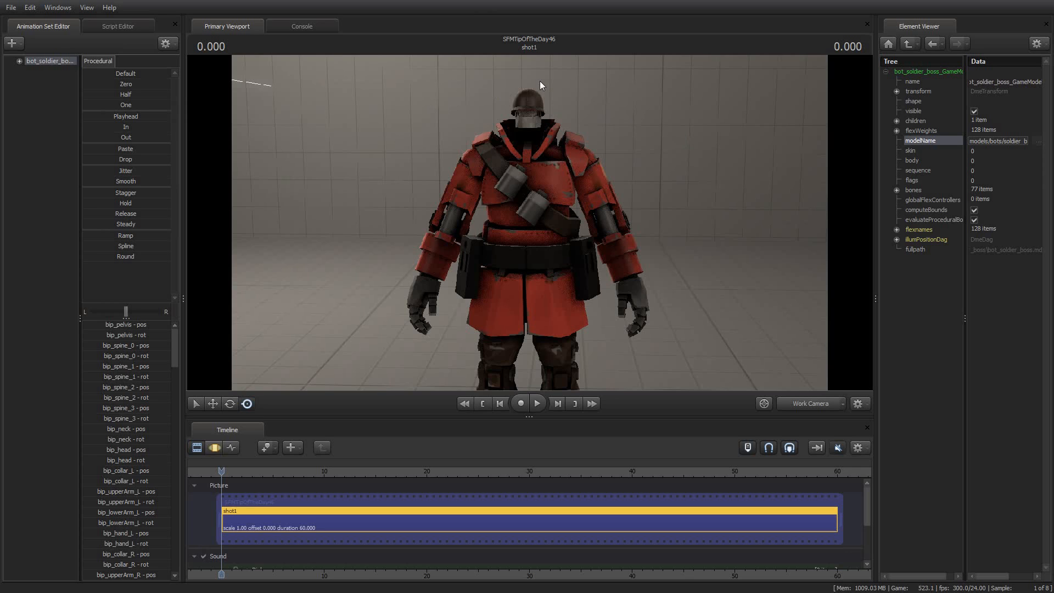
pyautogui.moveTo(554, 79)
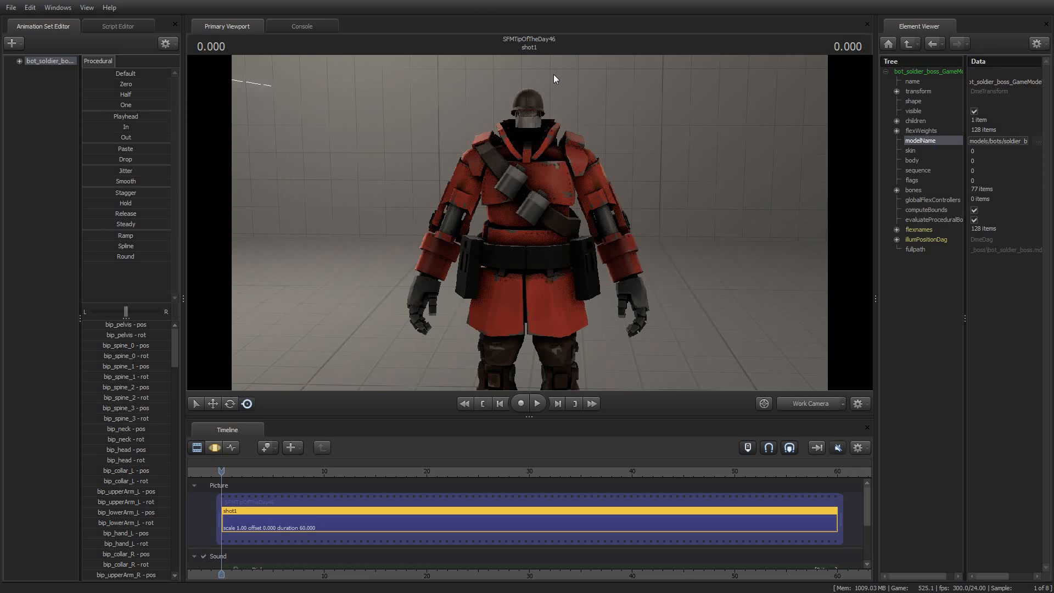
pyautogui.moveTo(566, 99)
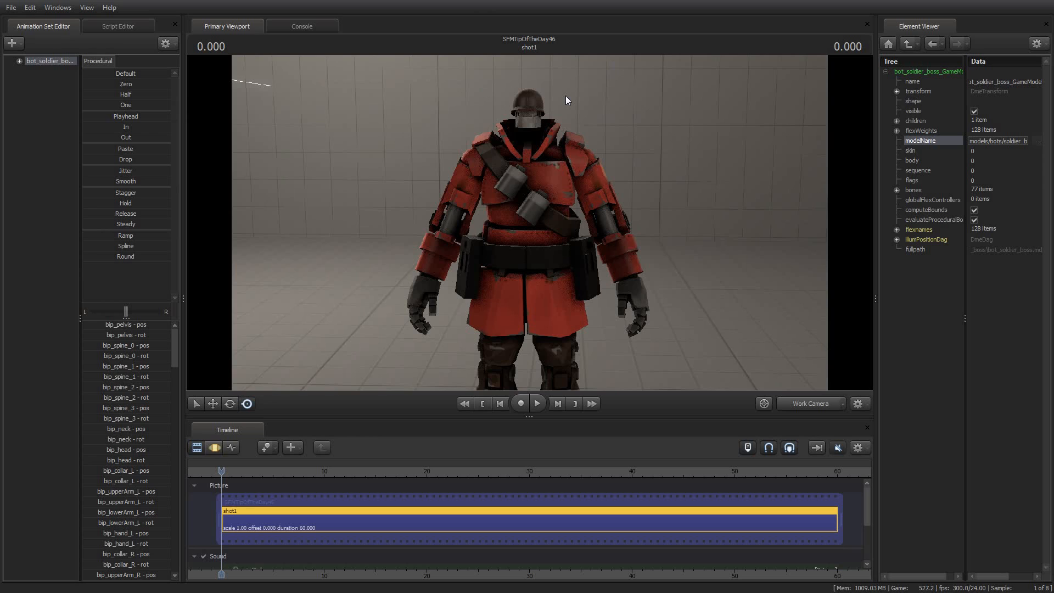
pyautogui.moveTo(599, 124)
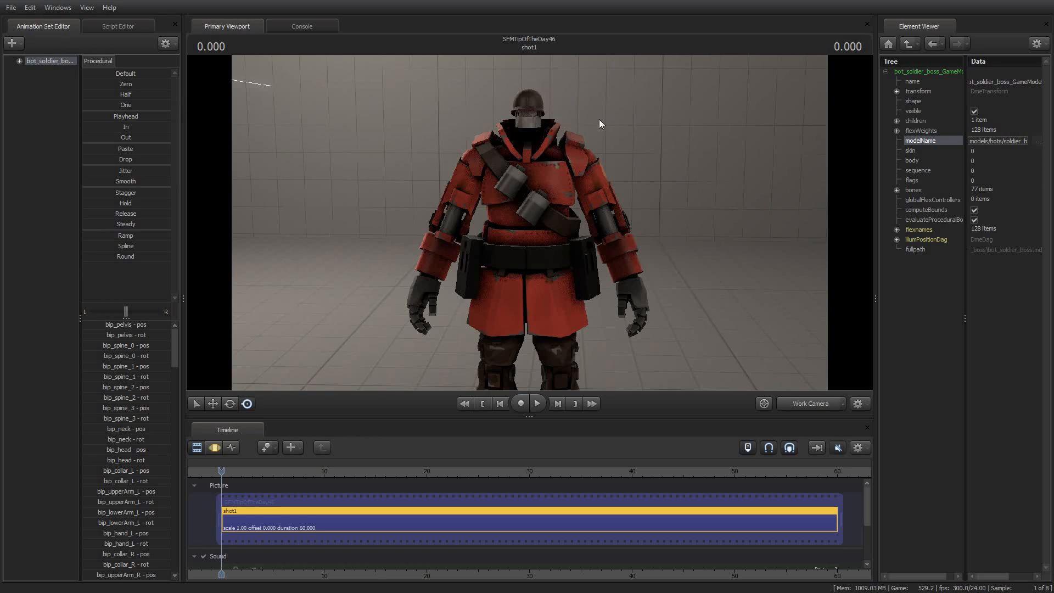
pyautogui.moveTo(632, 109)
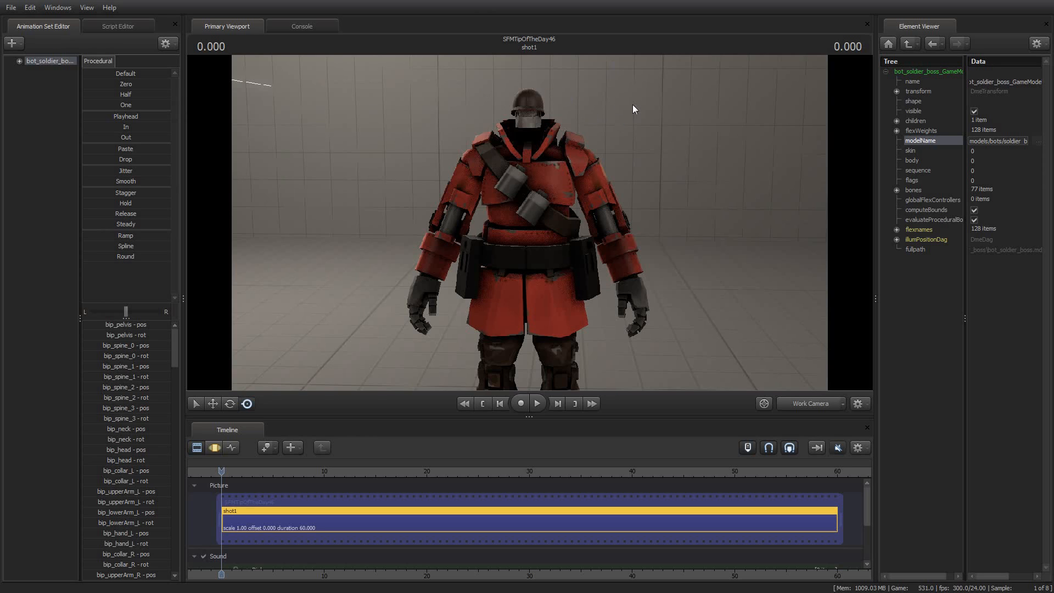
pyautogui.moveTo(561, 167)
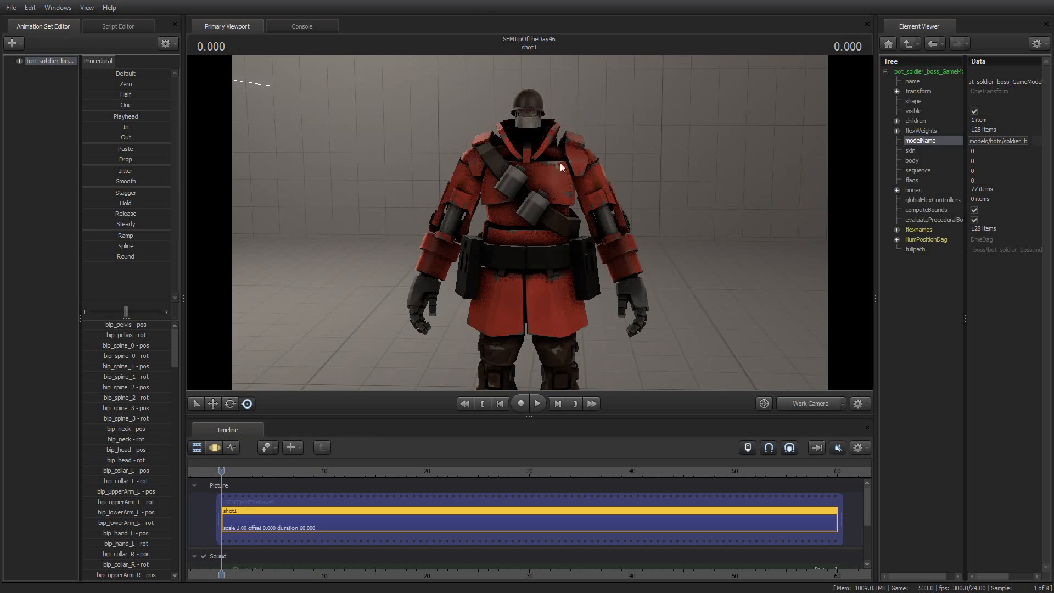
pyautogui.moveTo(611, 165)
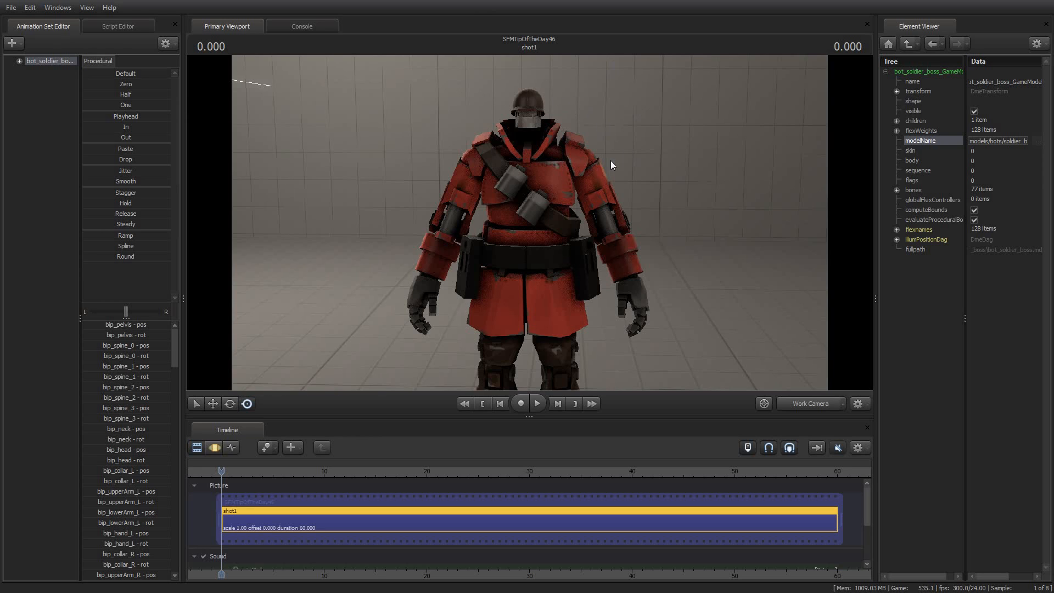
pyautogui.moveTo(560, 186)
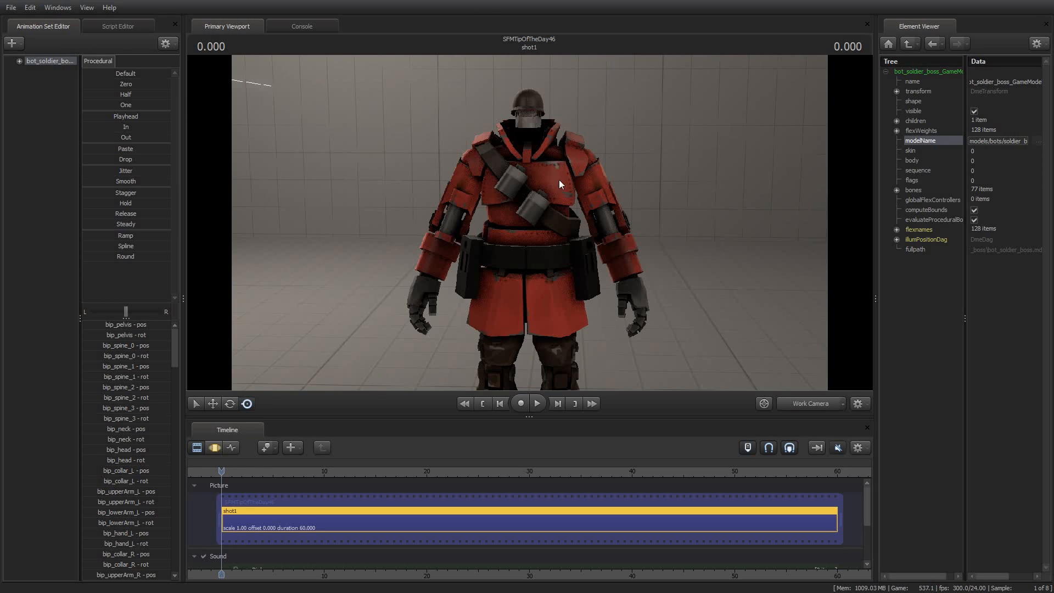
pyautogui.moveTo(676, 206)
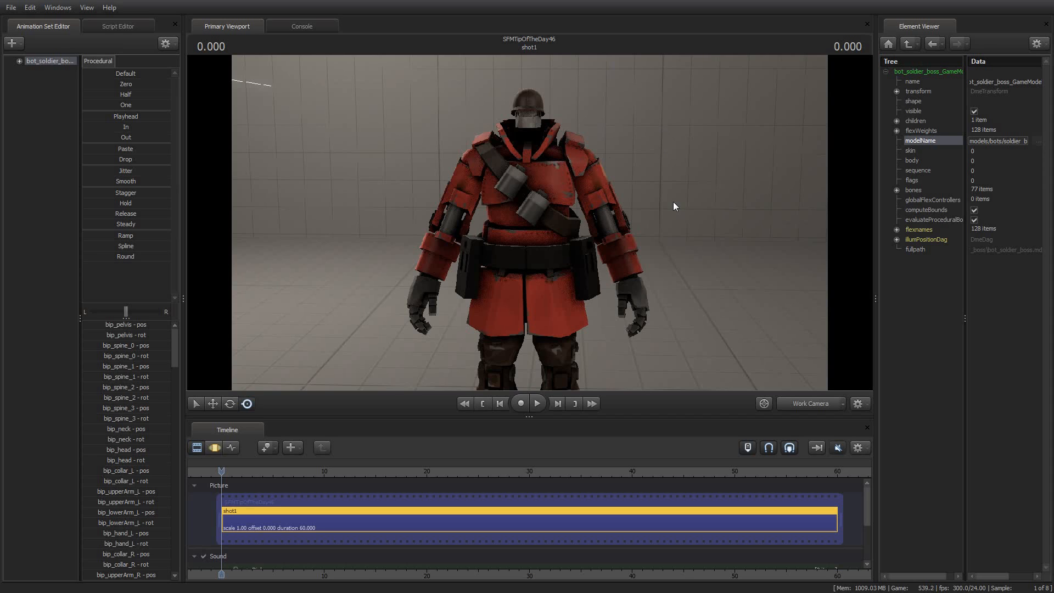
pyautogui.moveTo(652, 153)
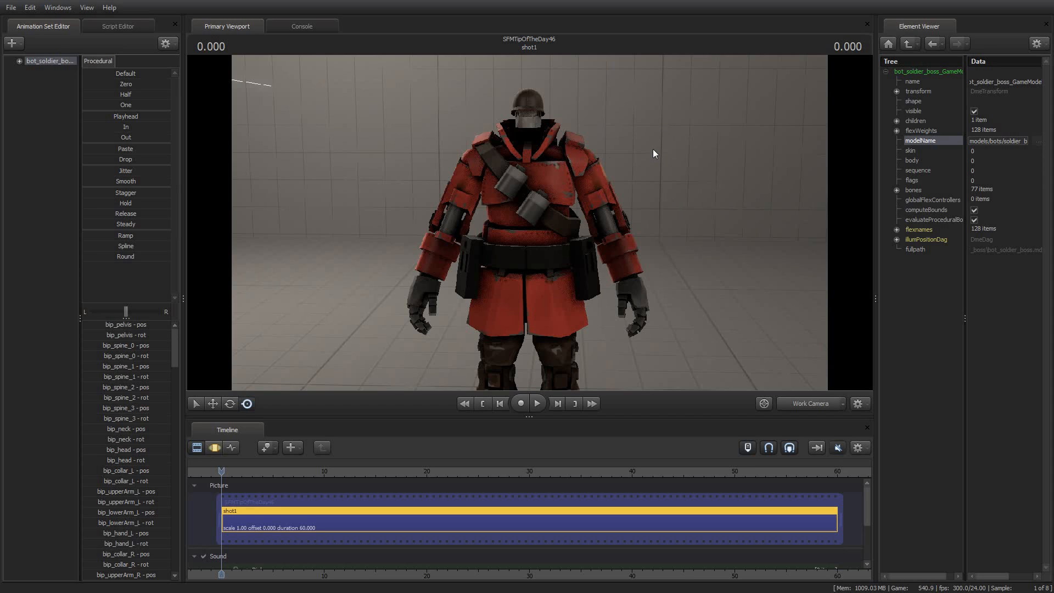
pyautogui.moveTo(669, 183)
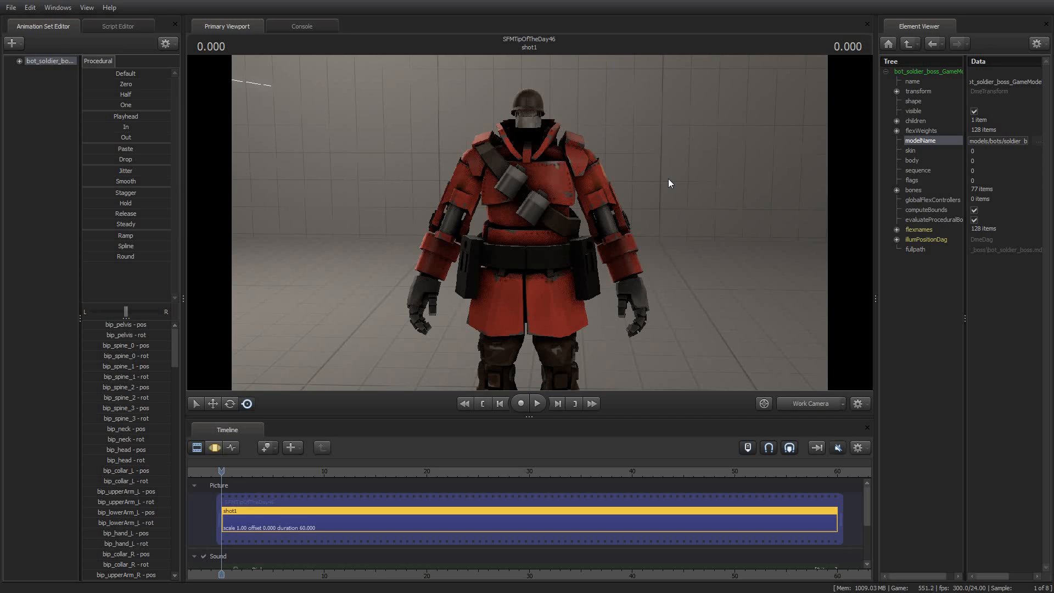
pyautogui.moveTo(683, 176)
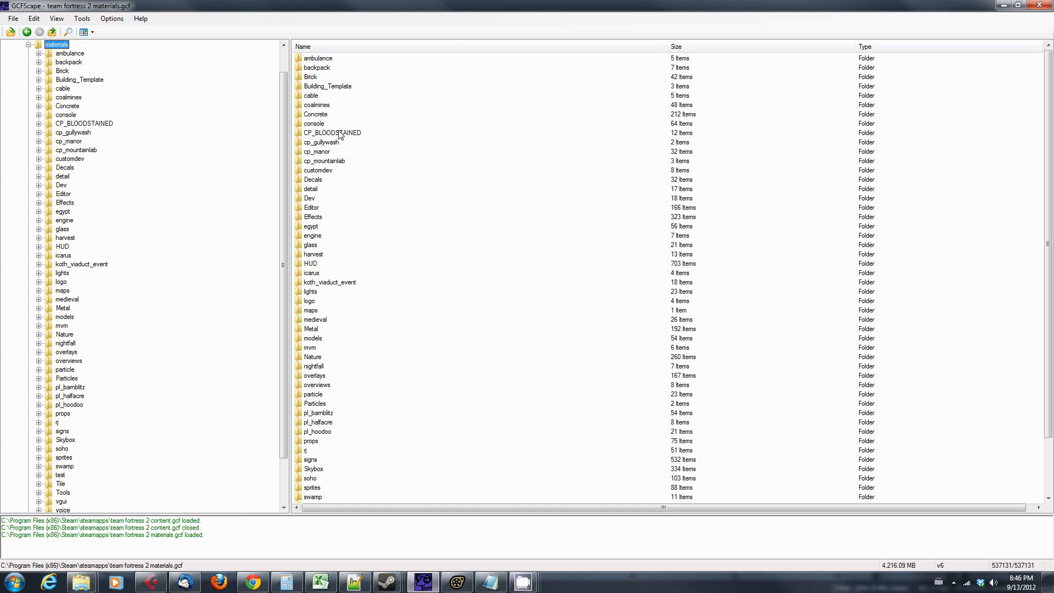
# Step: Pick team fortress 2 materials.gcf from the steamapps folder in GCFScape's File > Open
pyautogui.click(13, 18)
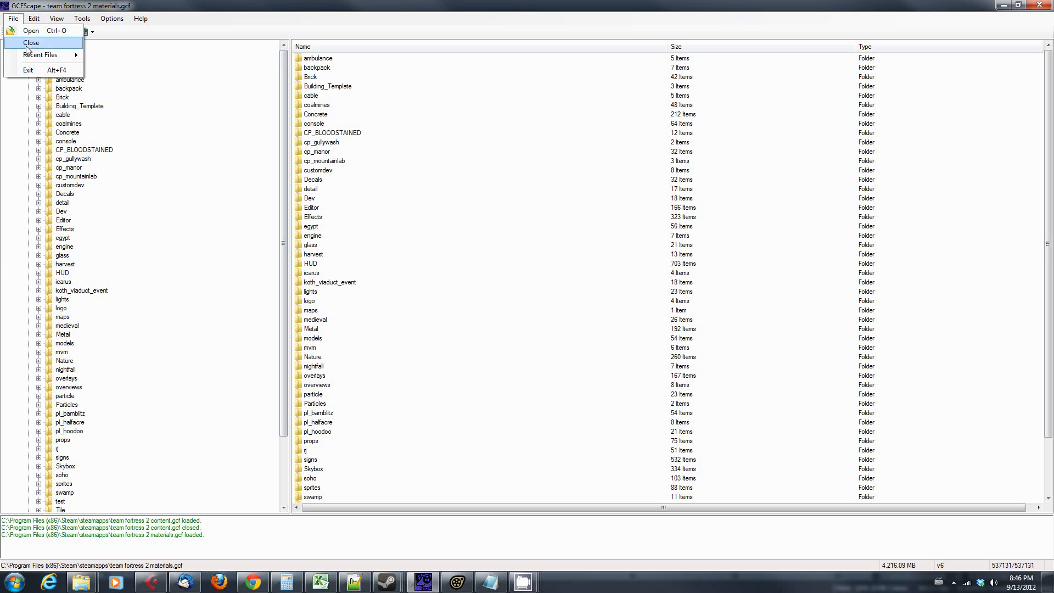
pyautogui.click(31, 30)
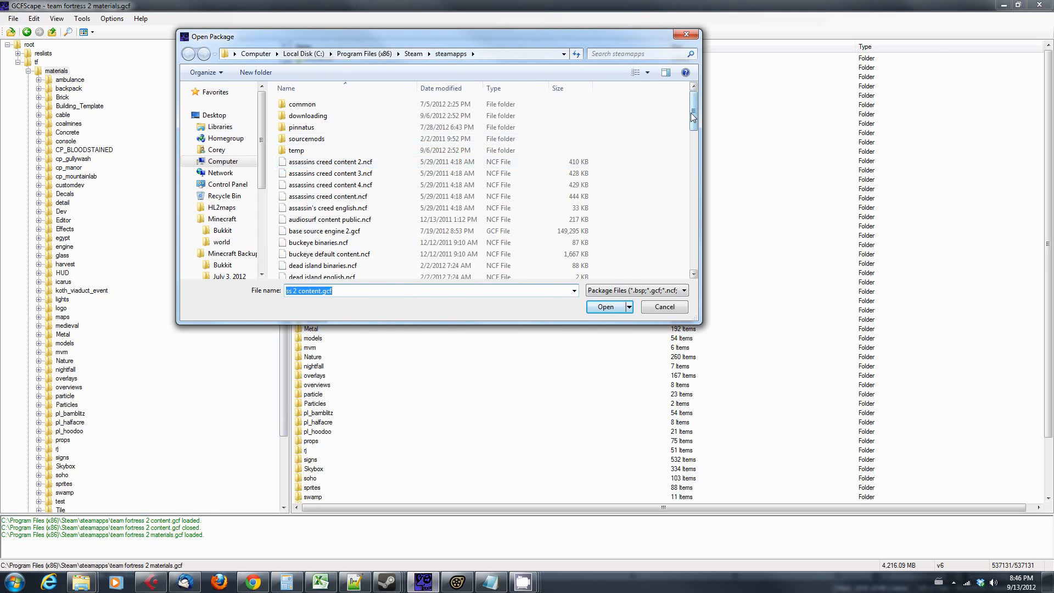
pyautogui.scroll(-3)
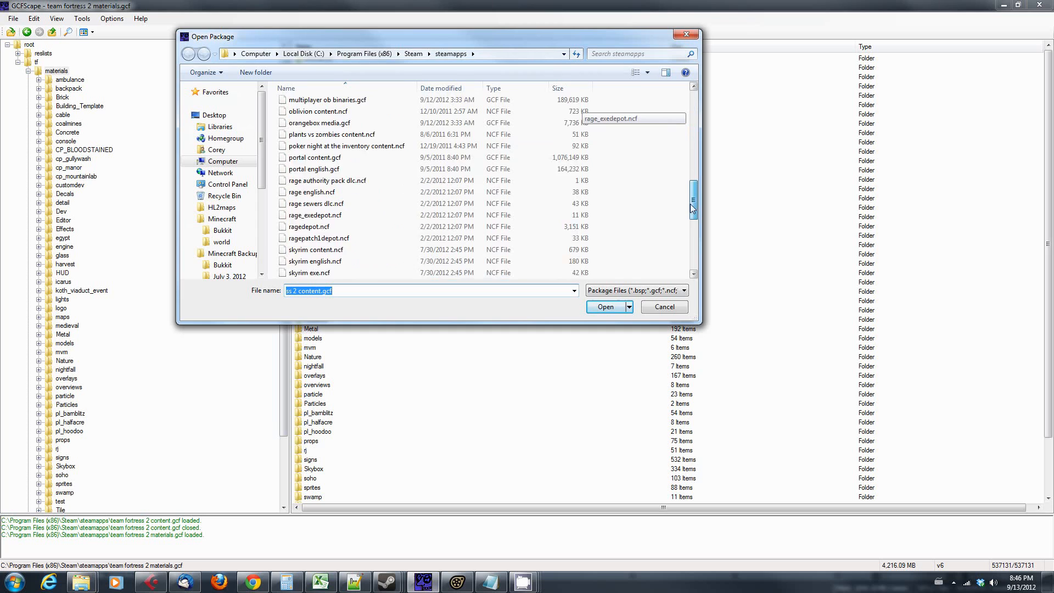
pyautogui.scroll(-3)
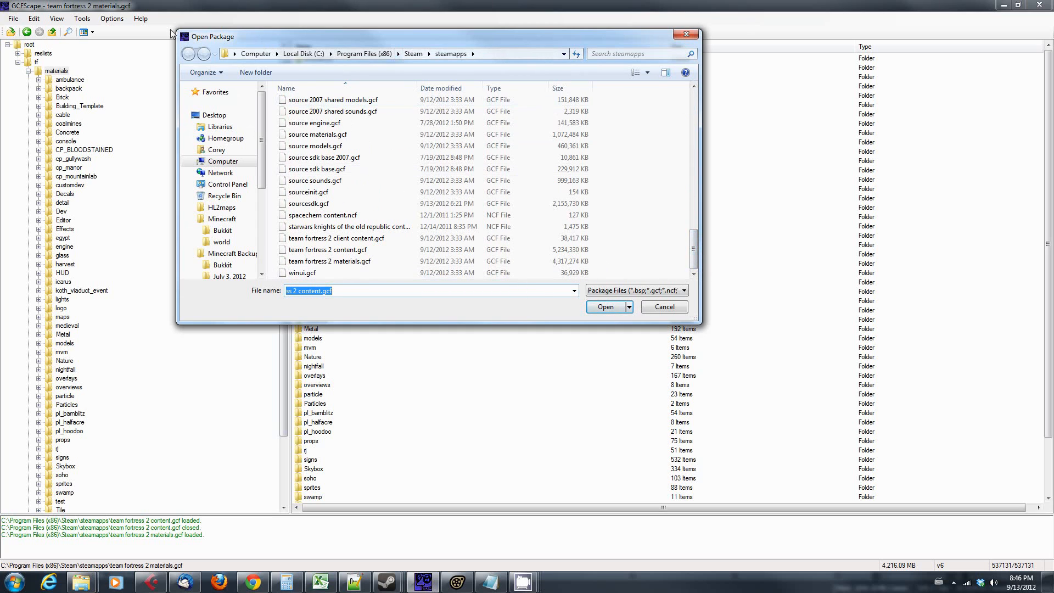
pyautogui.click(329, 260)
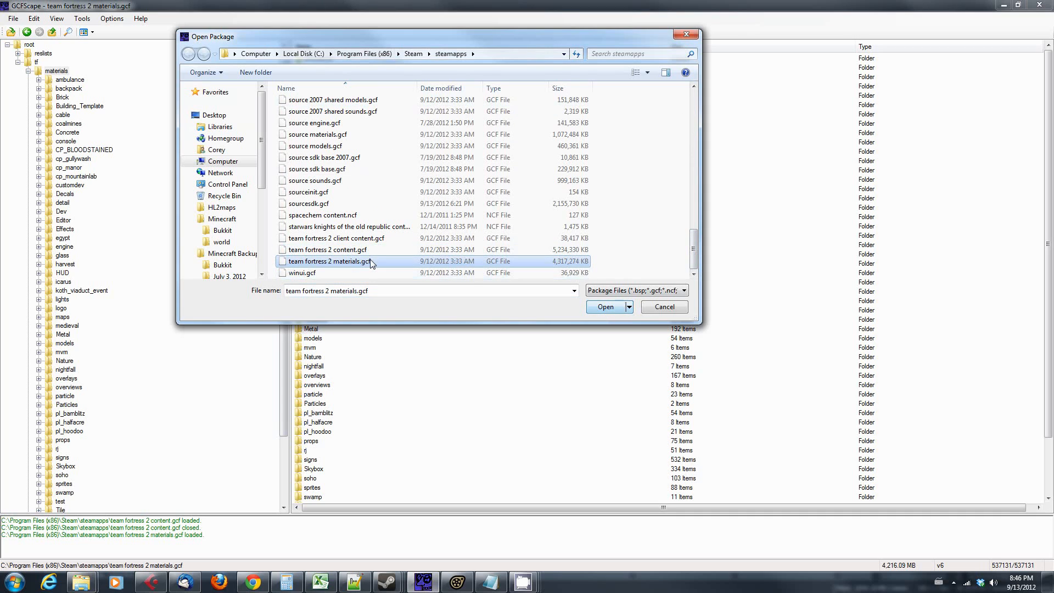
pyautogui.moveTo(363, 250)
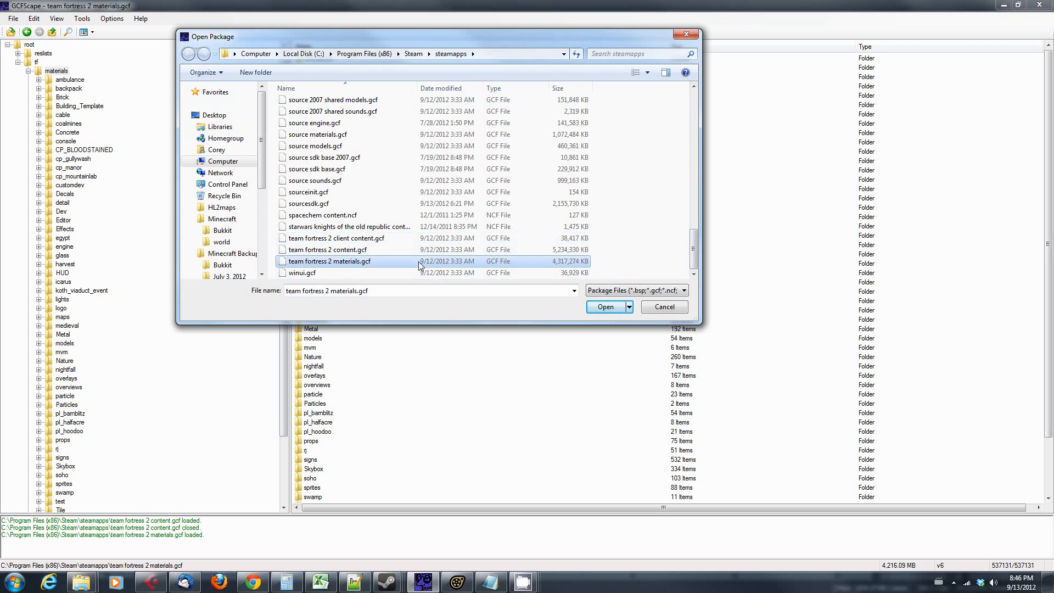
pyautogui.moveTo(419, 261)
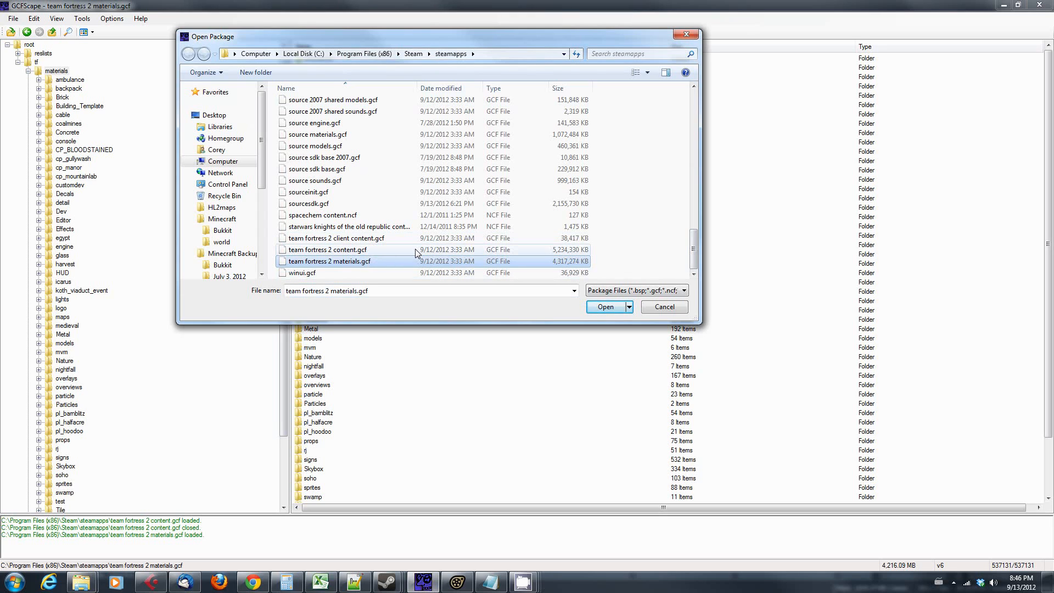
pyautogui.moveTo(527, 224)
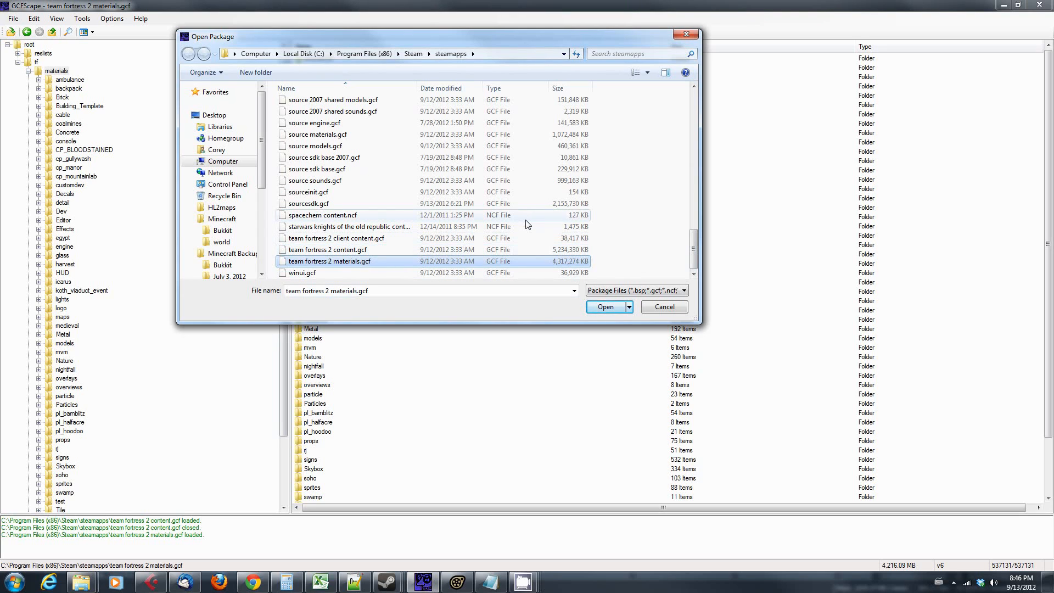
pyautogui.moveTo(527, 220)
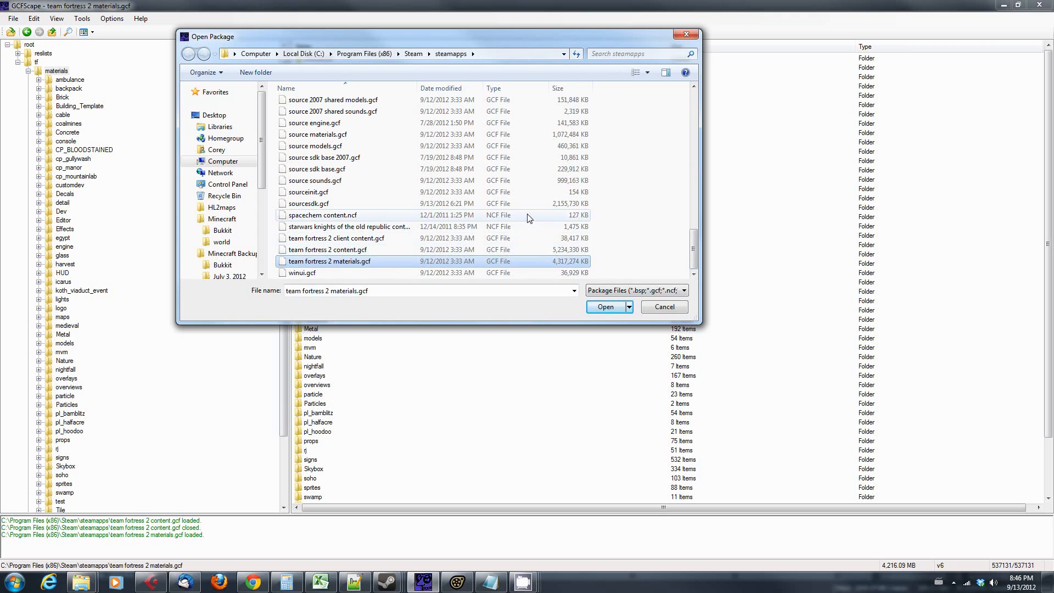
pyautogui.moveTo(529, 270)
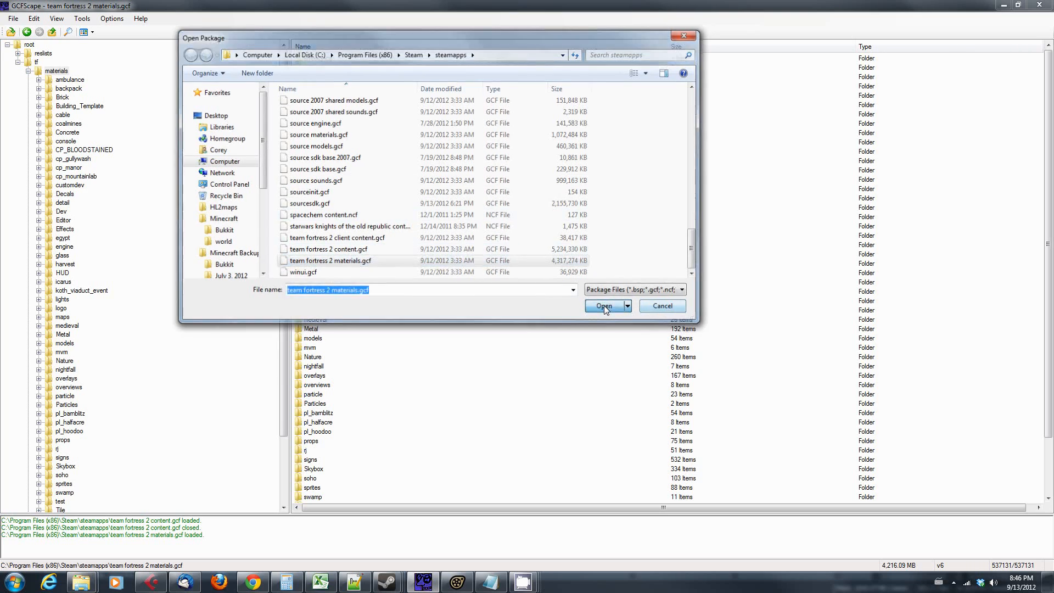
# Step: Load the package, expand tf and glance at materials, then choose Extract on tf
pyautogui.click(603, 305)
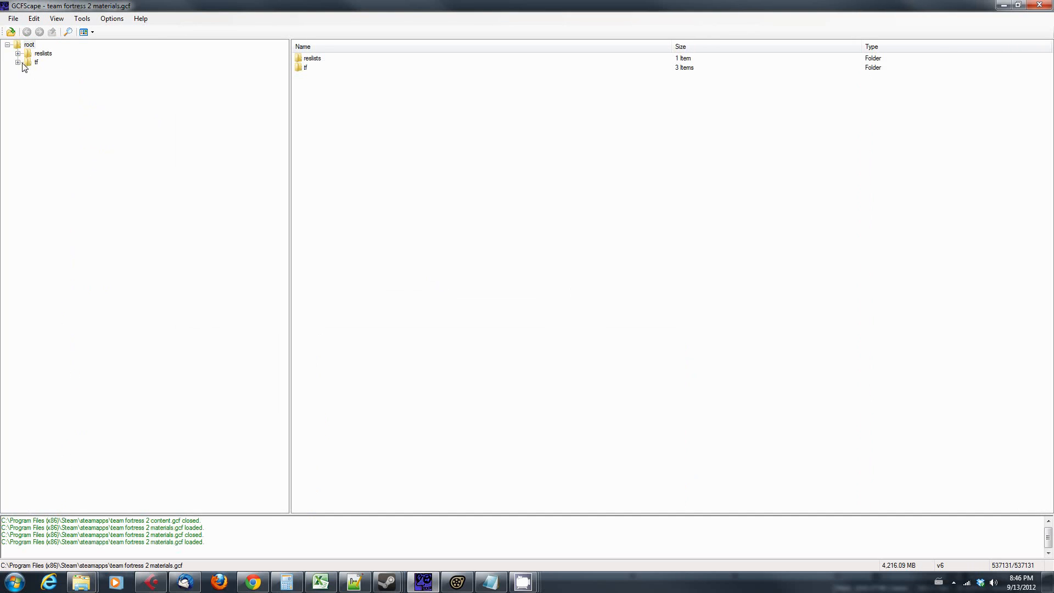
pyautogui.click(28, 62)
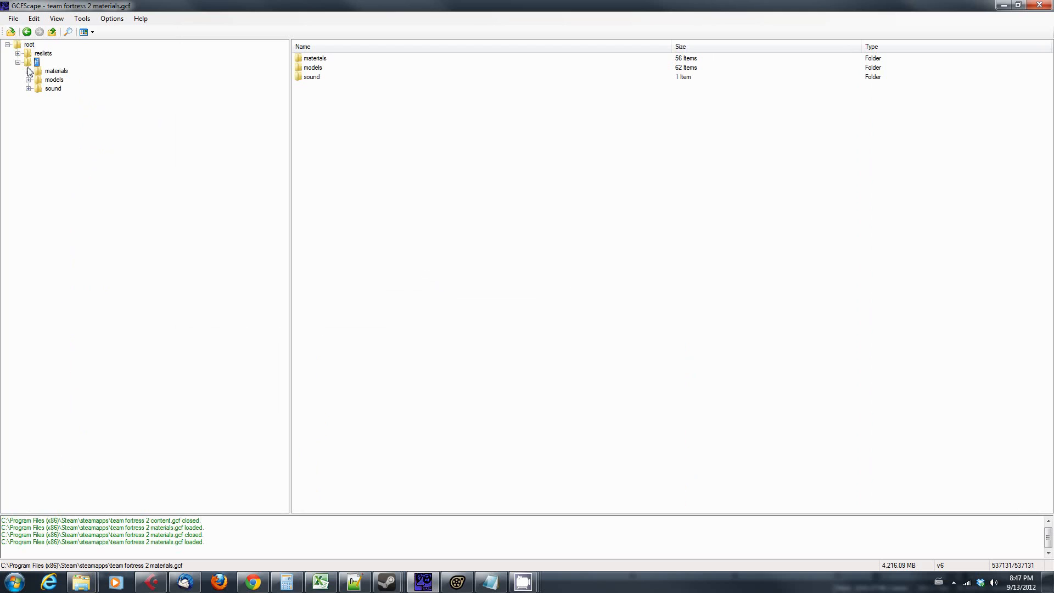
pyautogui.moveTo(147, 102)
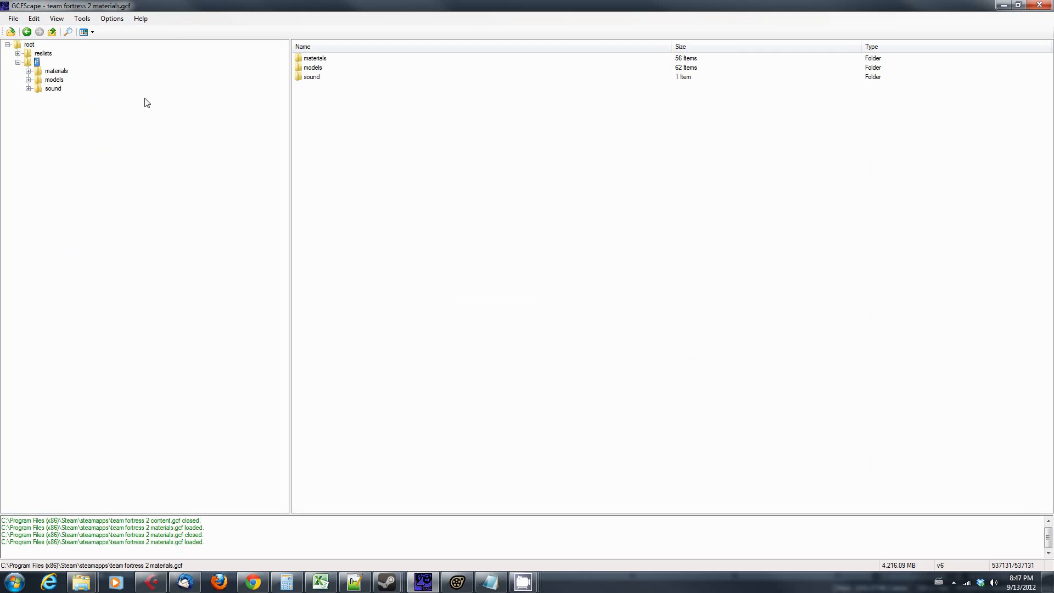
pyautogui.moveTo(144, 90)
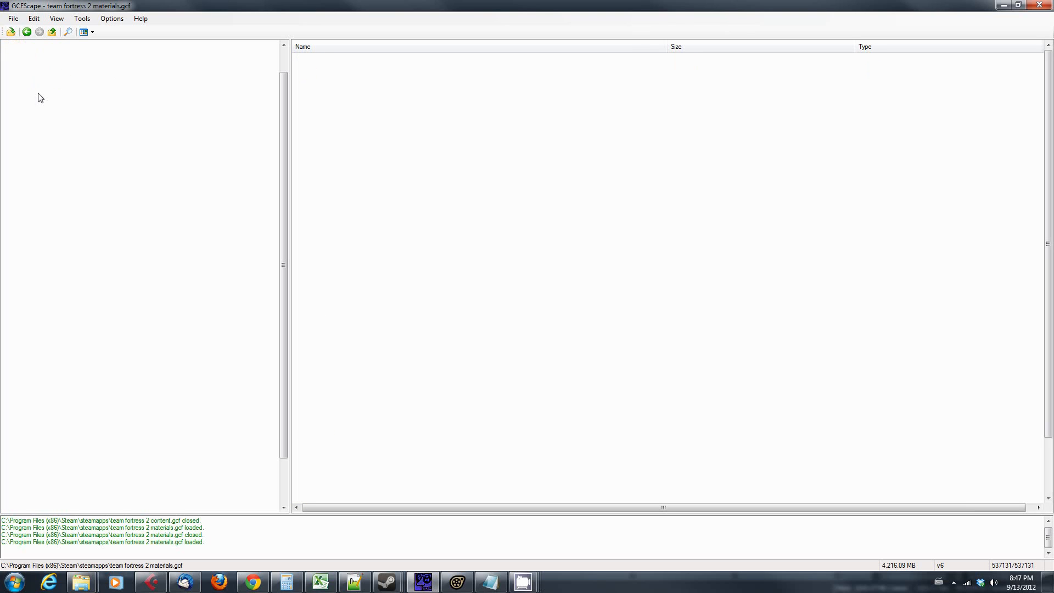
pyautogui.click(30, 45)
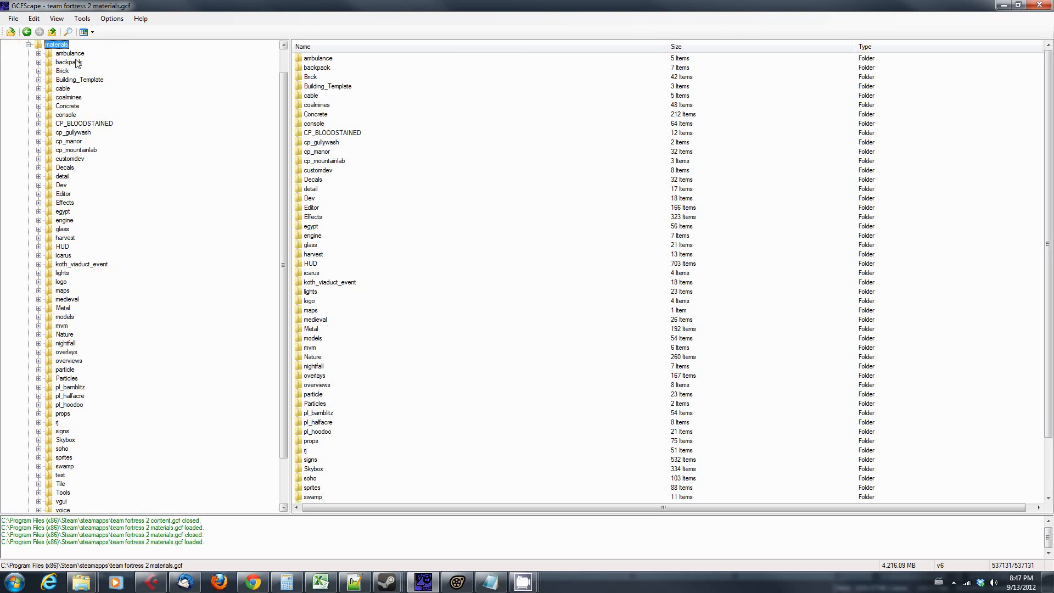
pyautogui.click(27, 45)
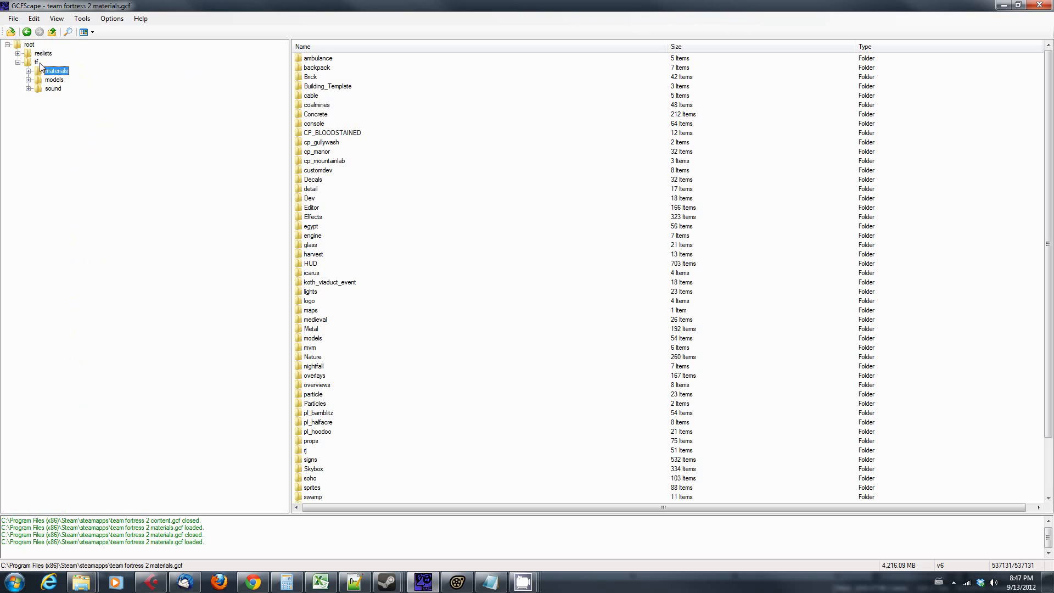
pyautogui.click(35, 62)
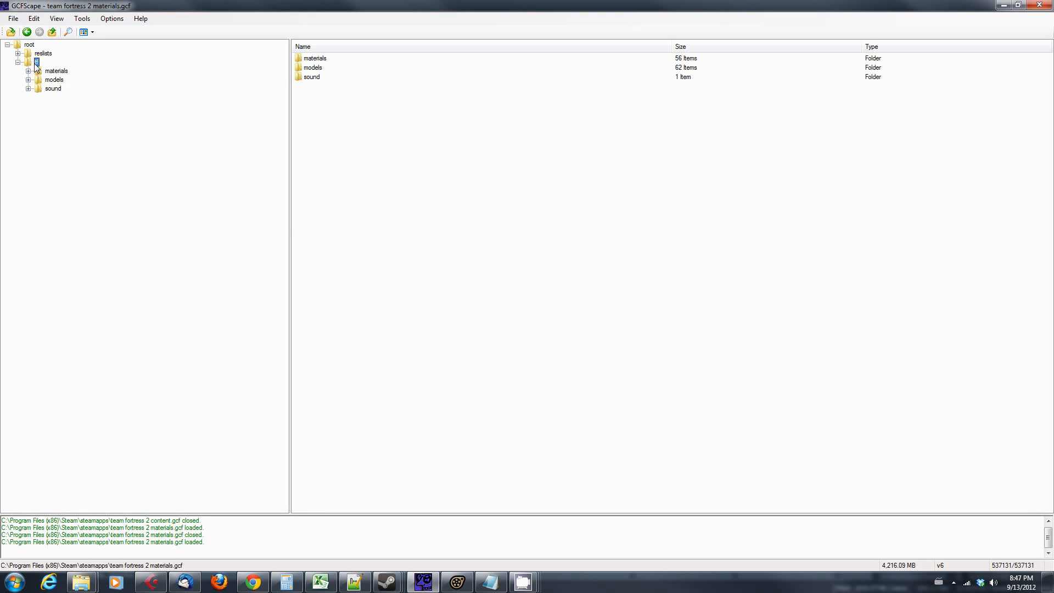
pyautogui.rightClick(36, 62)
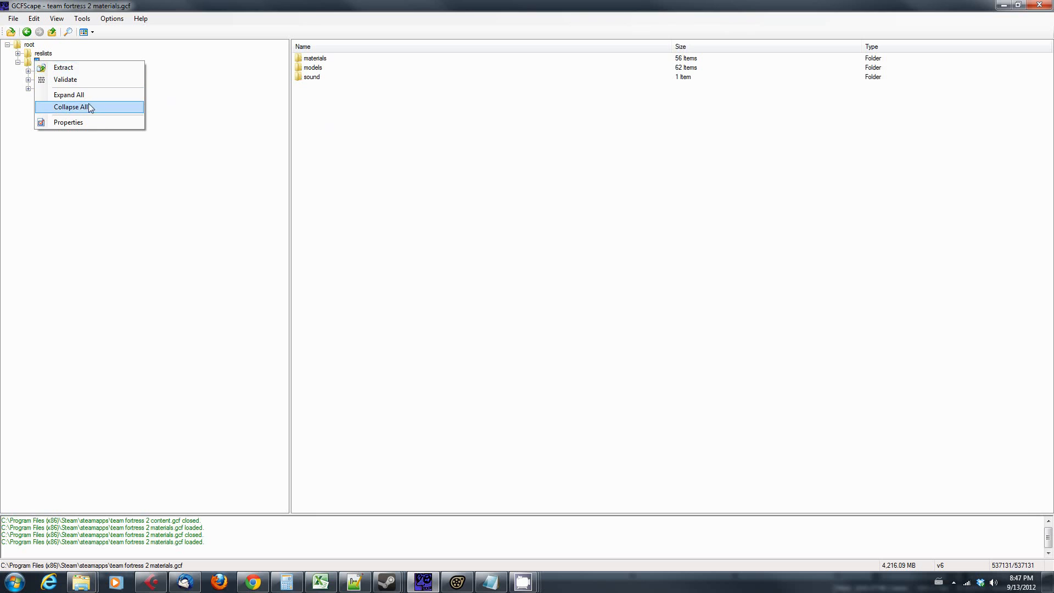
pyautogui.moveTo(63, 67)
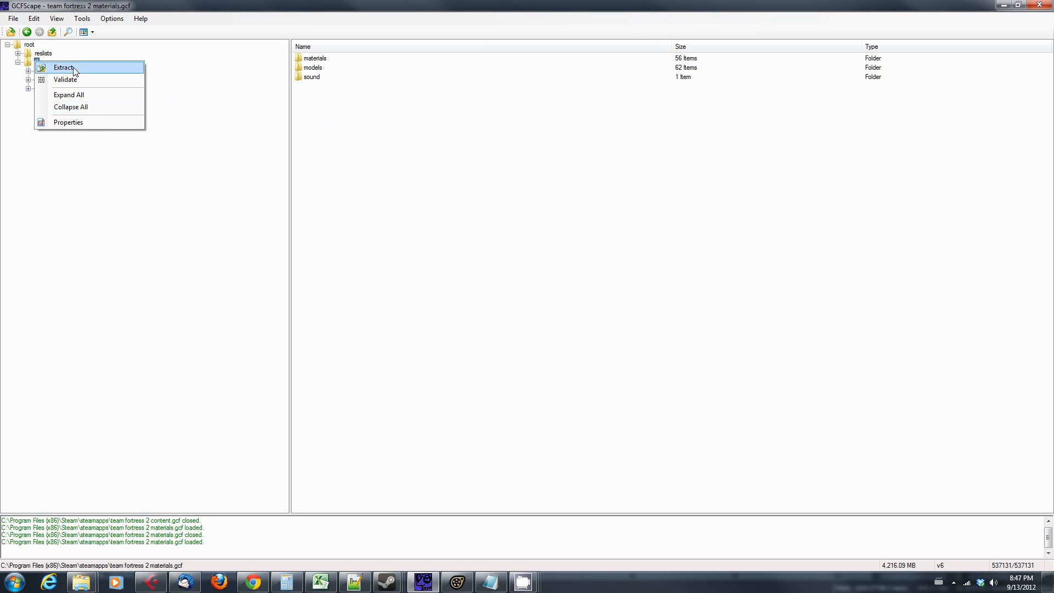
pyautogui.click(63, 67)
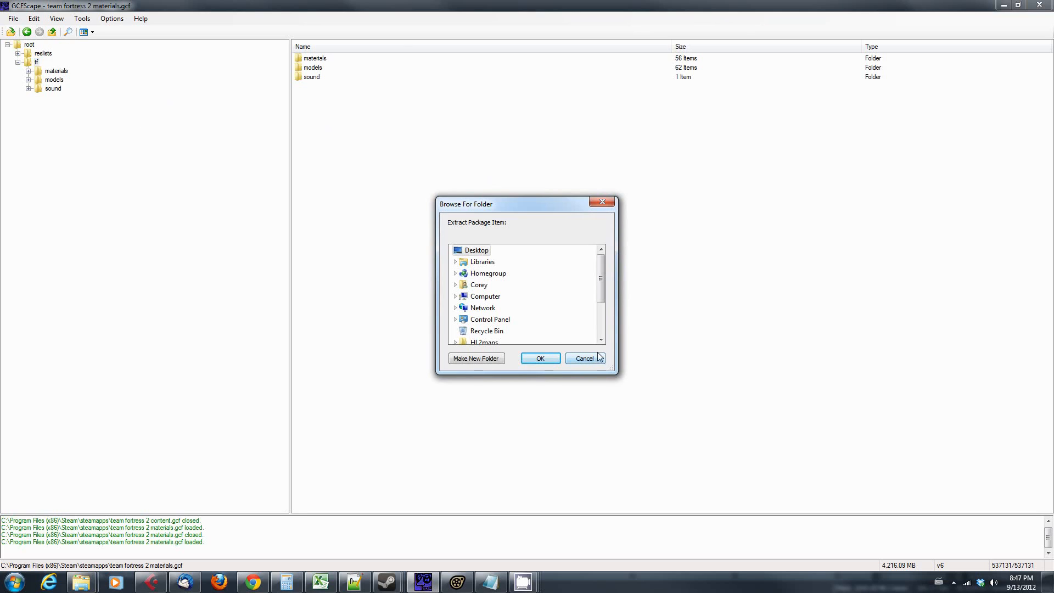
pyautogui.moveTo(603, 326)
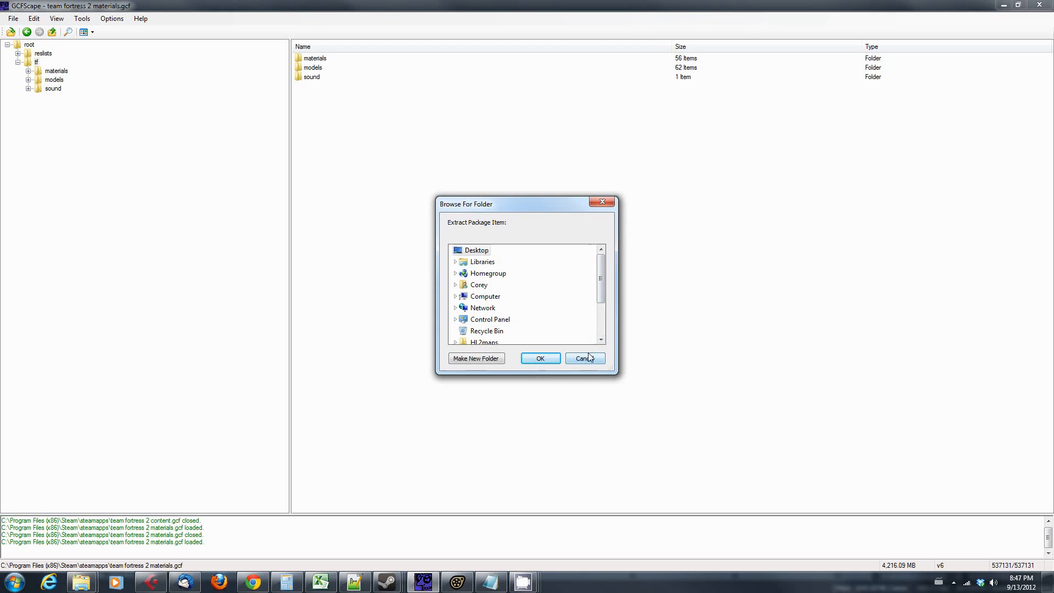
pyautogui.moveTo(587, 358)
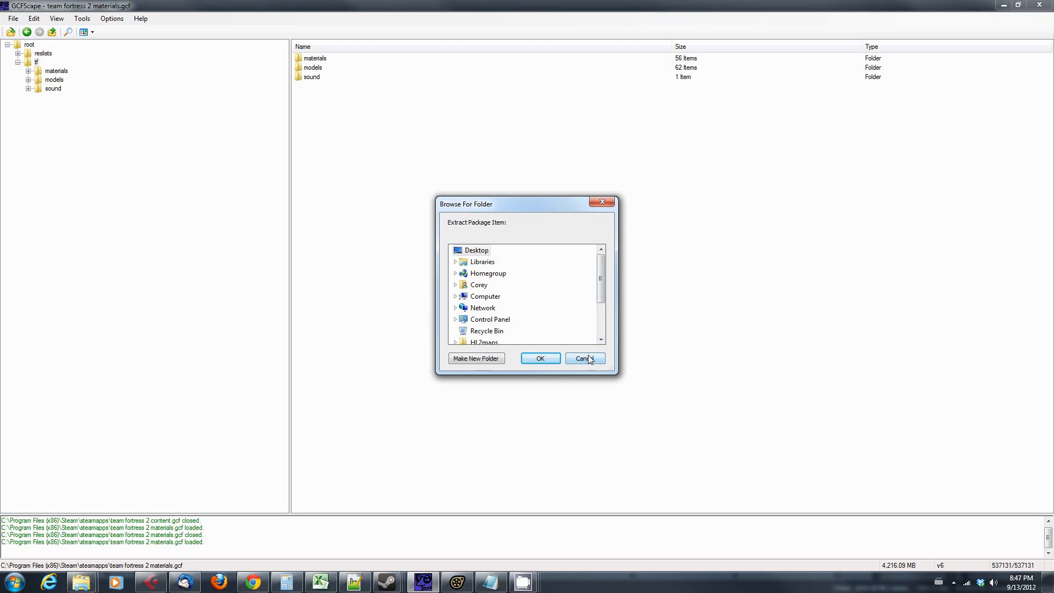
# Step: Dismiss the Browse For Folder prompt and browse the tf models folder
pyautogui.click(583, 357)
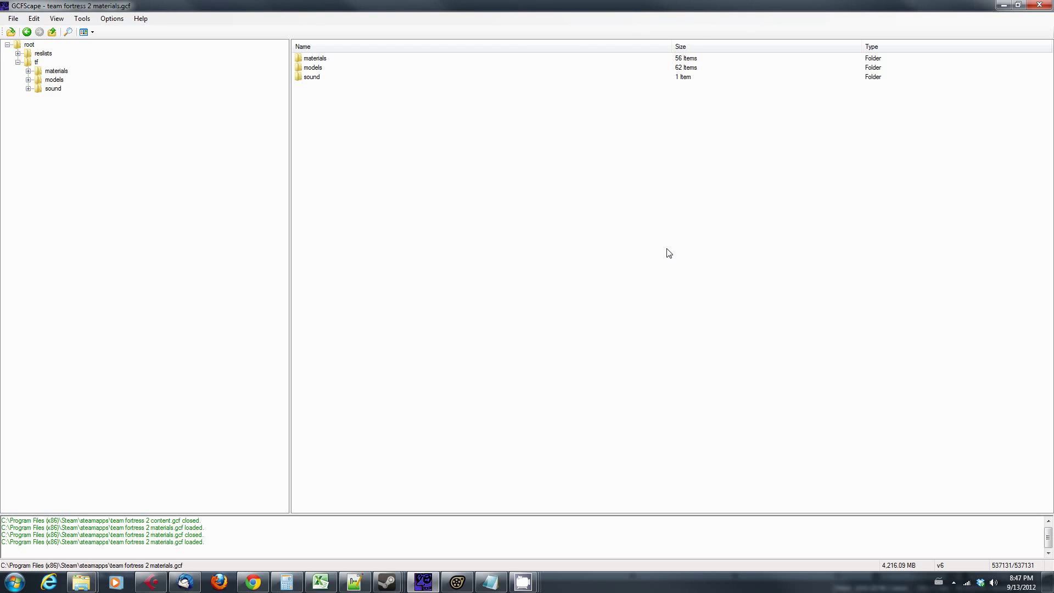
pyautogui.moveTo(262, 102)
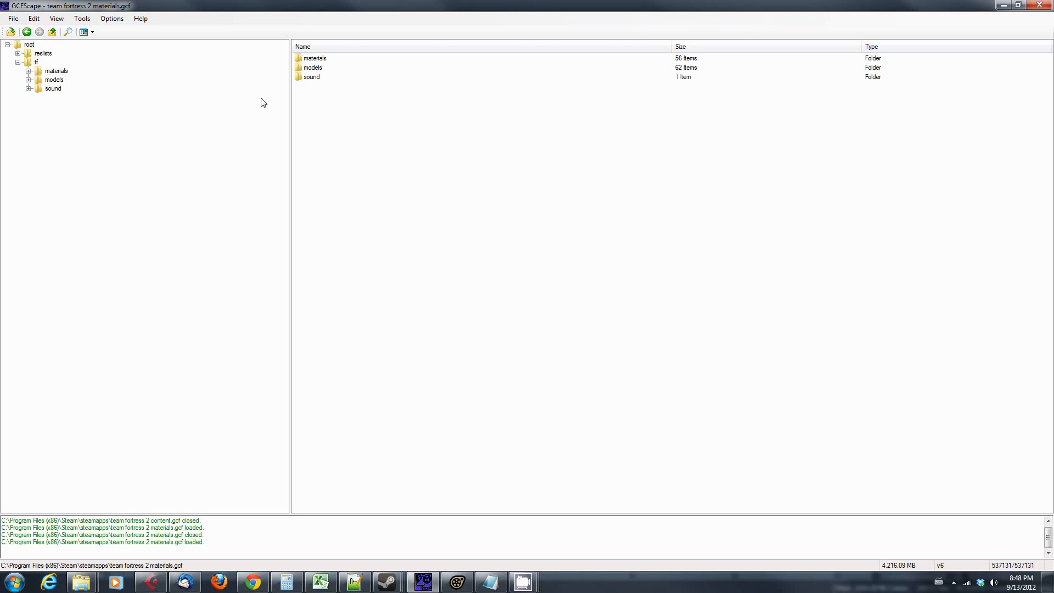
pyautogui.moveTo(55, 84)
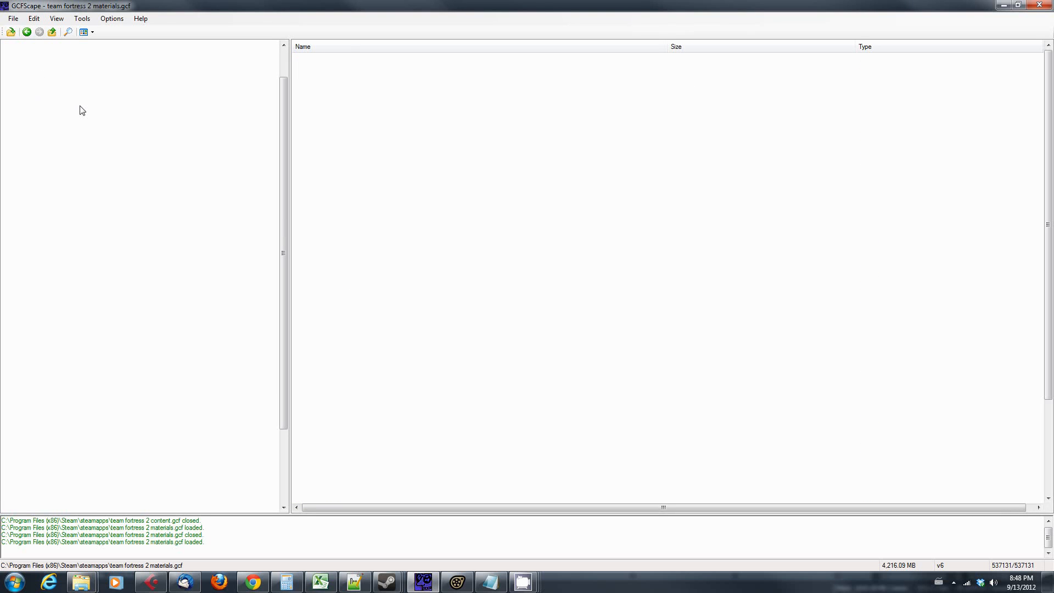
pyautogui.click(55, 79)
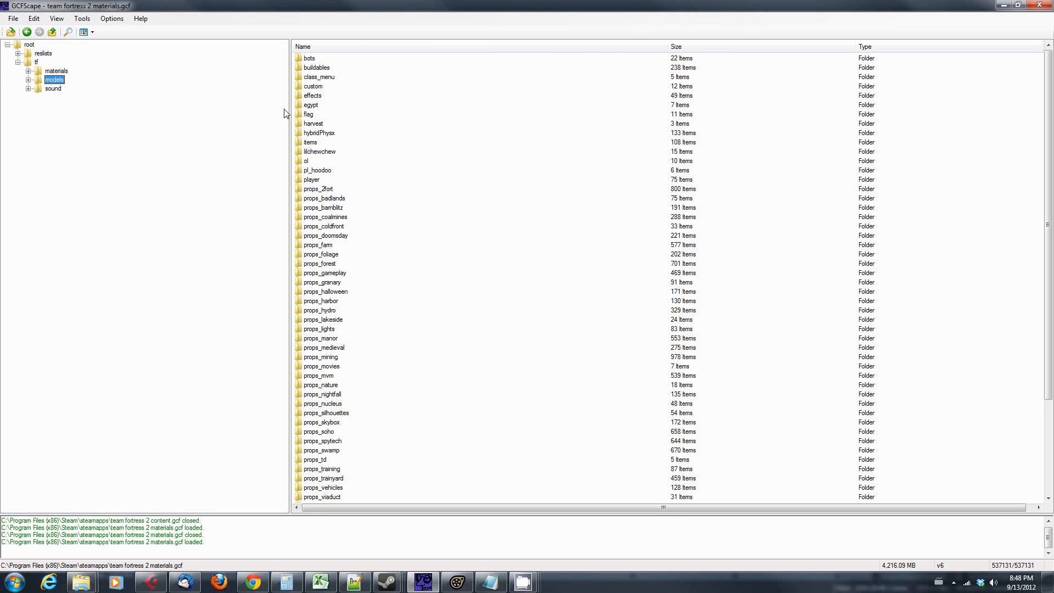
pyautogui.moveTo(16, 94)
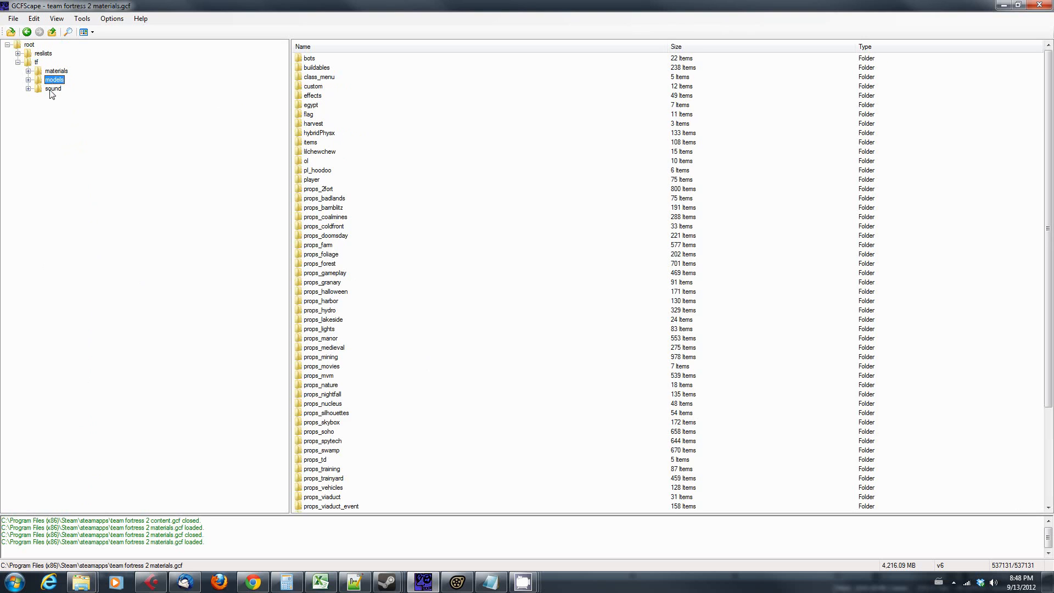
pyautogui.click(53, 87)
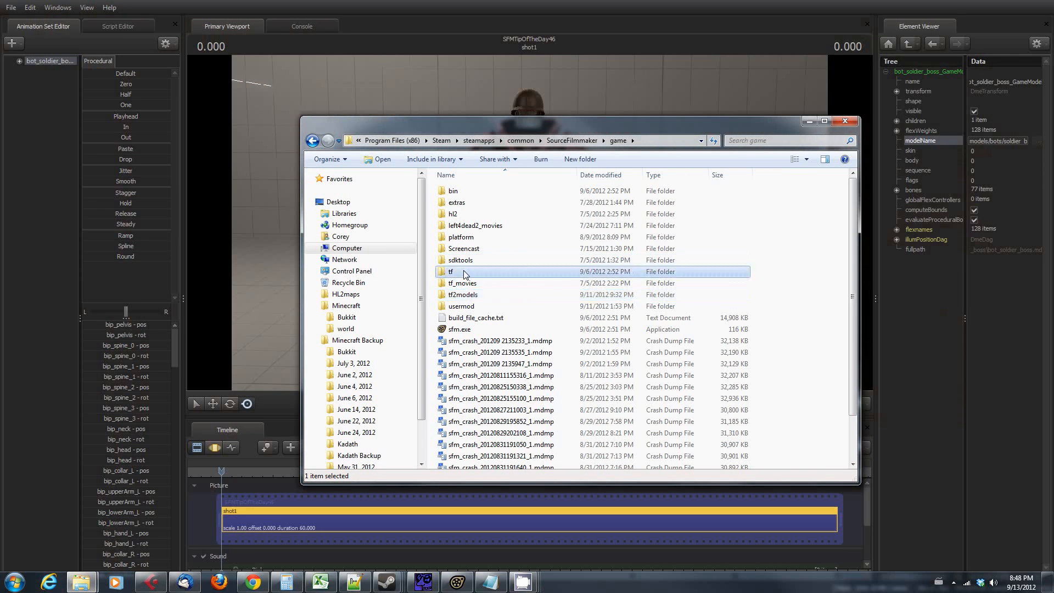
# Step: Inspect the tf folder's materials and models subfolders, then return to the game folder
pyautogui.doubleClick(450, 270)
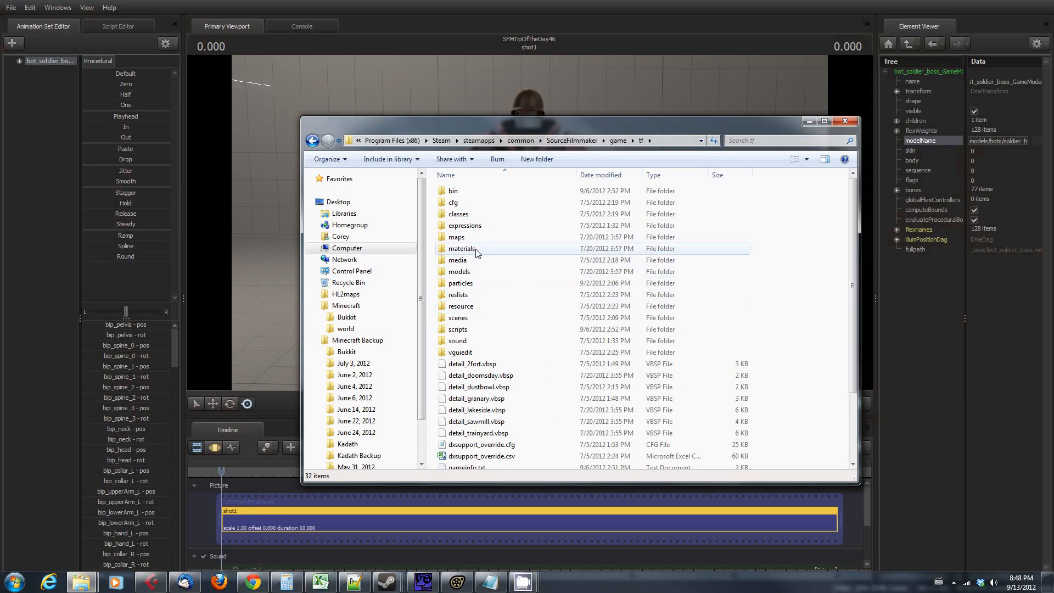
pyautogui.click(461, 248)
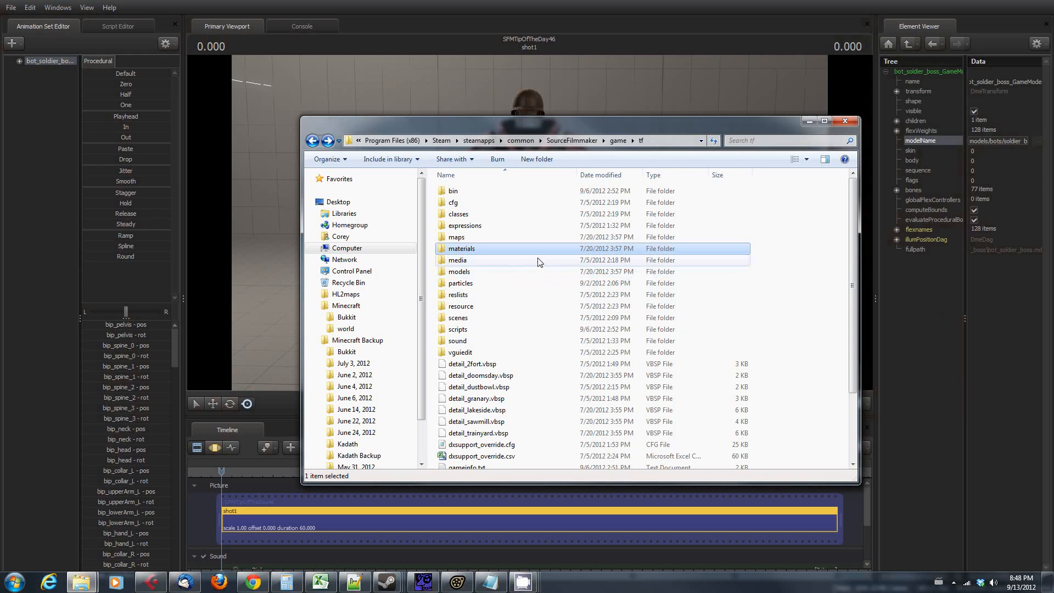
pyautogui.click(458, 271)
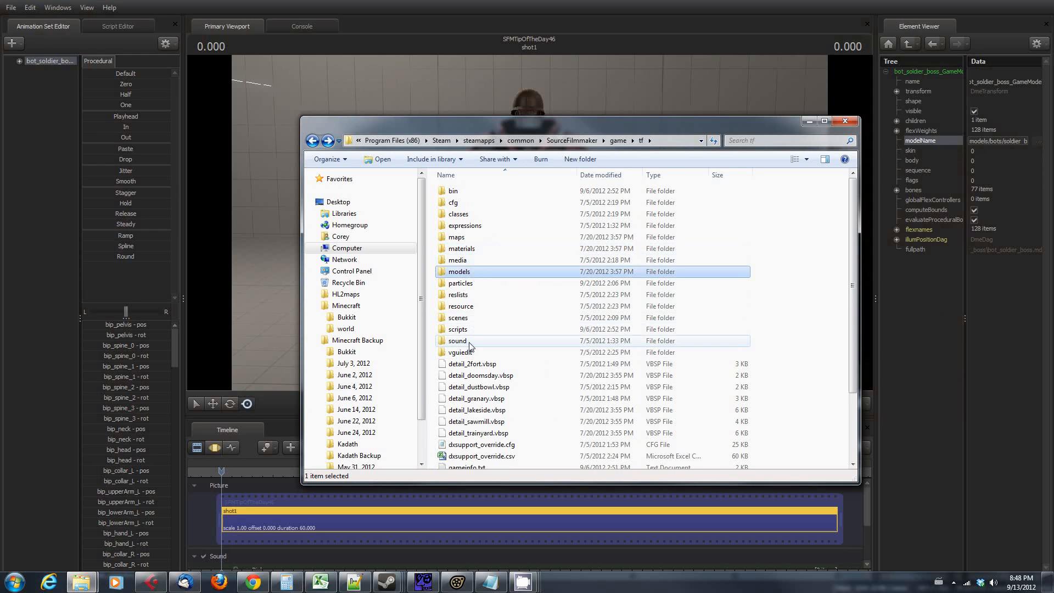
pyautogui.click(458, 340)
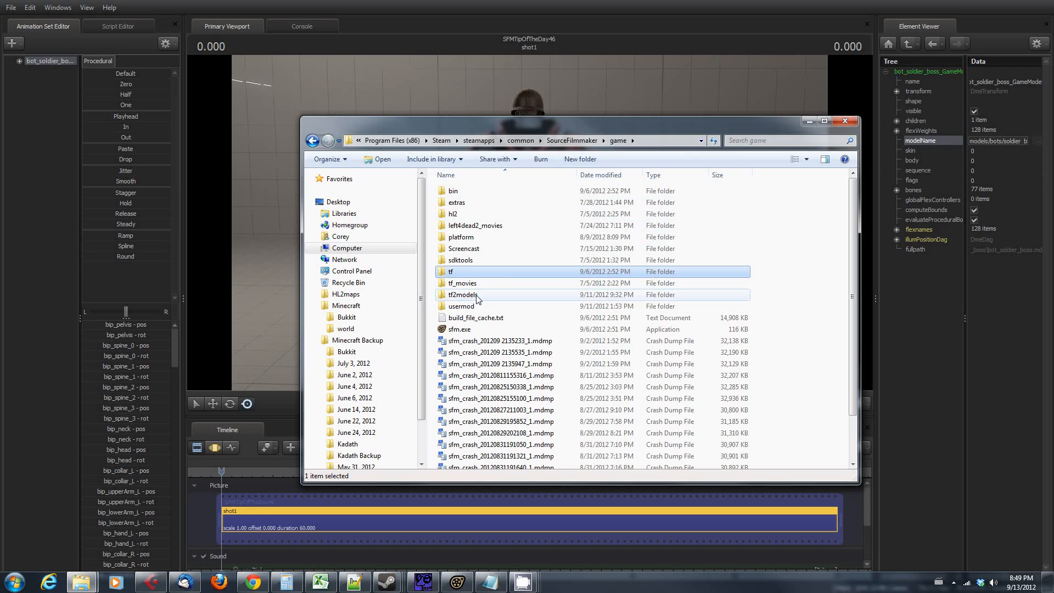
# Step: Browse into tf2models and back to the game folder twice
pyautogui.doubleClick(461, 294)
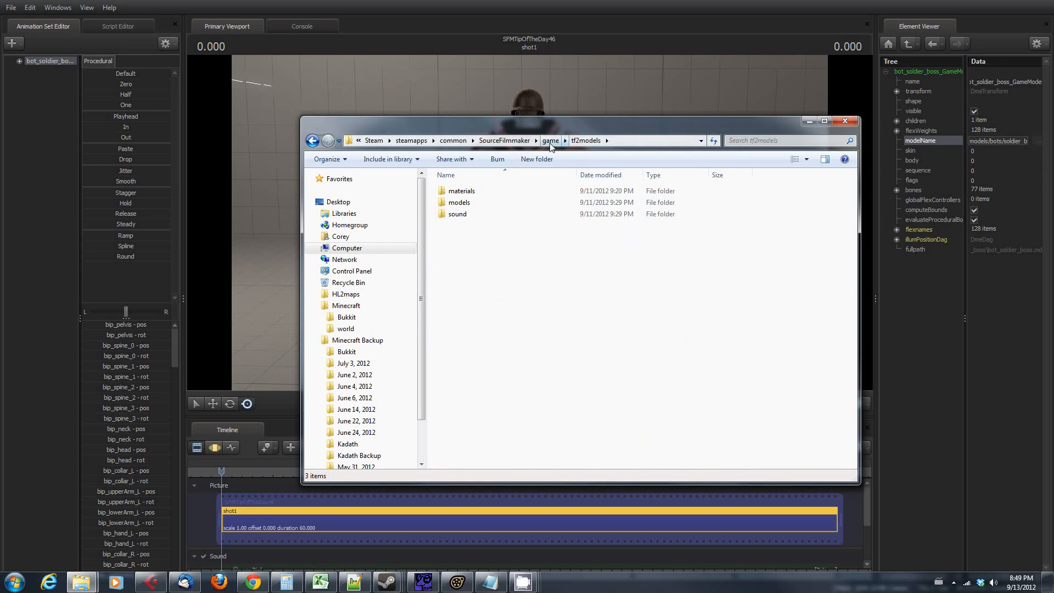
pyautogui.click(551, 140)
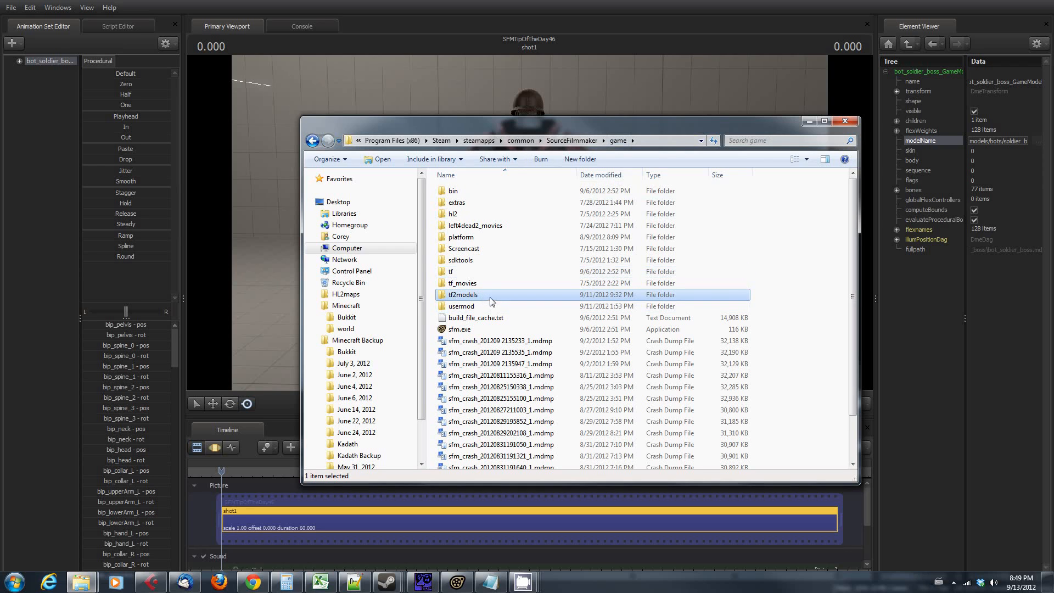
pyautogui.doubleClick(461, 294)
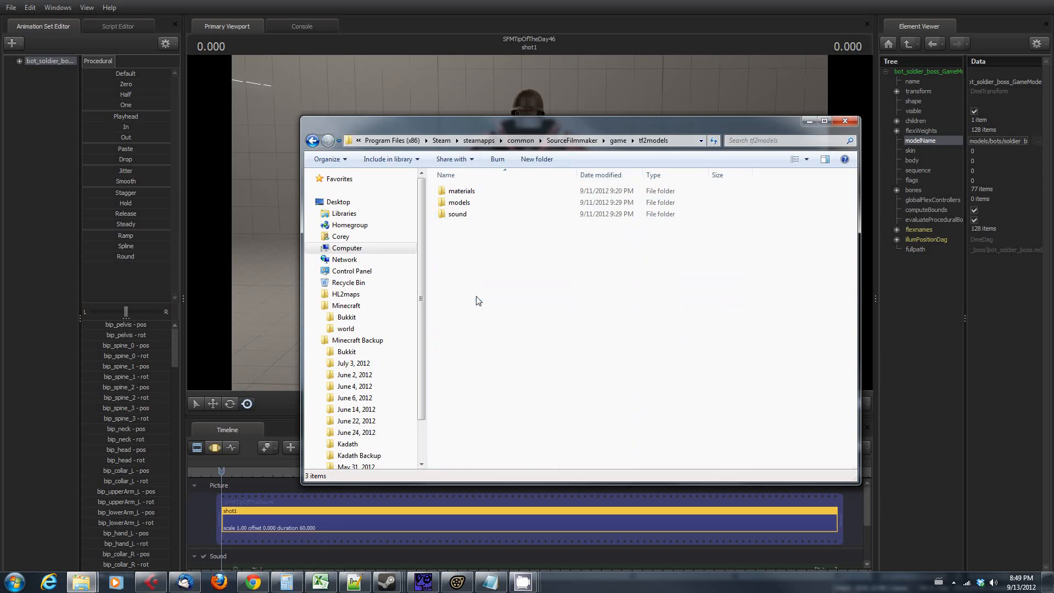
pyautogui.moveTo(564, 279)
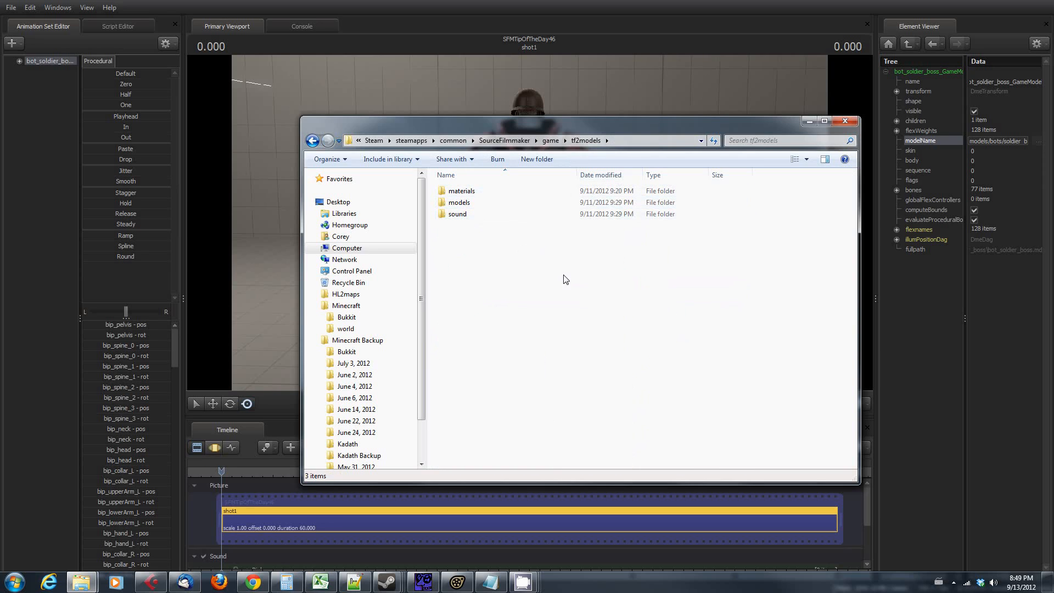
pyautogui.moveTo(531, 264)
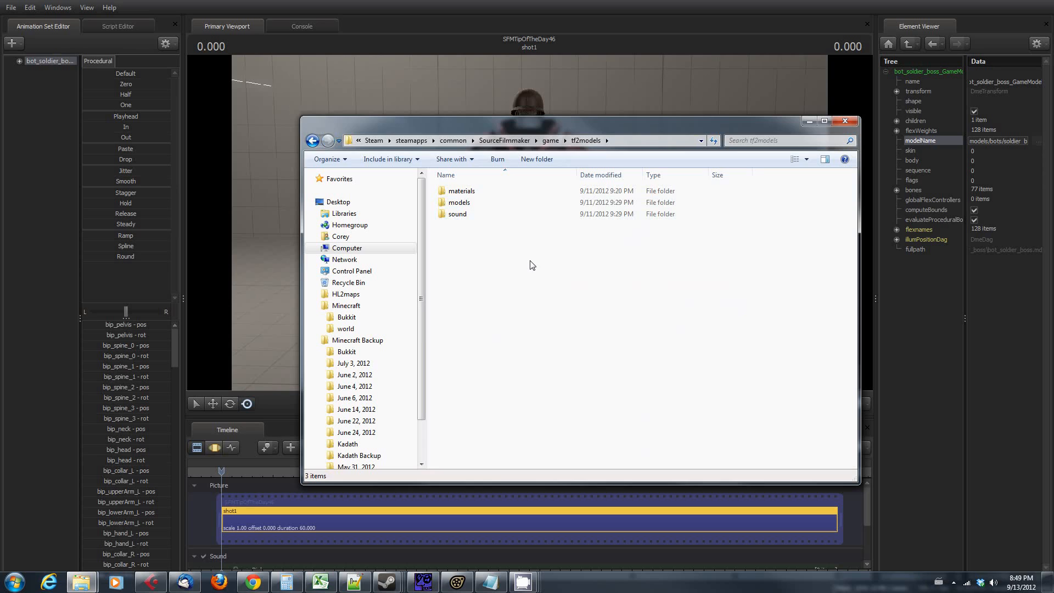
pyautogui.moveTo(548, 156)
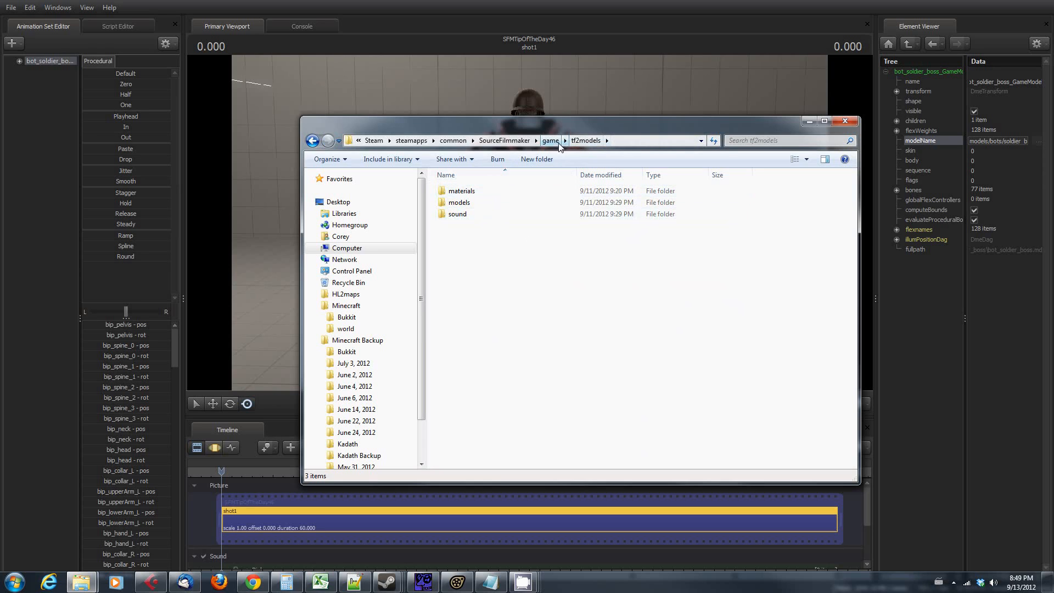
pyautogui.click(550, 141)
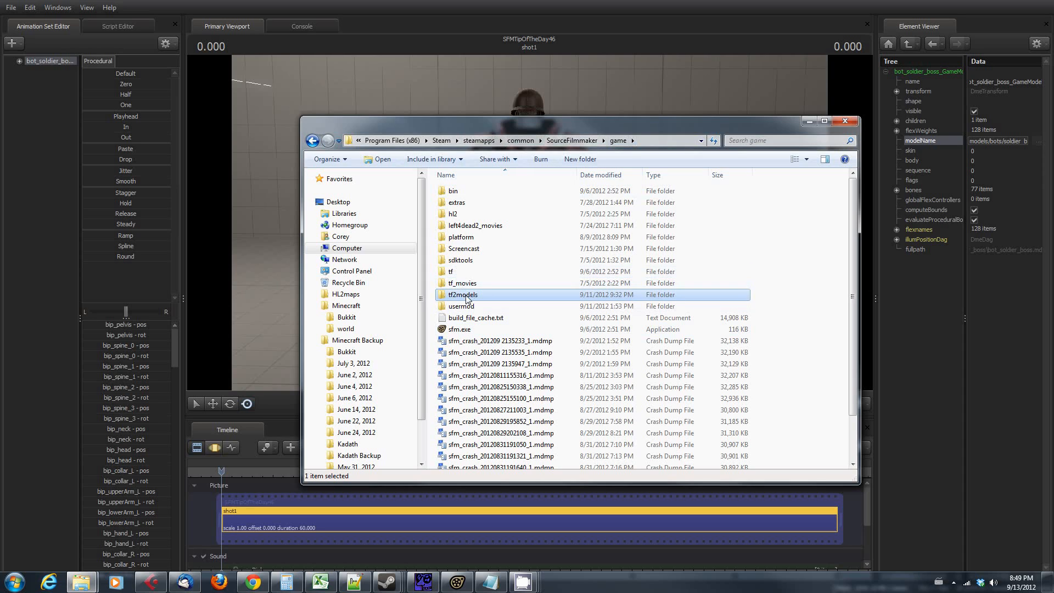
# Step: Open gameinfo.txt from the usermod folder in Notepad
pyautogui.doubleClick(462, 294)
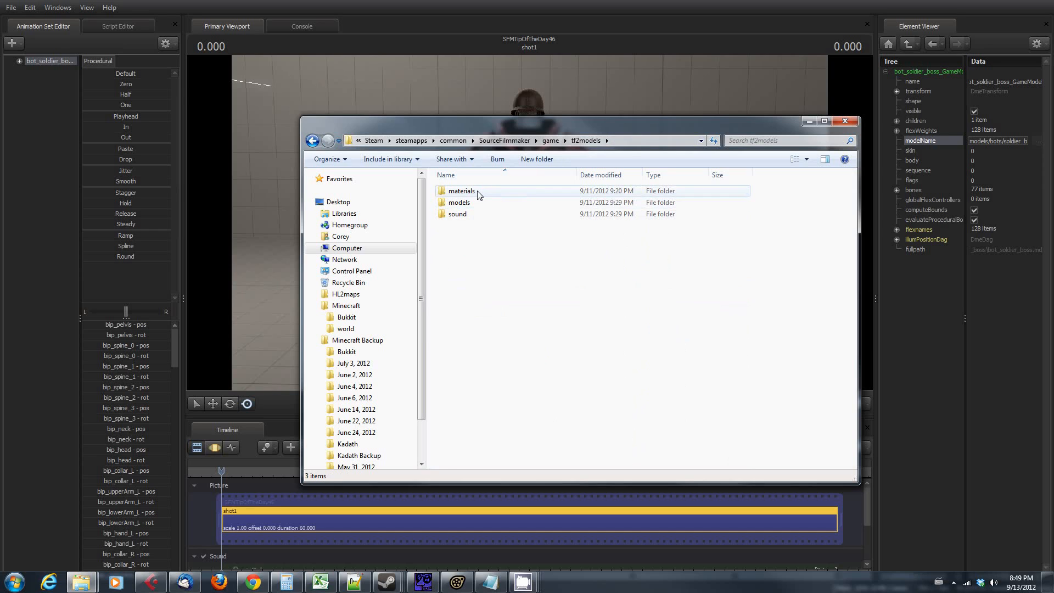
pyautogui.moveTo(468, 227)
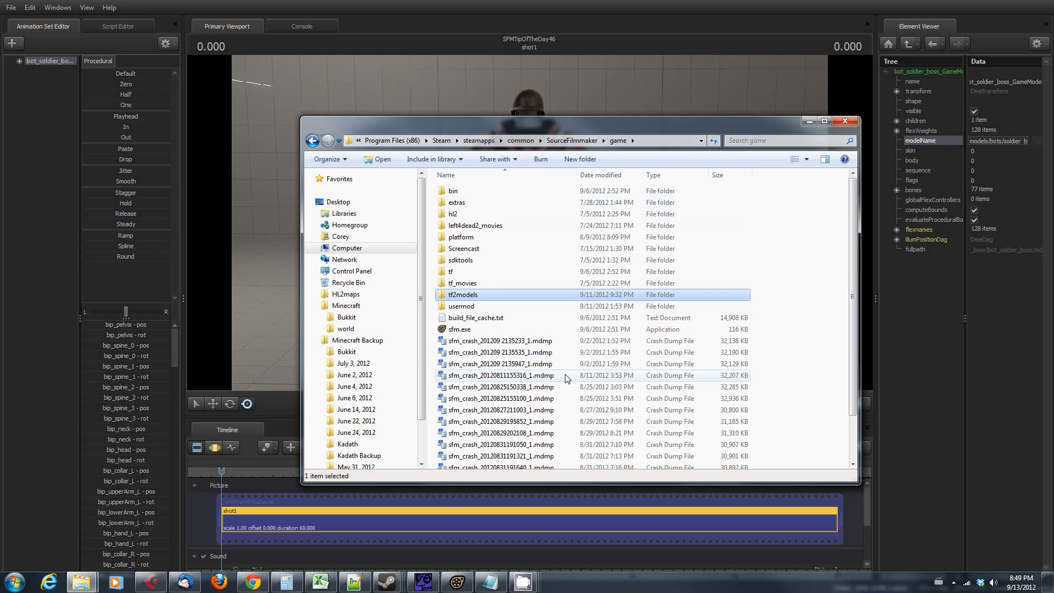
pyautogui.moveTo(471, 310)
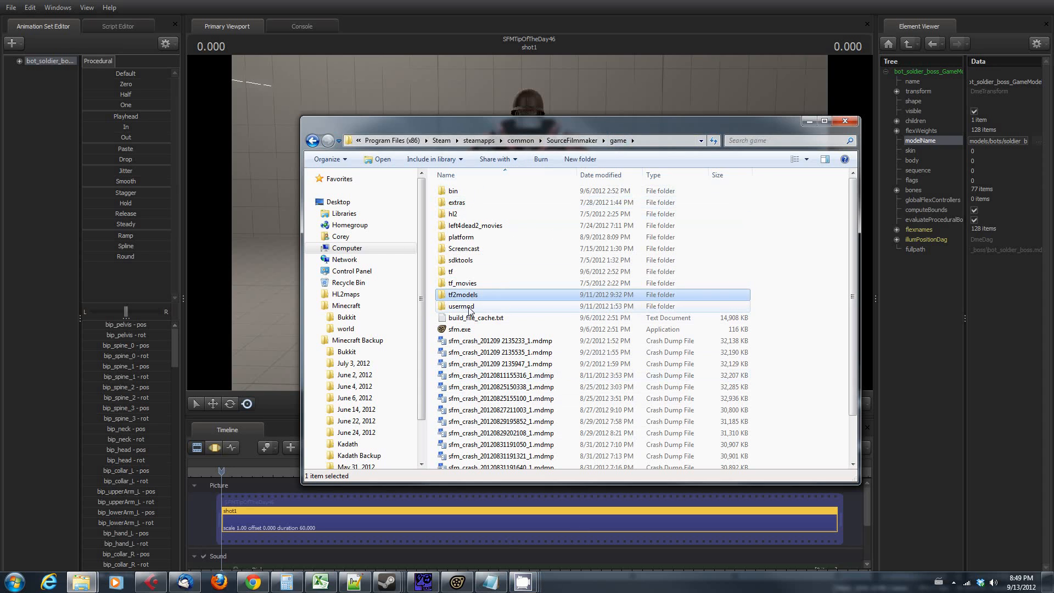
pyautogui.doubleClick(461, 306)
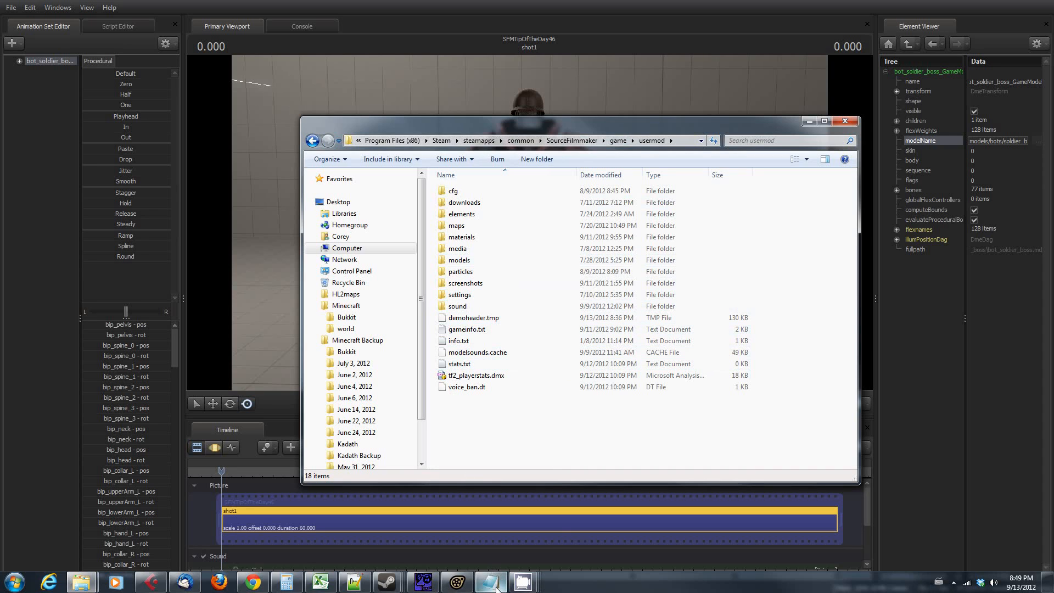
pyautogui.doubleClick(465, 328)
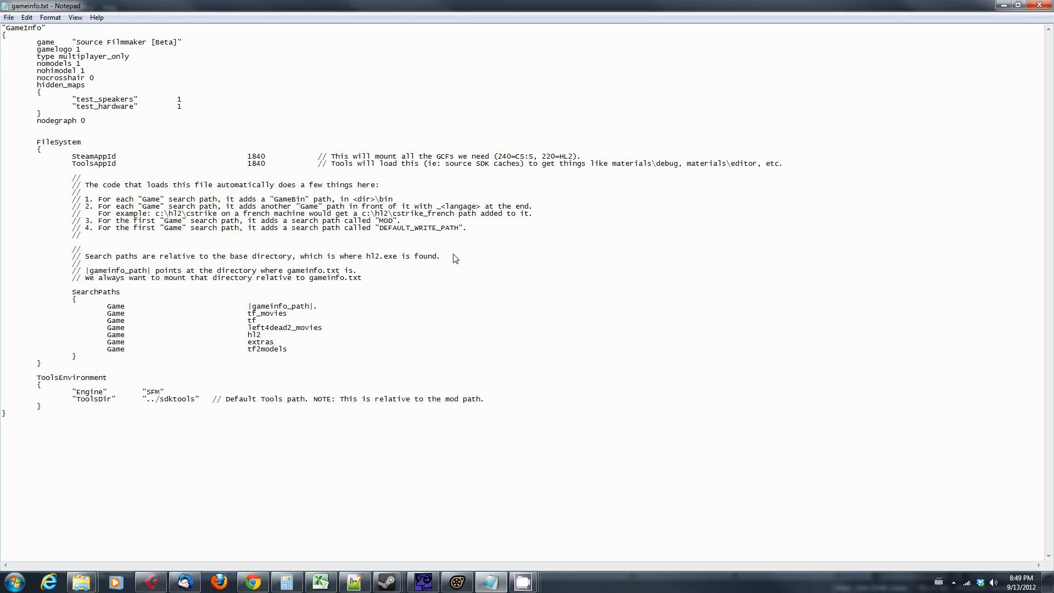
pyautogui.moveTo(613, 183)
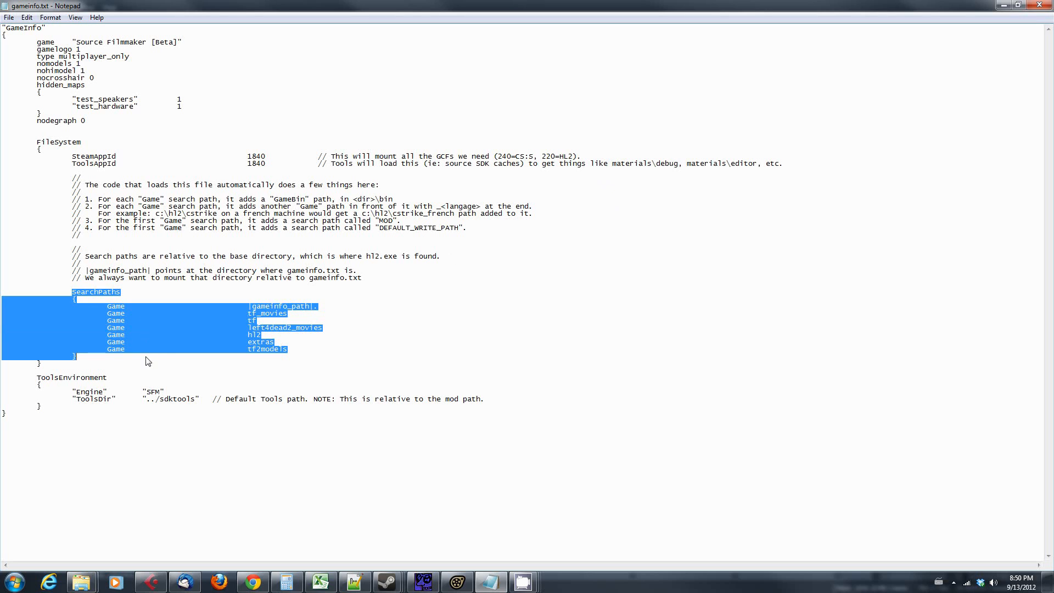
pyautogui.moveTo(455, 294)
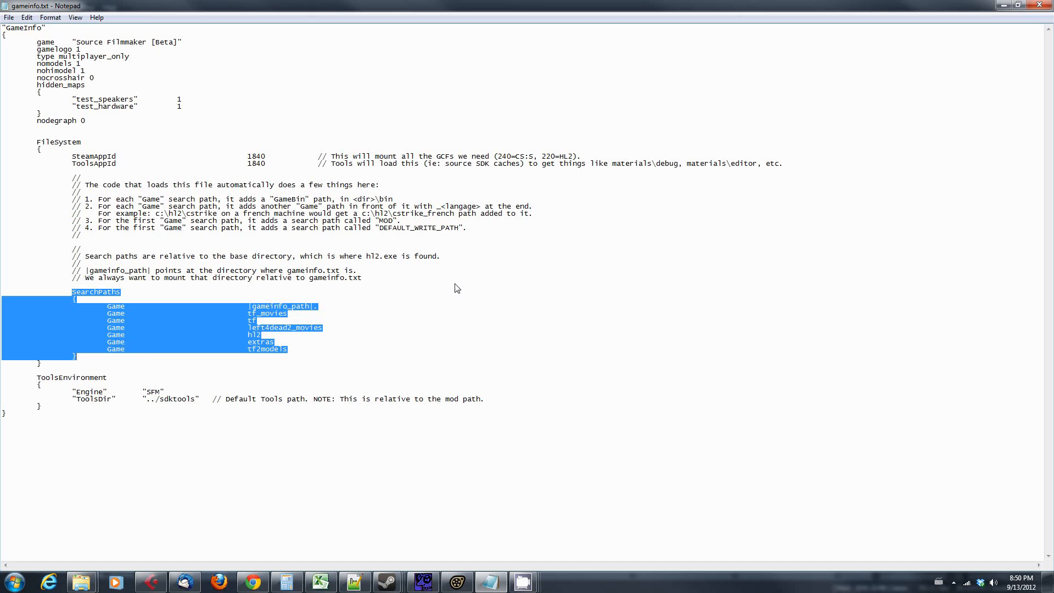
pyautogui.moveTo(329, 311)
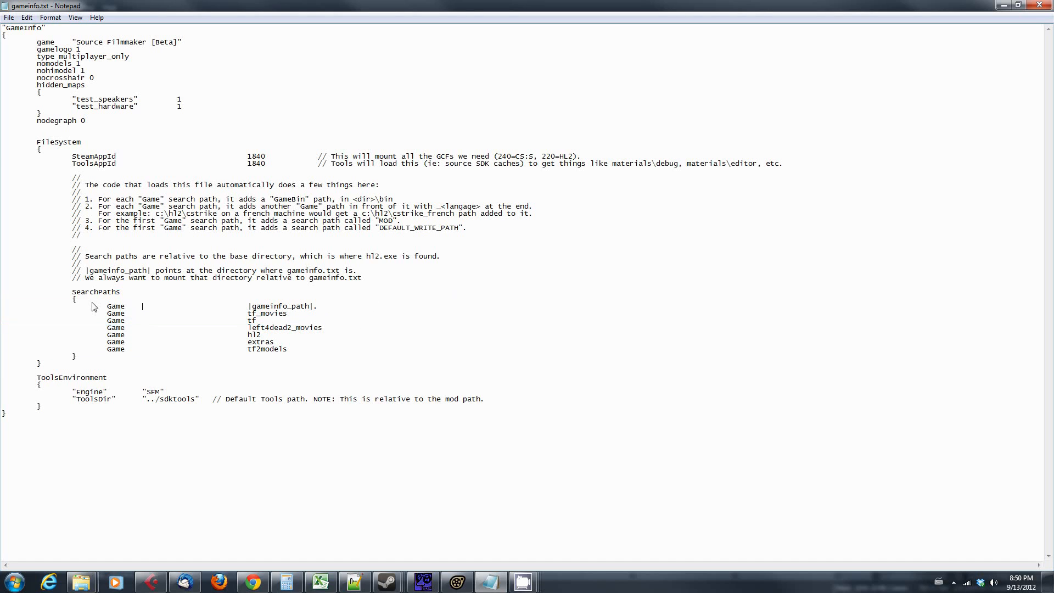
pyautogui.moveTo(324, 326)
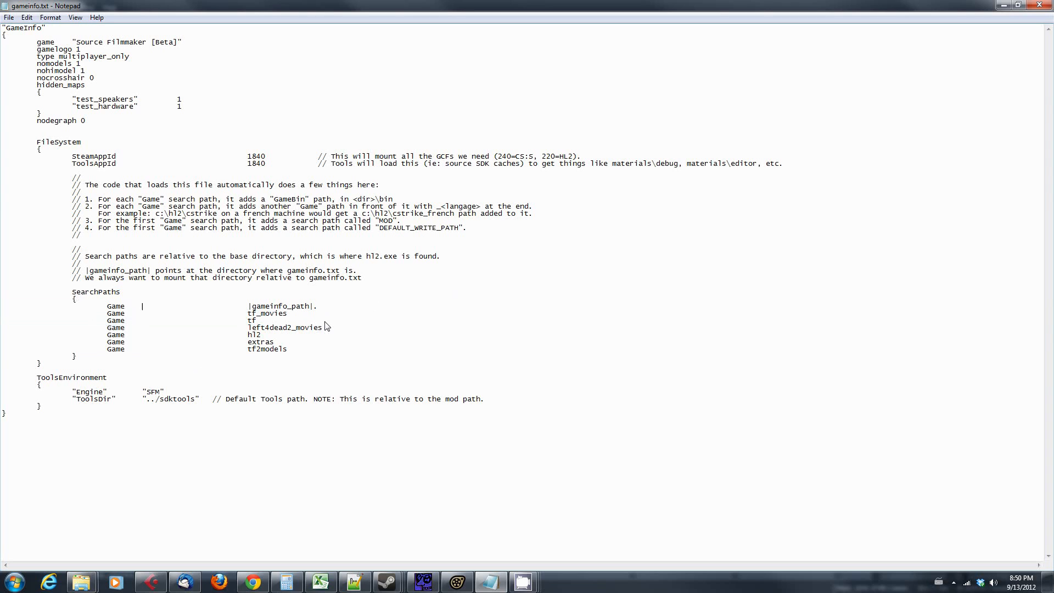
pyautogui.click(141, 305)
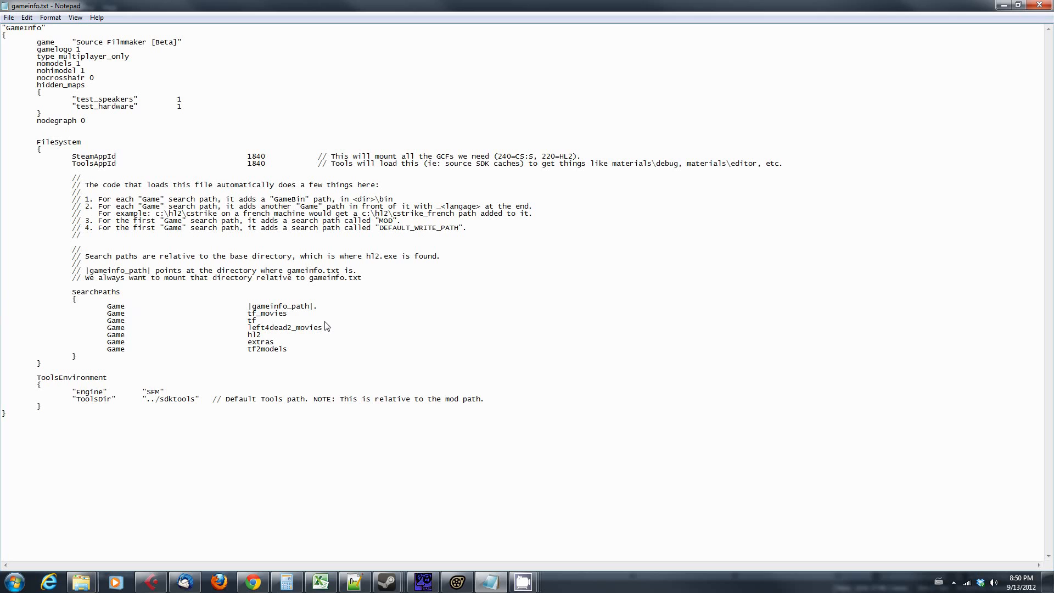
pyautogui.click(141, 306)
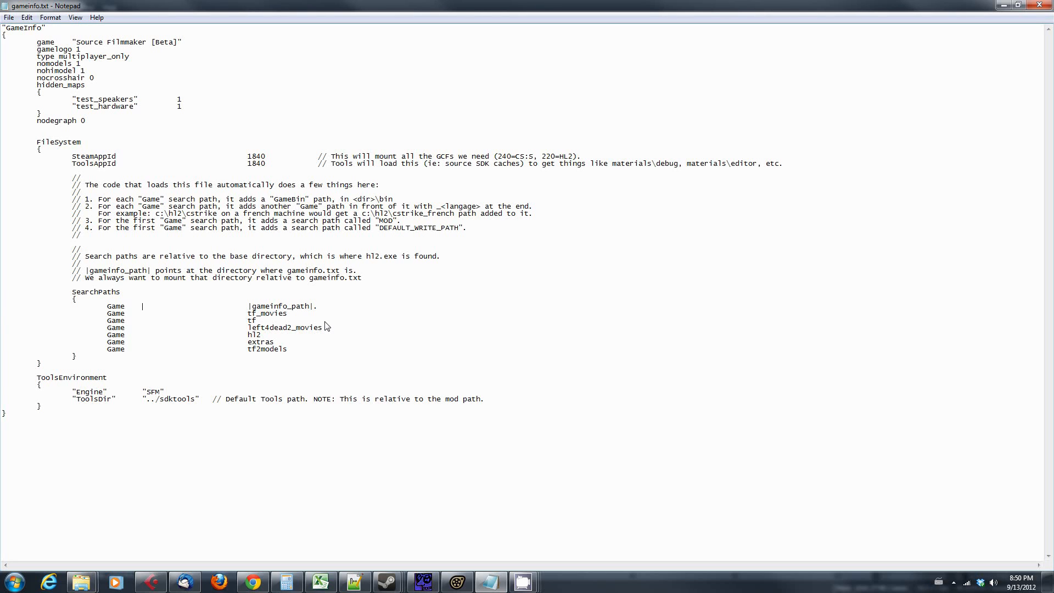
pyautogui.moveTo(344, 289)
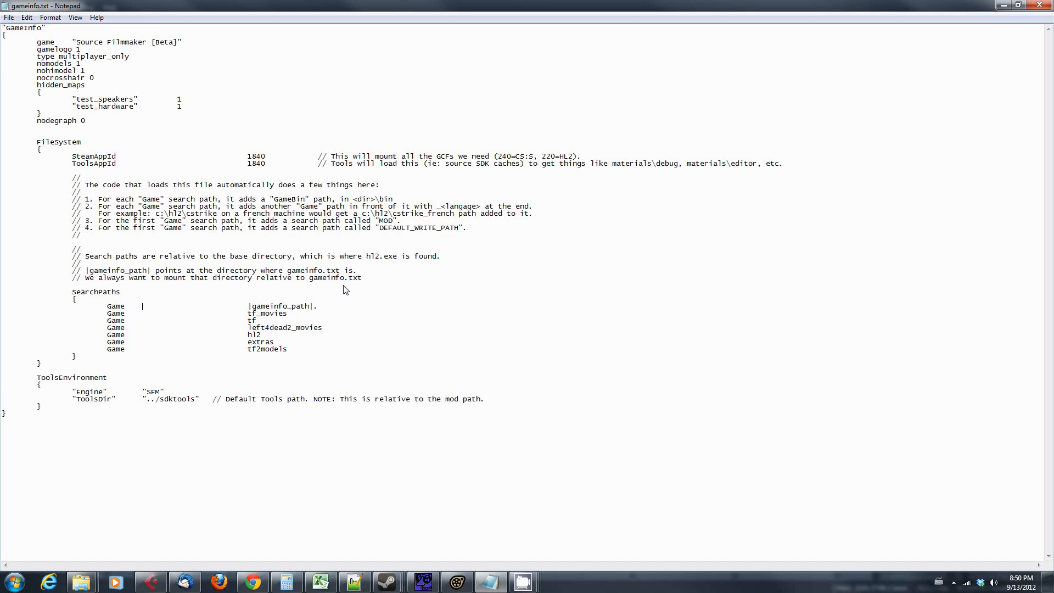
pyautogui.moveTo(109, 338)
pyautogui.write('Game')
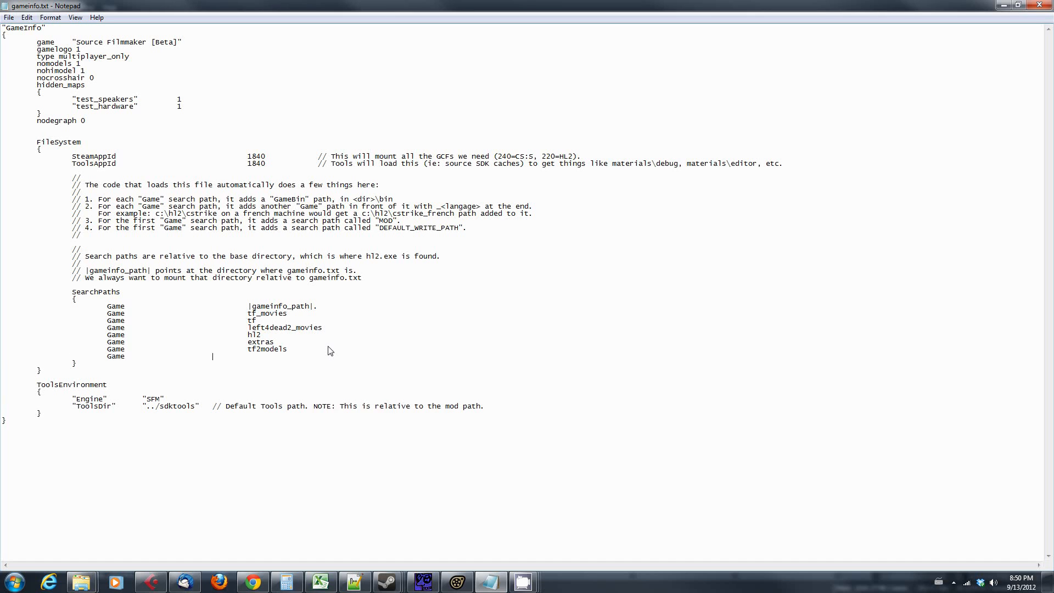
# Step: Add a 'Game mymodelfolder' line after tf2models in gameinfo.txt's SearchPaths
pyautogui.write('tf')
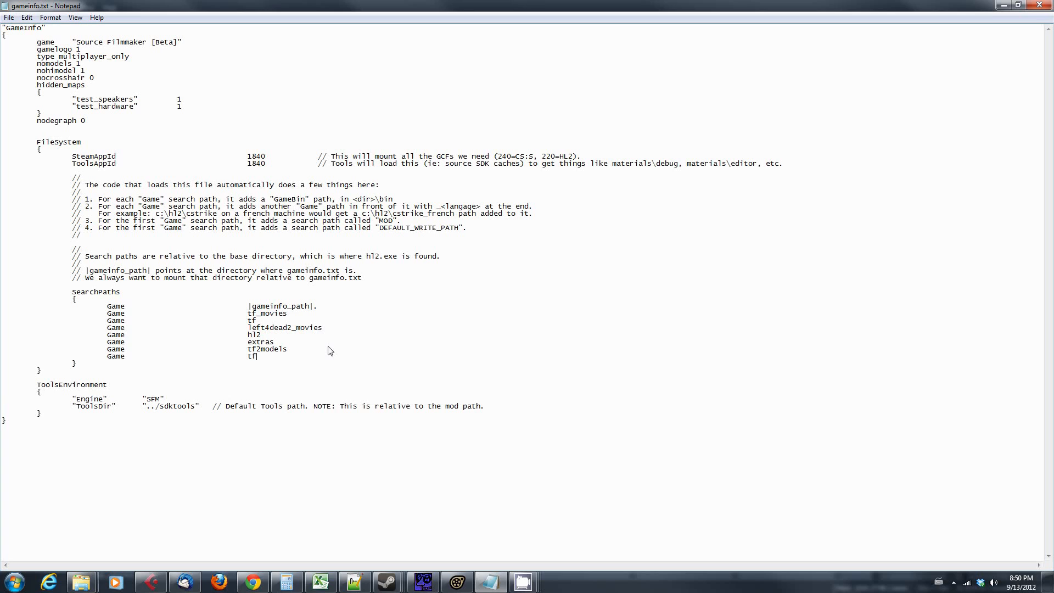
pyautogui.write('mymodelfol')
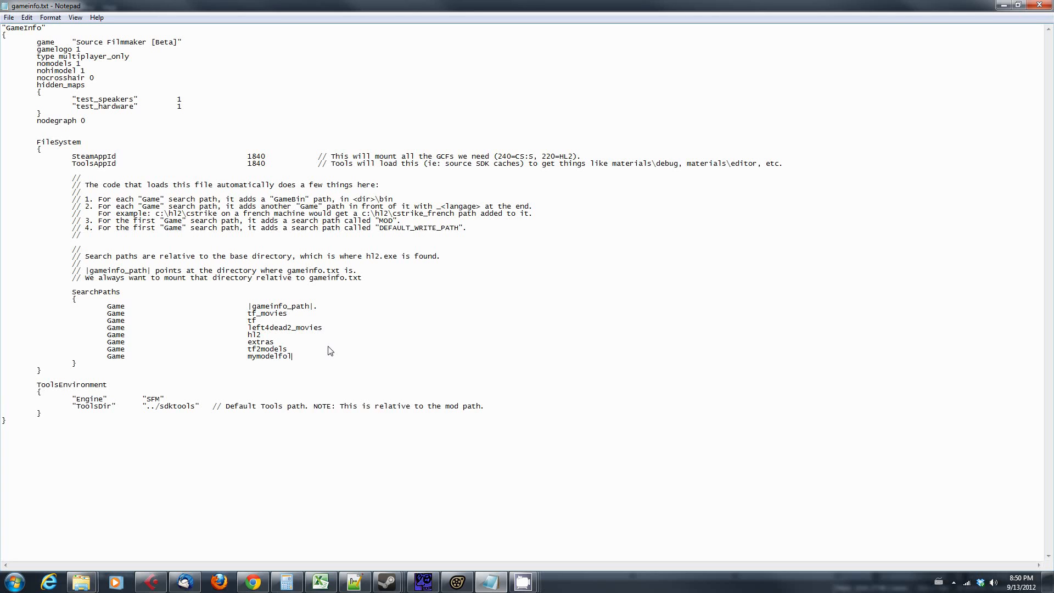
pyautogui.write('der')
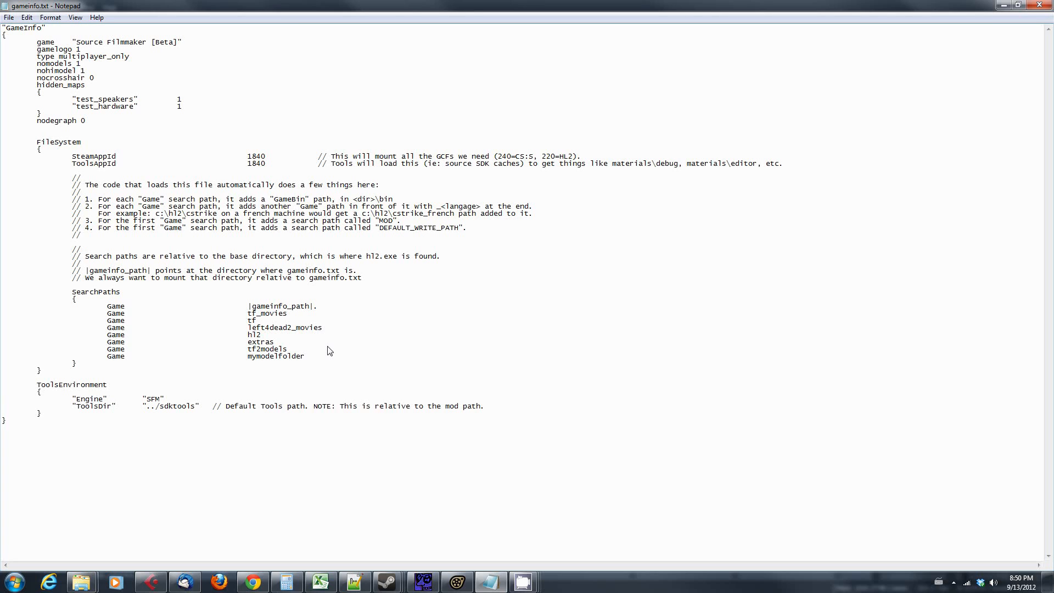
pyautogui.click(304, 356)
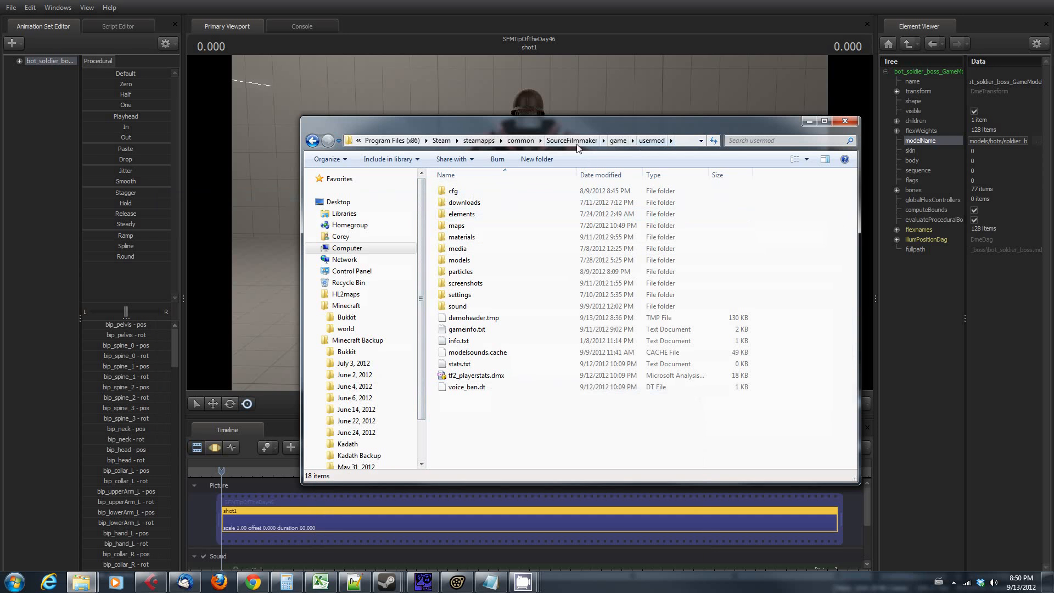
# Step: Check tf2models' materials, models and sound folders, then return to Source Filmmaker
pyautogui.click(617, 140)
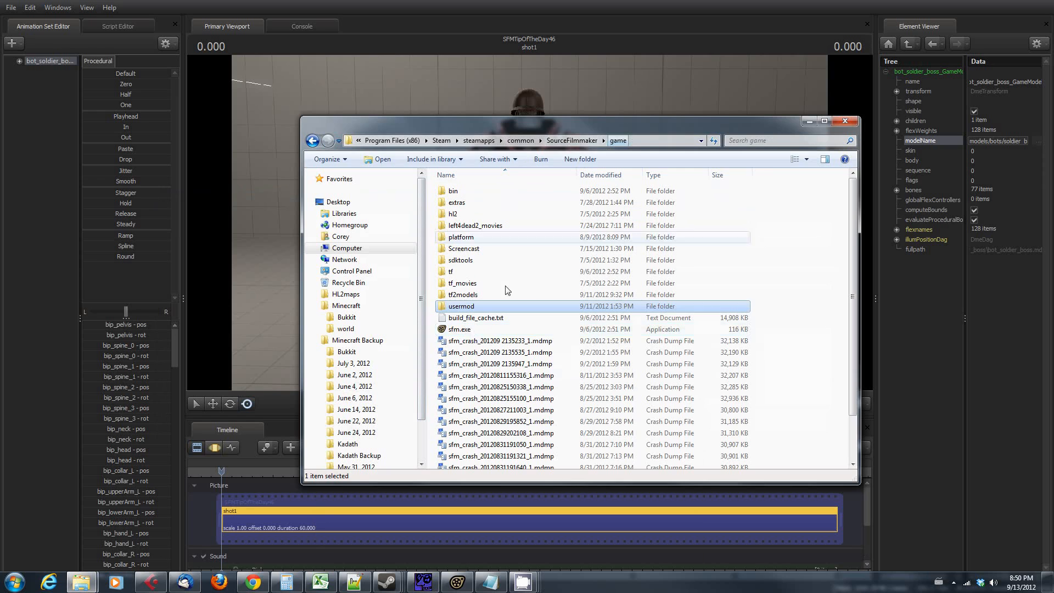
pyautogui.doubleClick(462, 294)
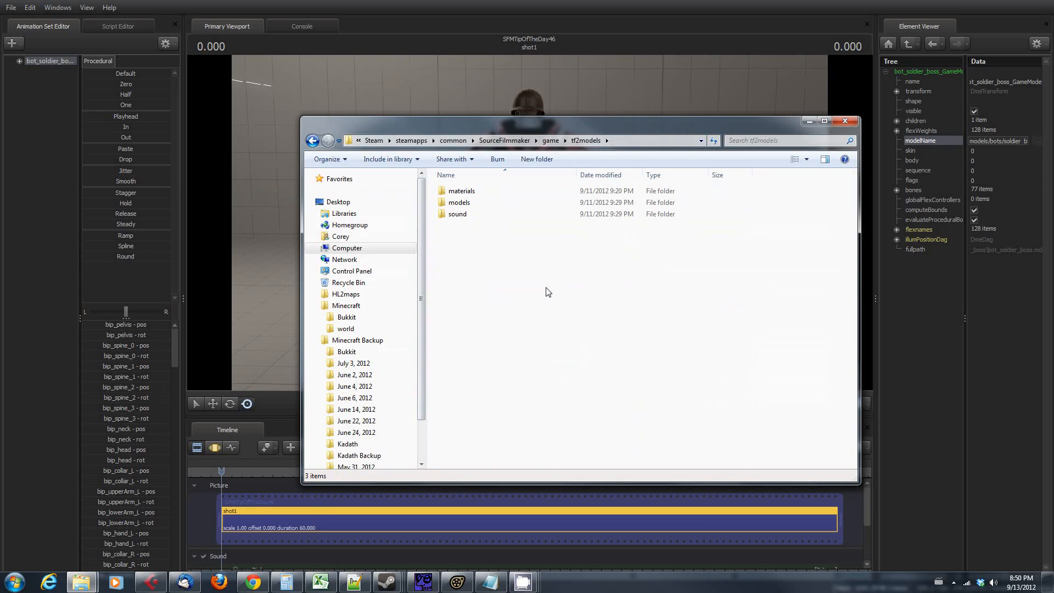
pyautogui.click(550, 140)
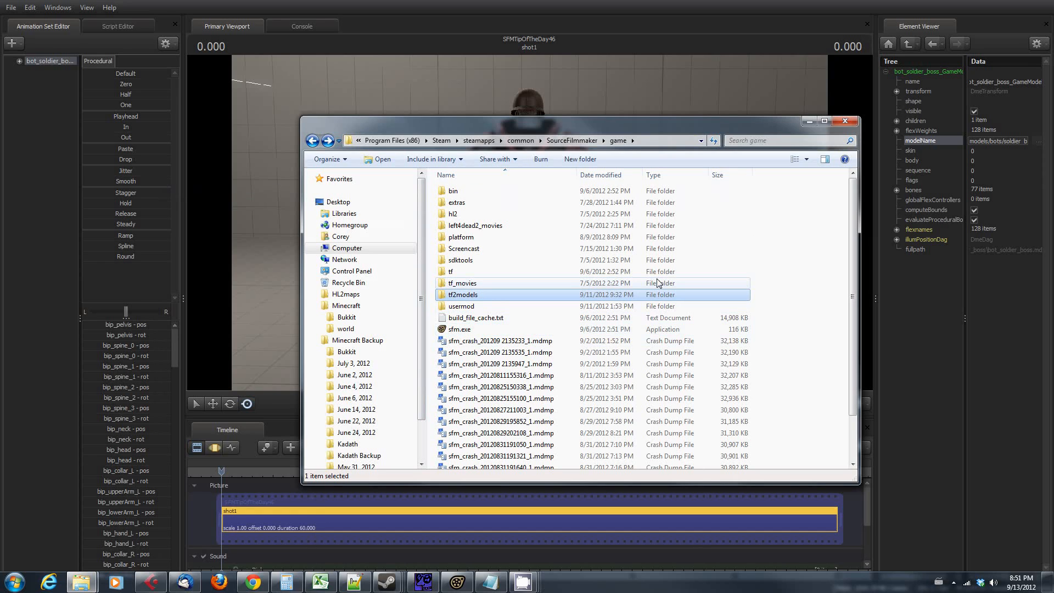
pyautogui.click(460, 236)
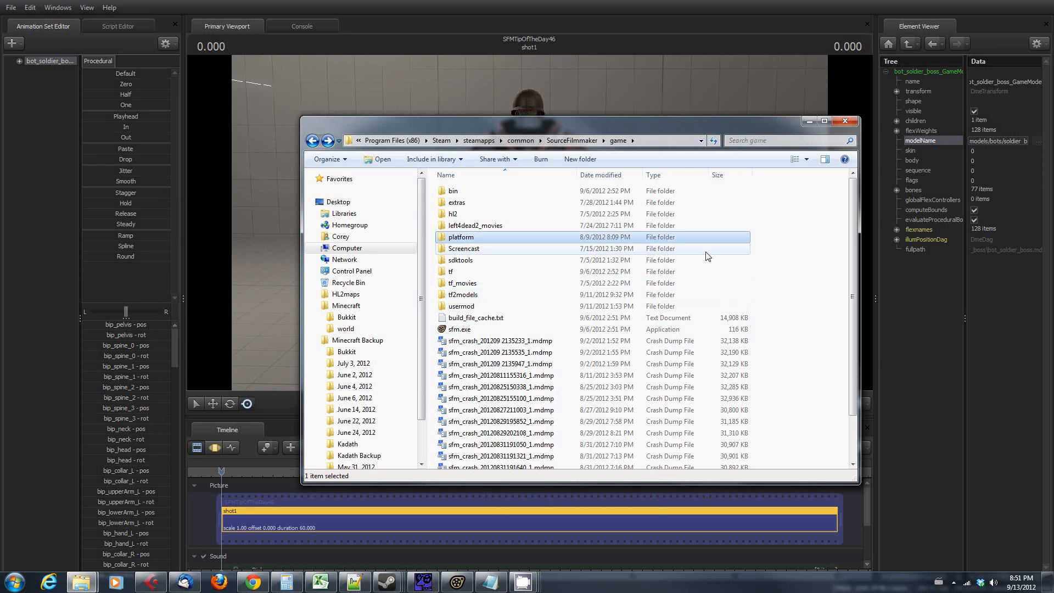
pyautogui.moveTo(625, 283)
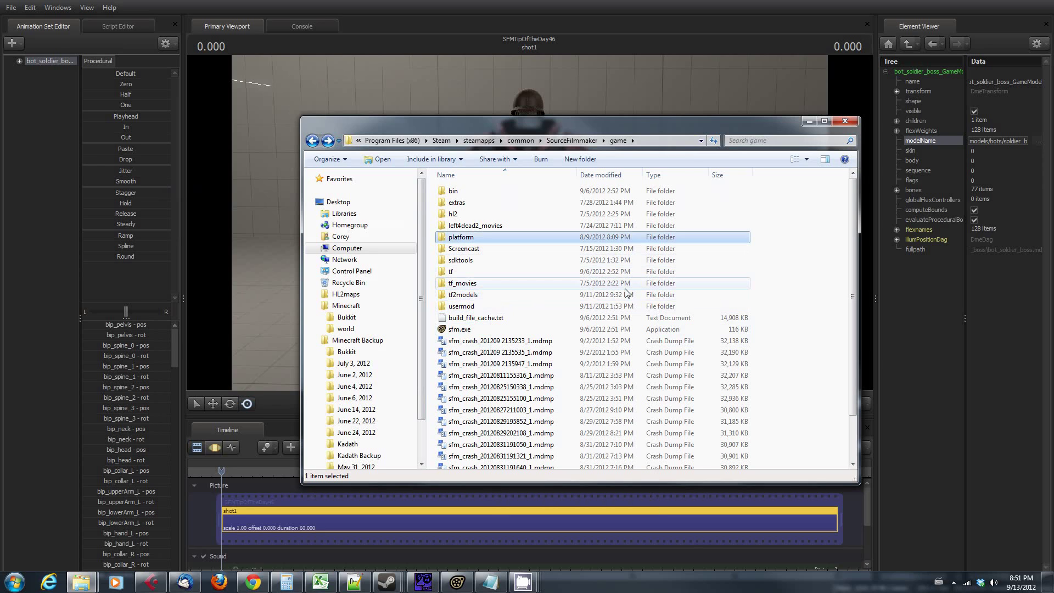
pyautogui.click(462, 294)
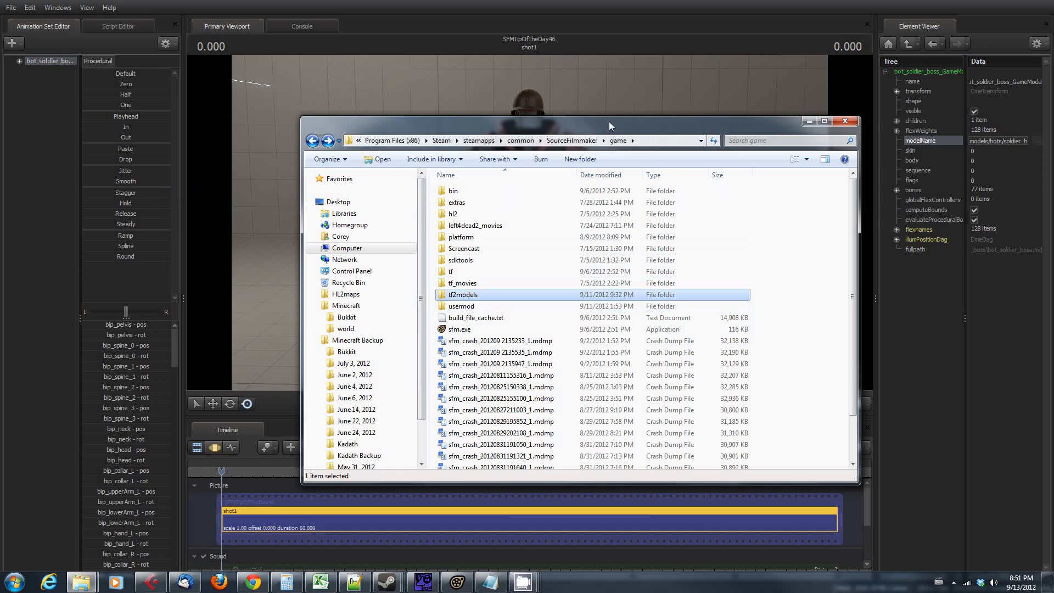
pyautogui.moveTo(512, 12)
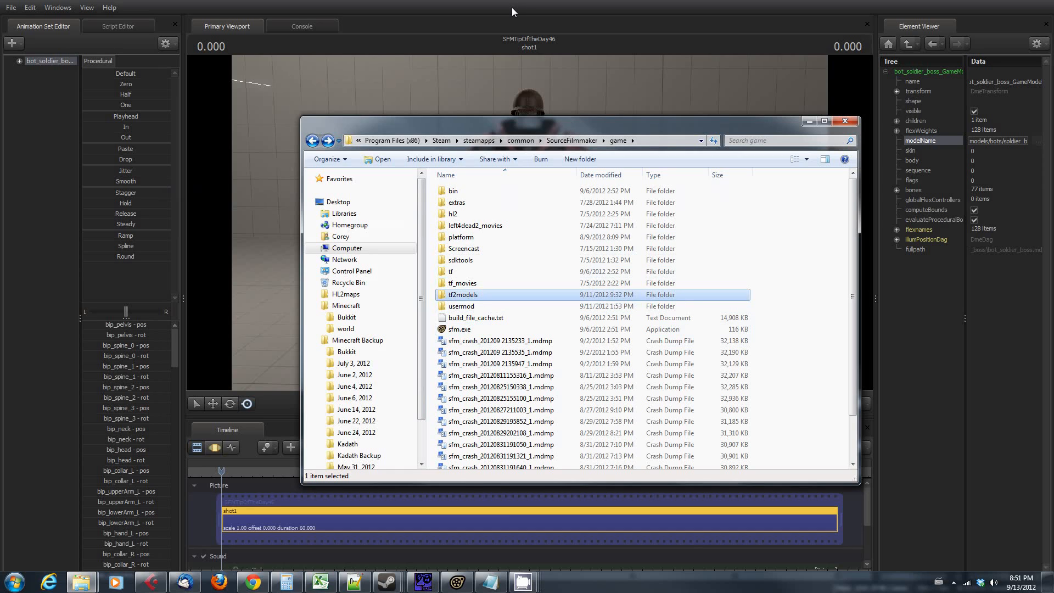
pyautogui.click(845, 122)
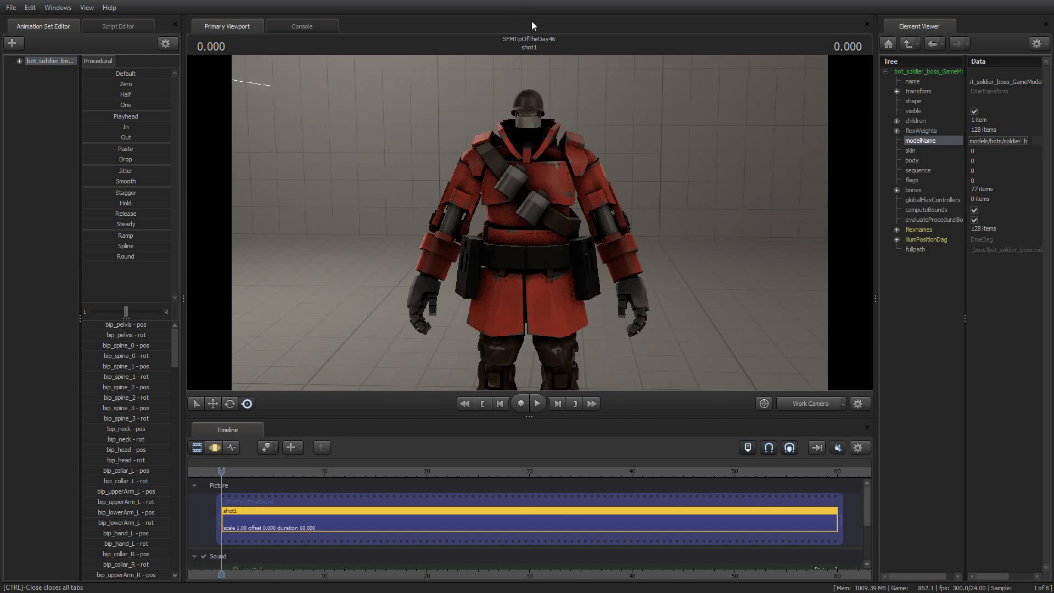
pyautogui.moveTo(266, 199)
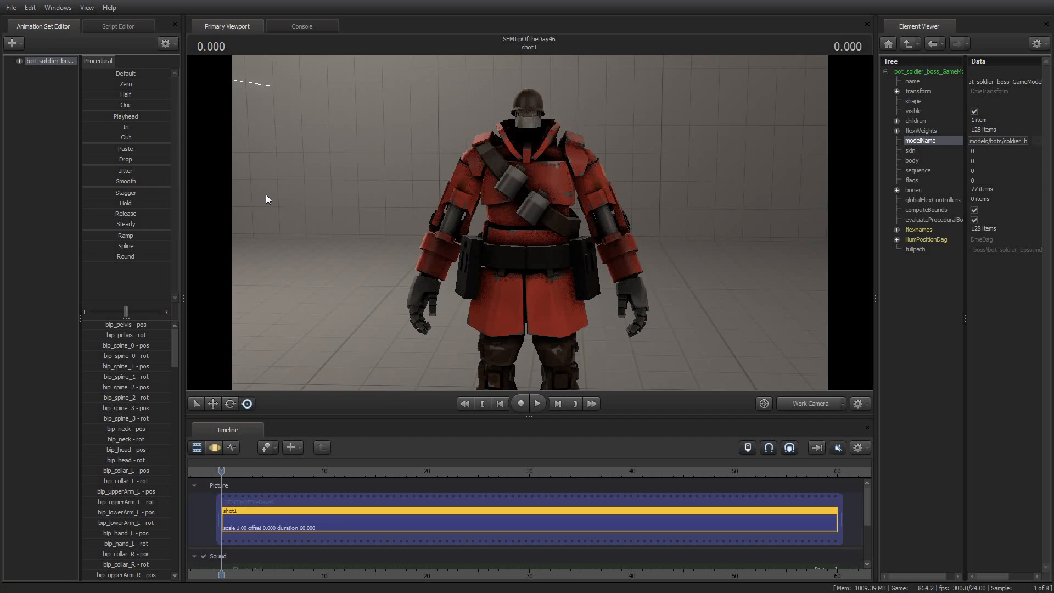
pyautogui.moveTo(608, 224)
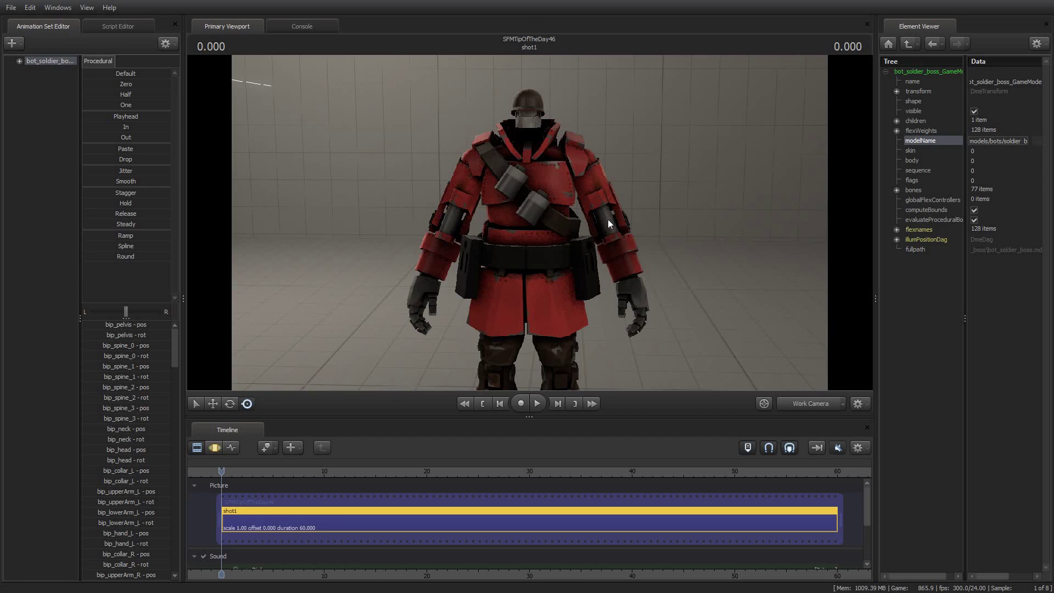
pyautogui.moveTo(554, 219)
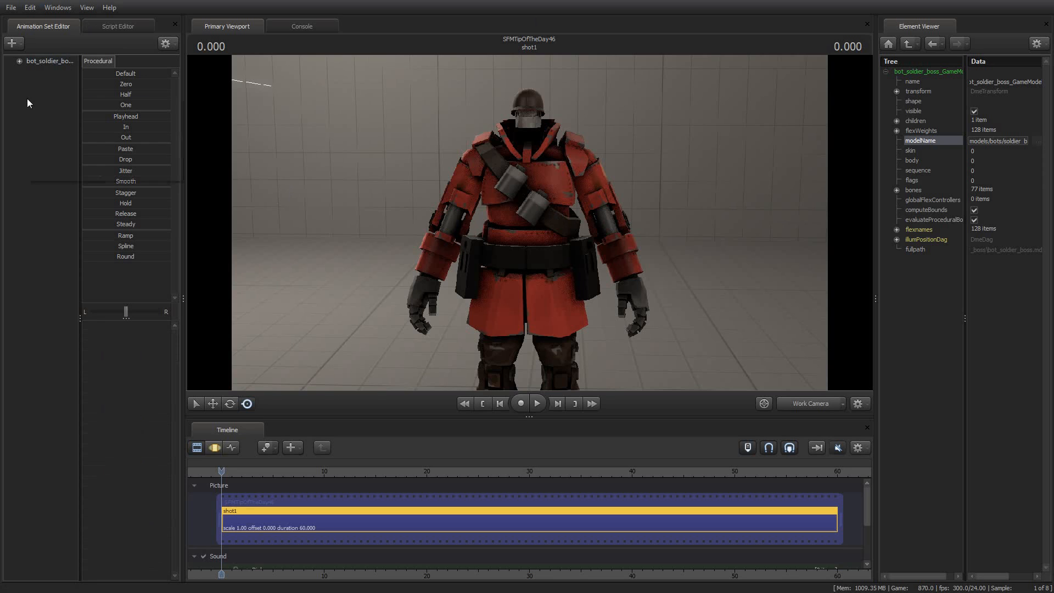
pyautogui.moveTo(404, 179)
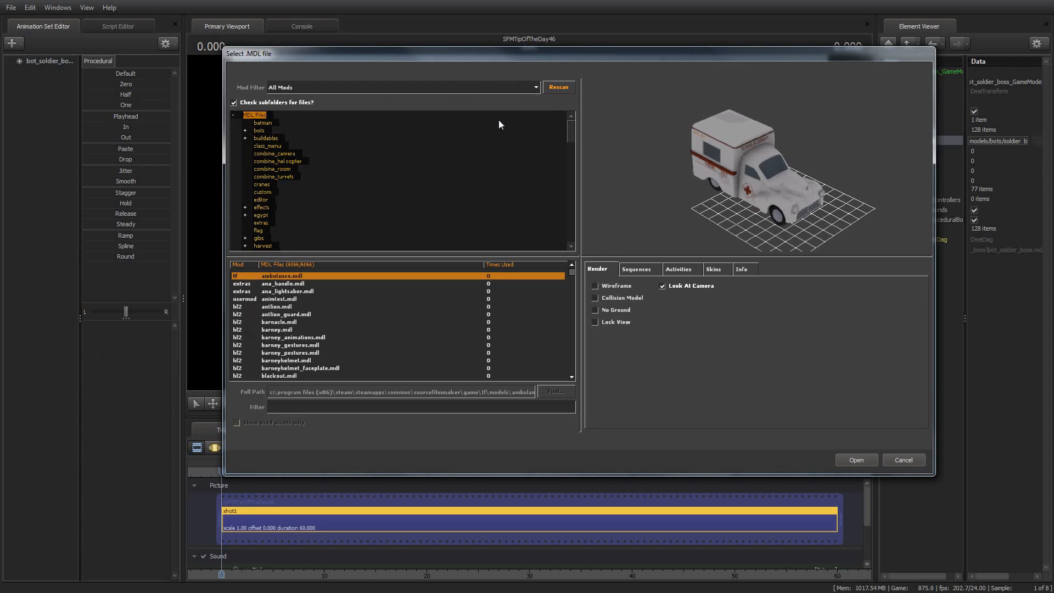
pyautogui.moveTo(515, 71)
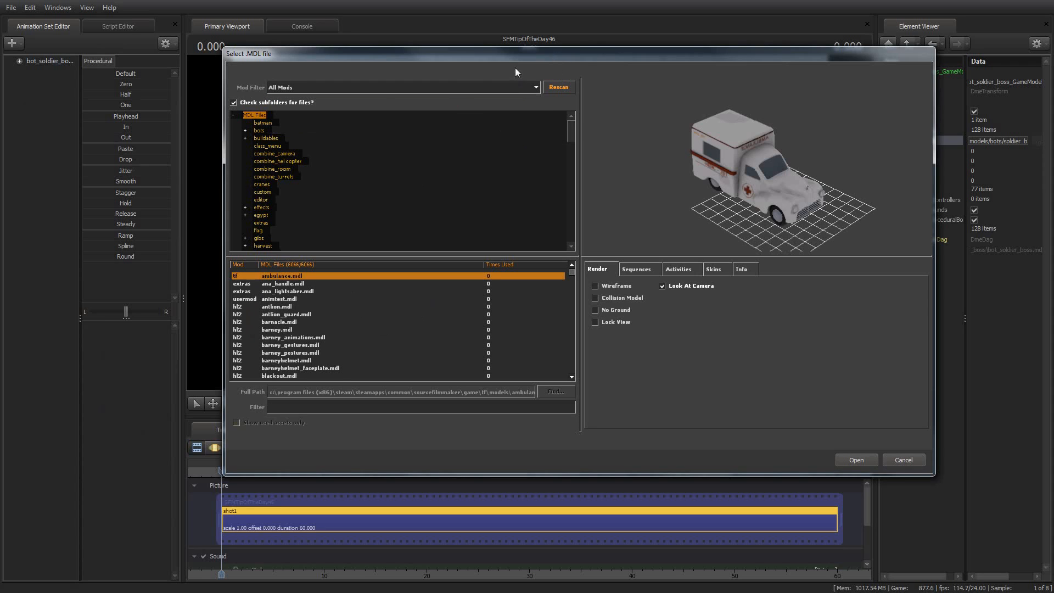
# Step: Set the Select .MDL file dialog's Mod Filter to All Mods
pyautogui.click(534, 86)
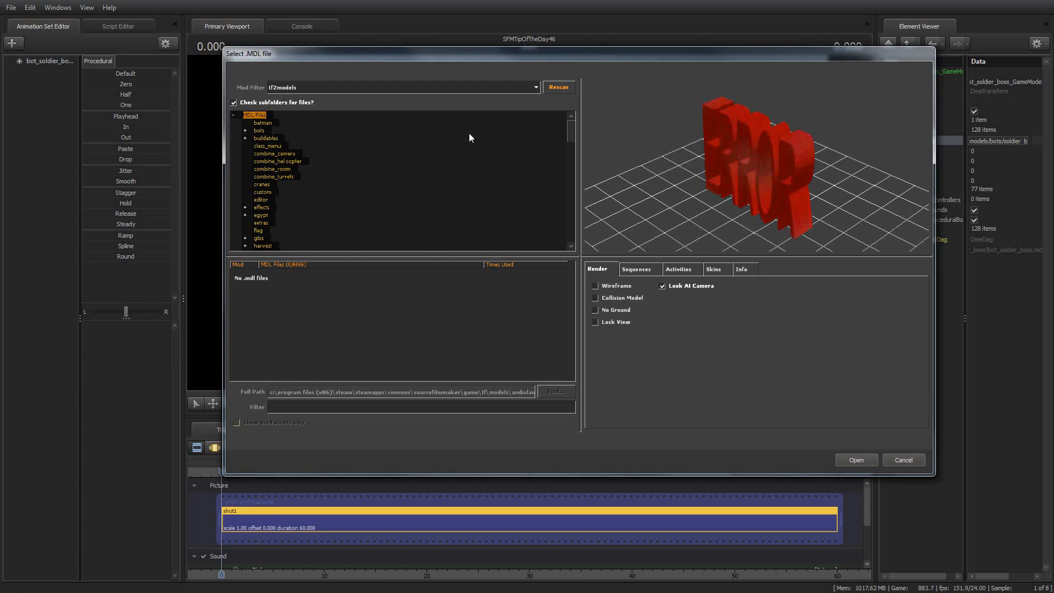
pyautogui.moveTo(418, 299)
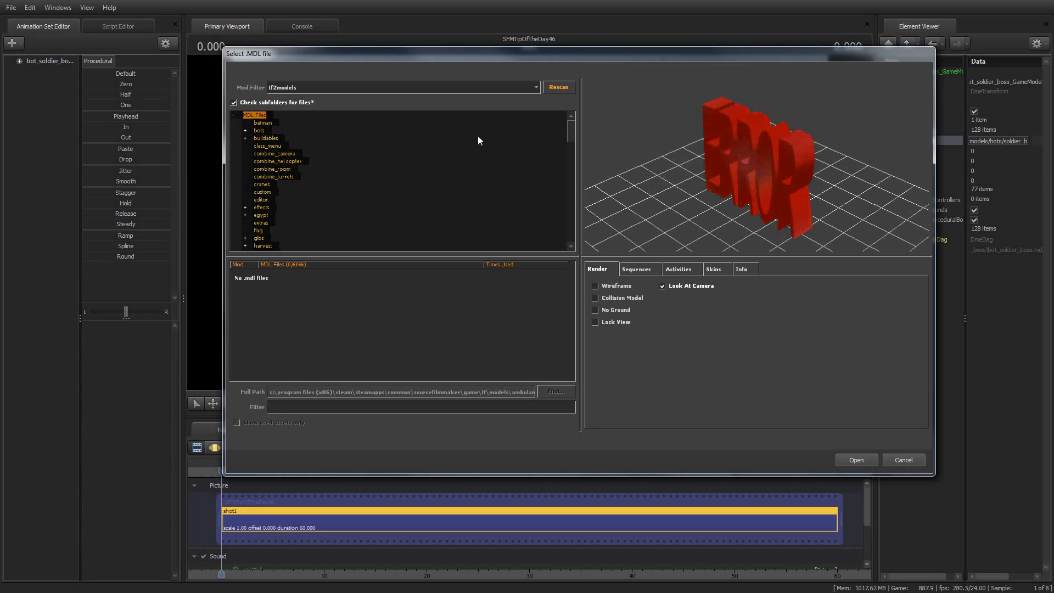
pyautogui.click(536, 86)
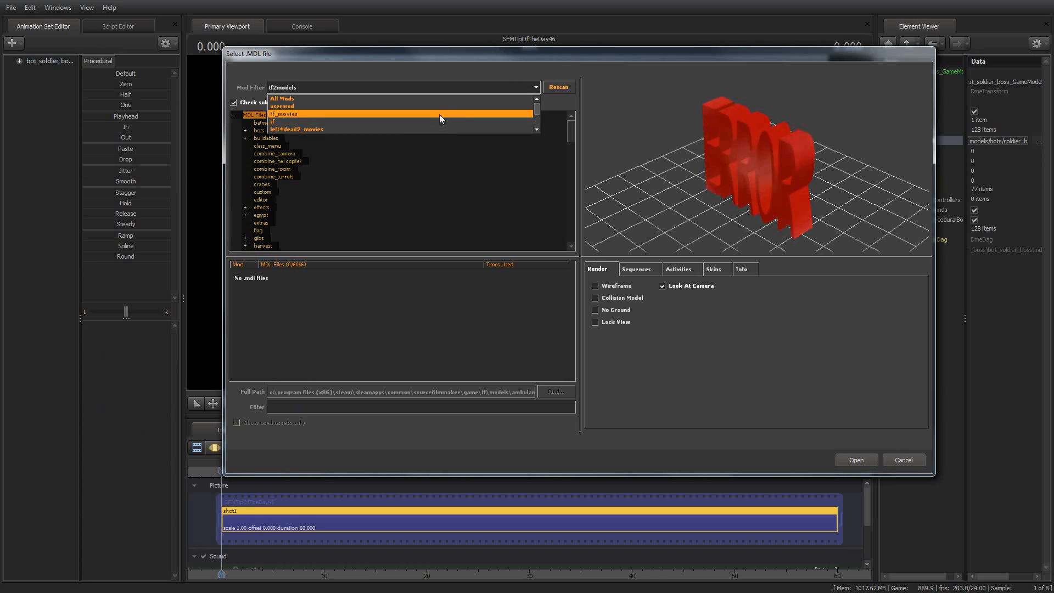
pyautogui.click(272, 122)
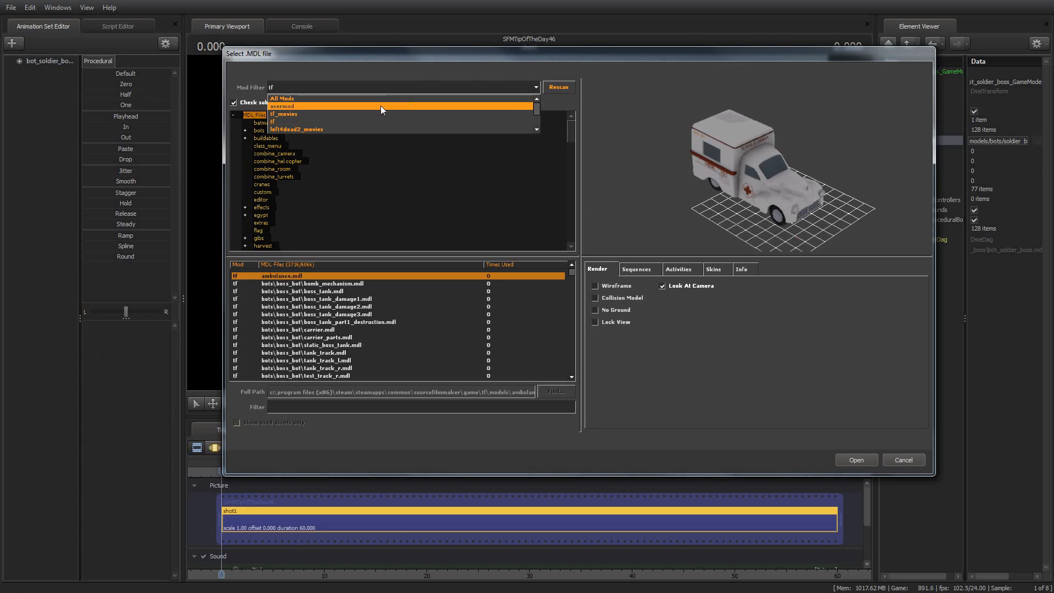
pyautogui.click(281, 99)
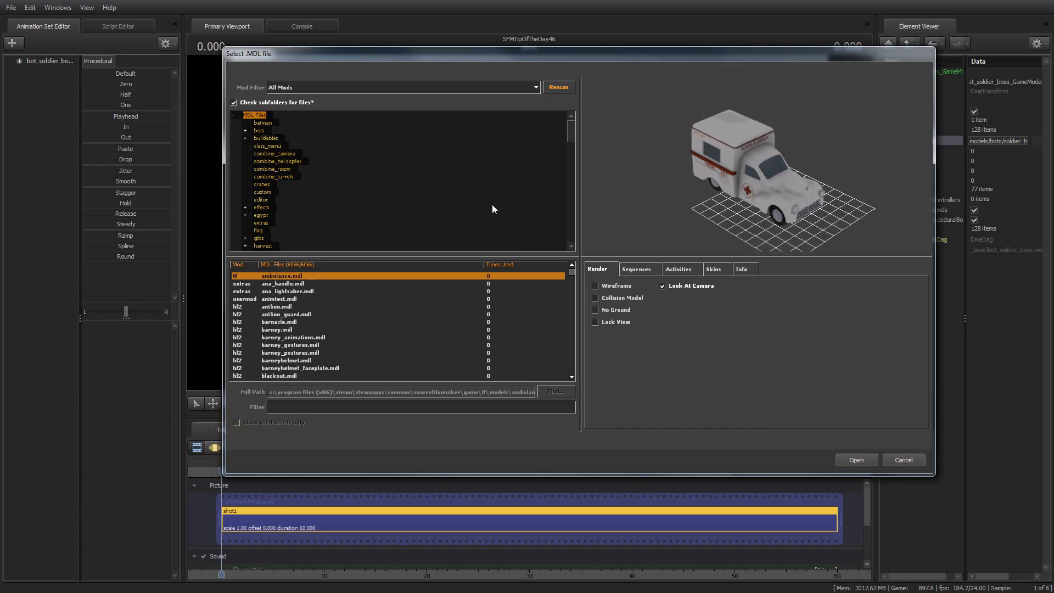
pyautogui.moveTo(497, 222)
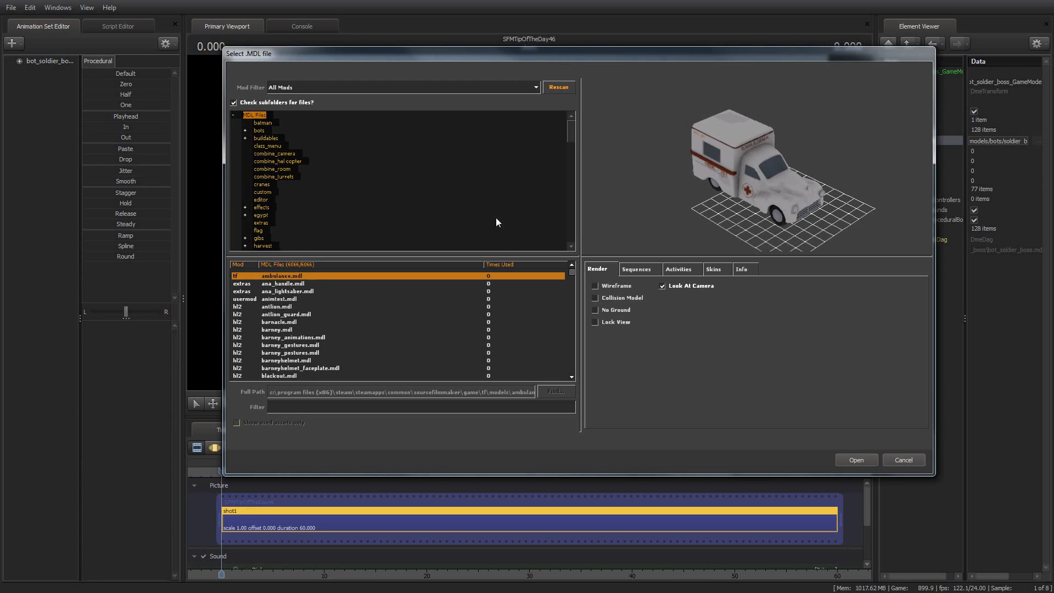
pyautogui.moveTo(497, 221)
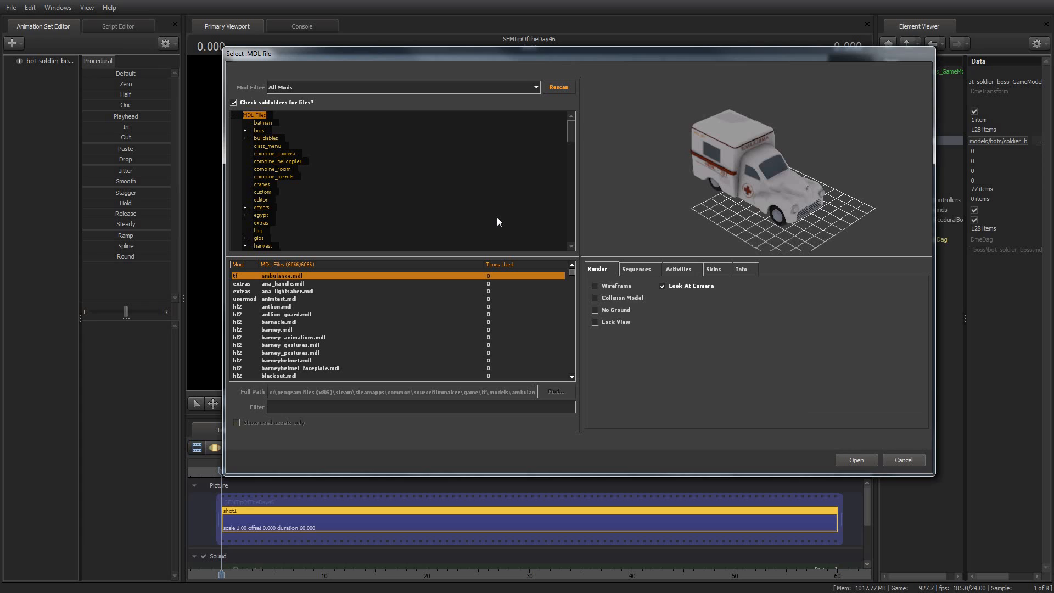
pyautogui.click(533, 87)
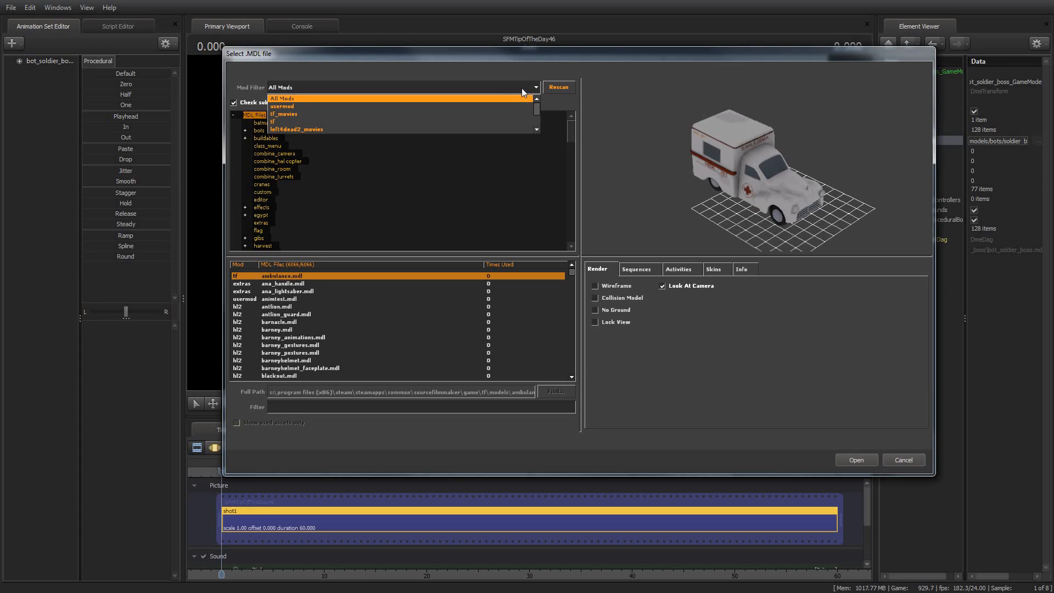
pyautogui.moveTo(453, 125)
pyautogui.write('r')
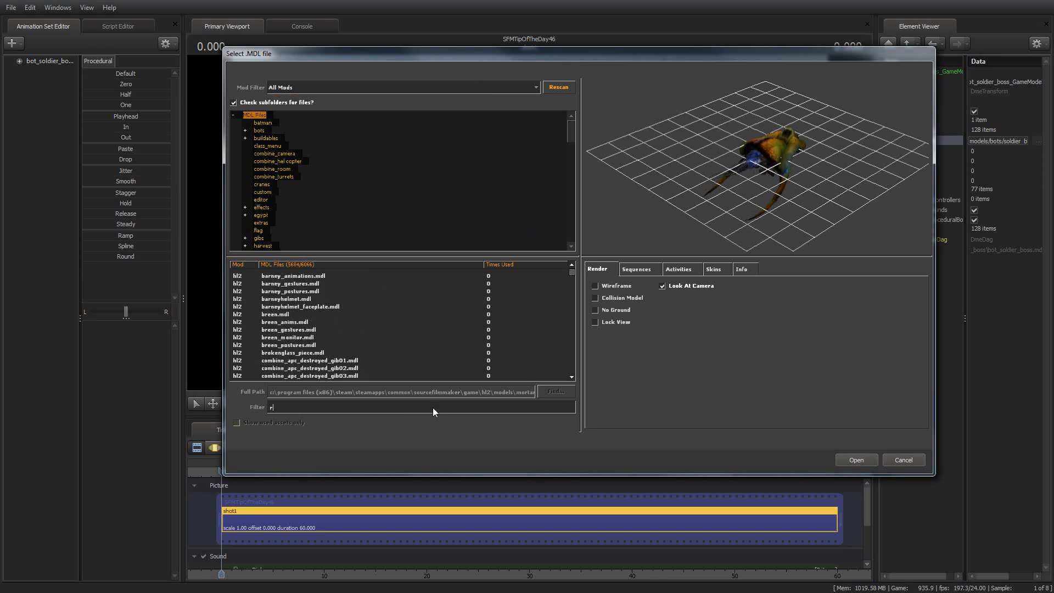
# Step: Filter for 'pyro' and load bots\pyro\bot_pyro.mdl into the scene
pyautogui.write('pyro')
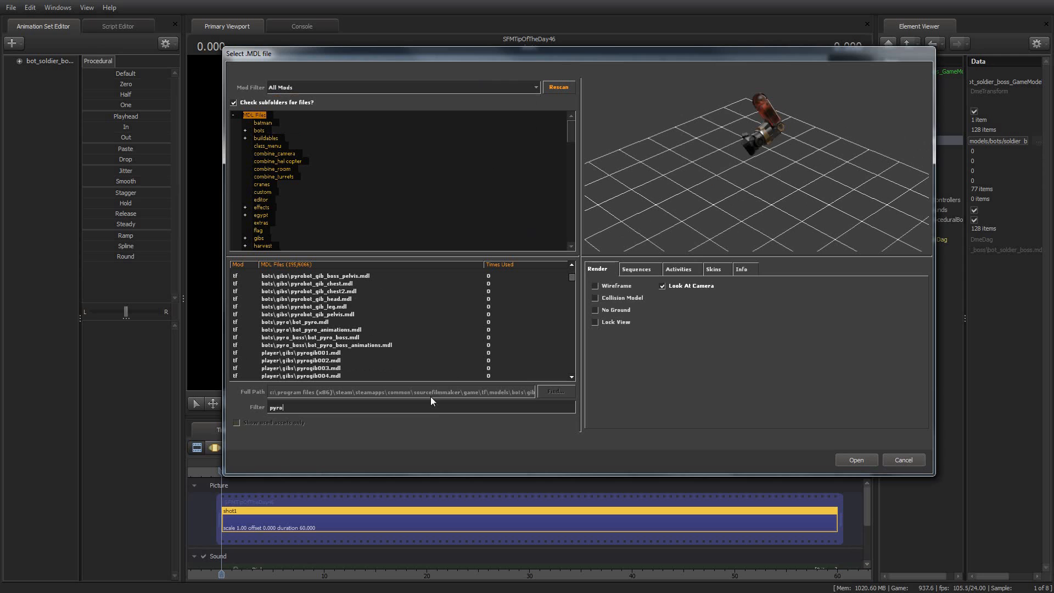
pyautogui.click(296, 321)
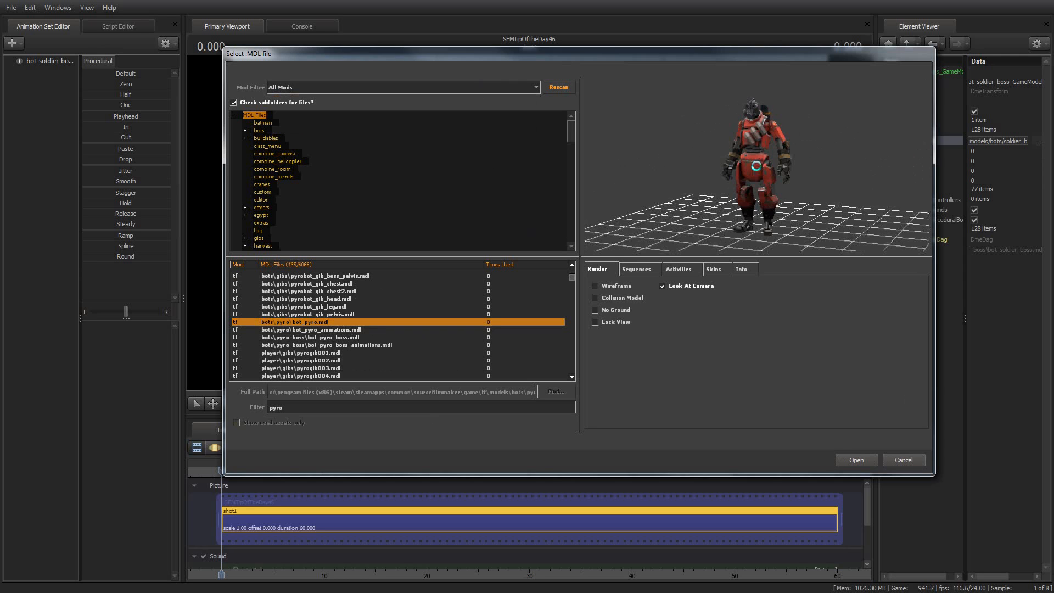
pyautogui.click(855, 459)
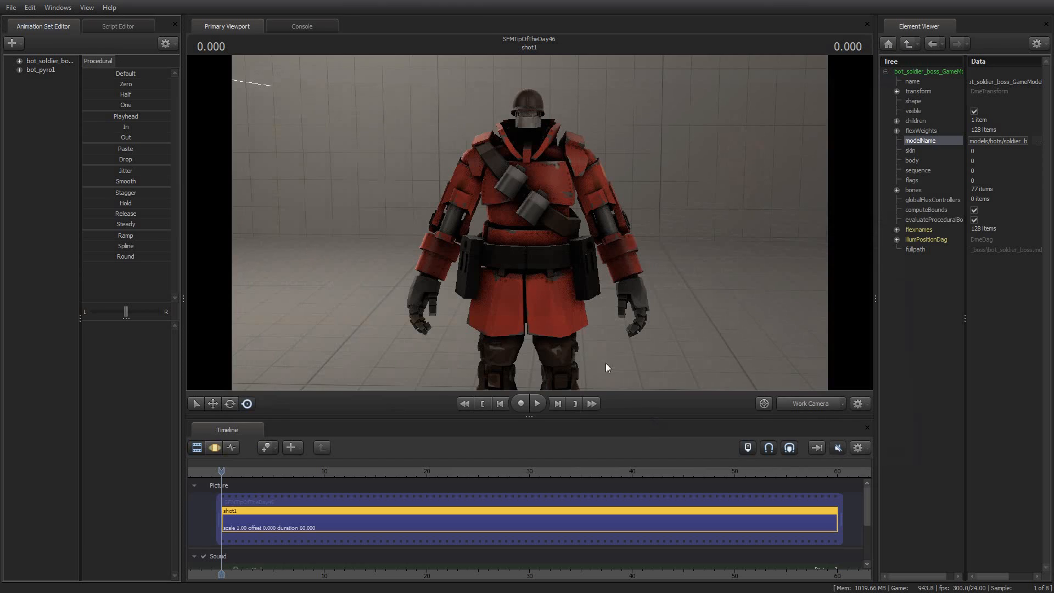
pyautogui.moveTo(93, 55)
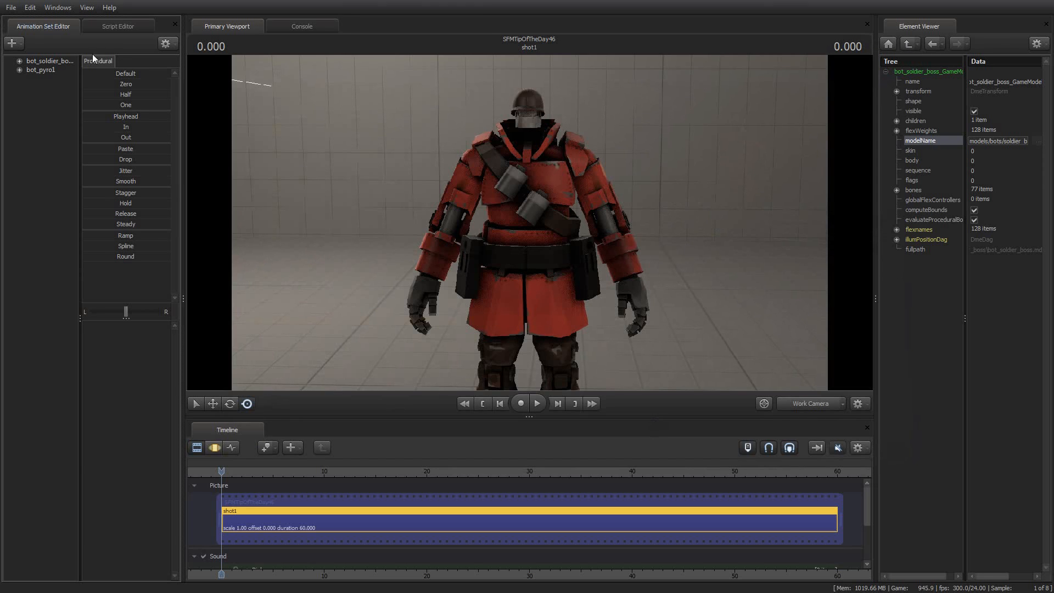
# Step: Select the bot_pyro1 animation set and reposition it until framed in the viewport
pyautogui.click(41, 69)
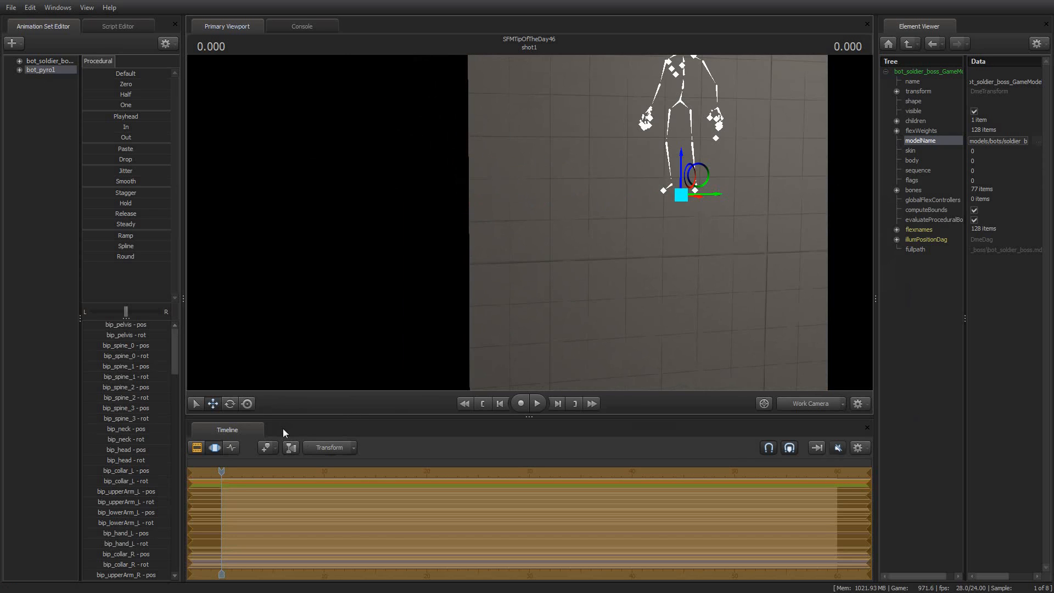
pyautogui.click(247, 402)
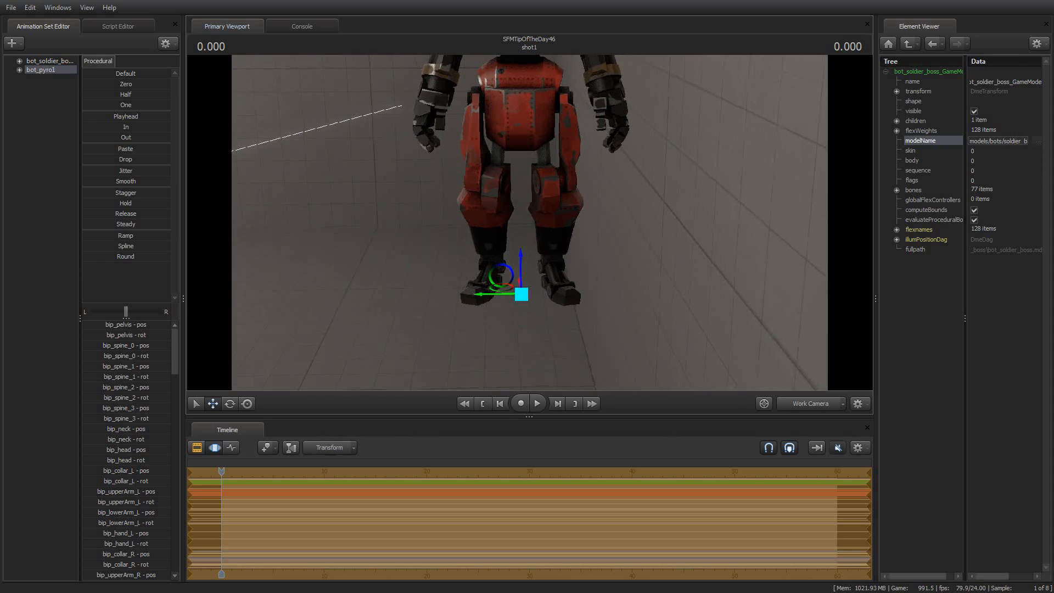
pyautogui.click(246, 402)
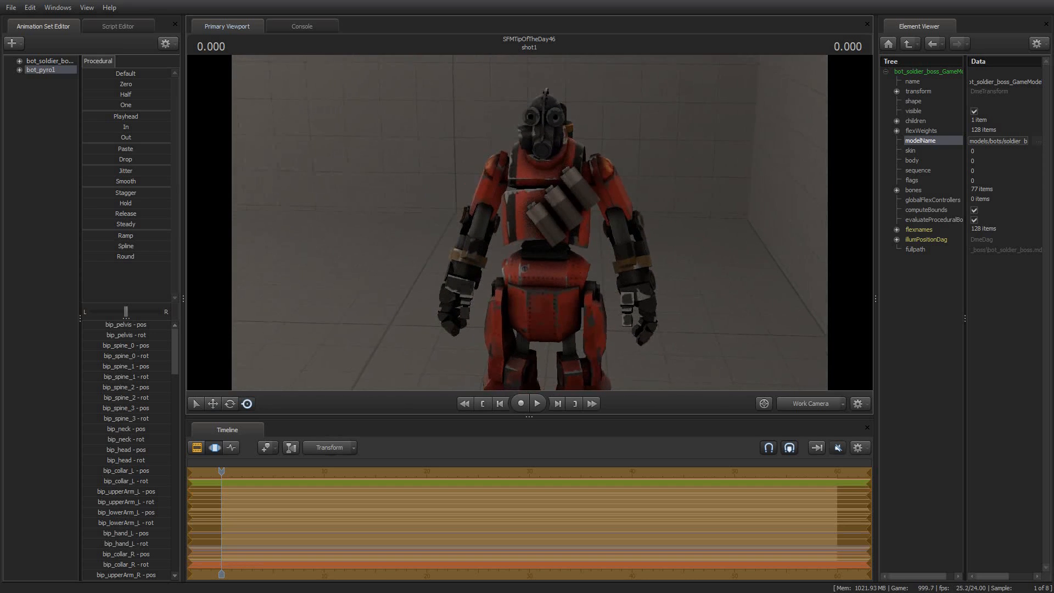
# Step: Apply Set Skin > 0 to bot_pyro1 from its right-click menu
pyautogui.click(41, 69)
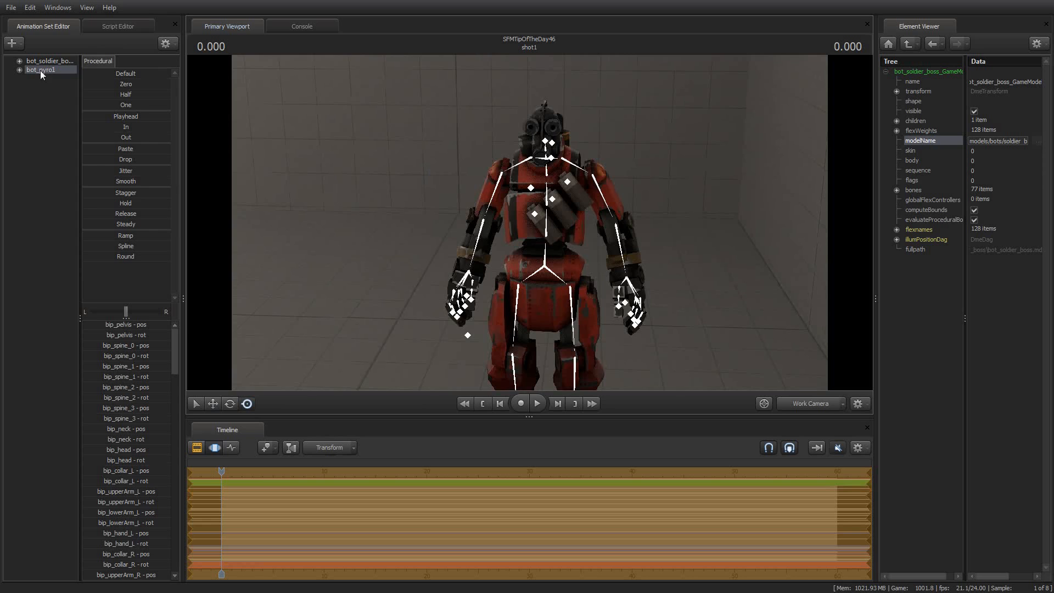
pyautogui.rightClick(40, 70)
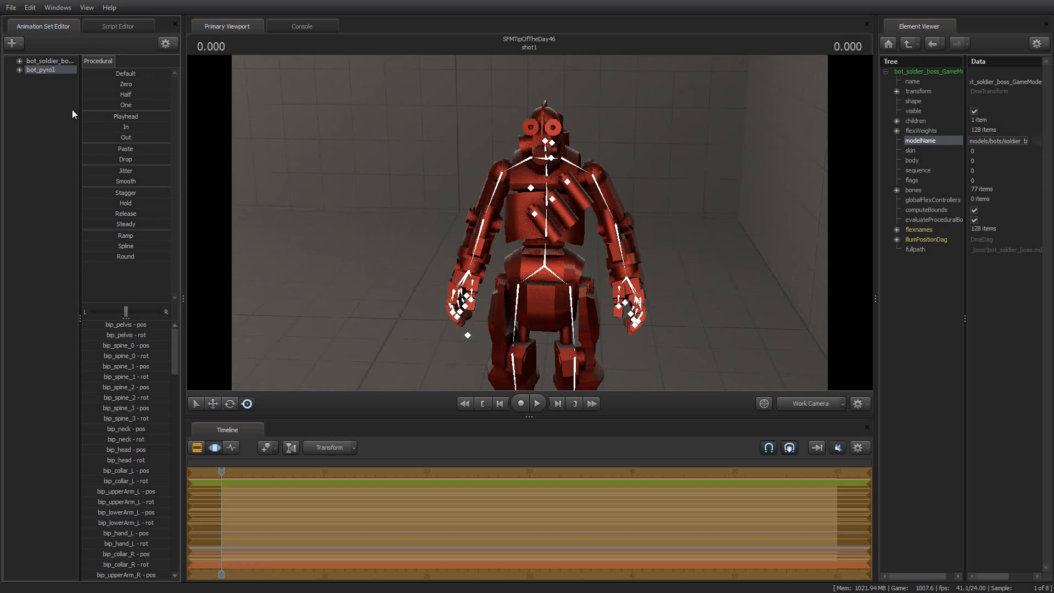
pyautogui.rightClick(37, 69)
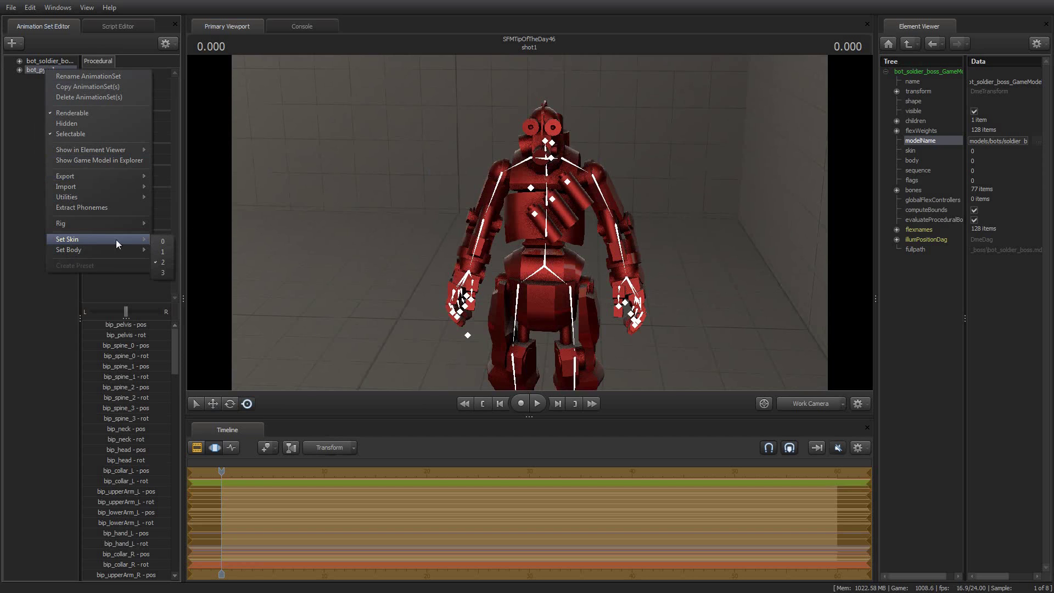
pyautogui.moveTo(162, 240)
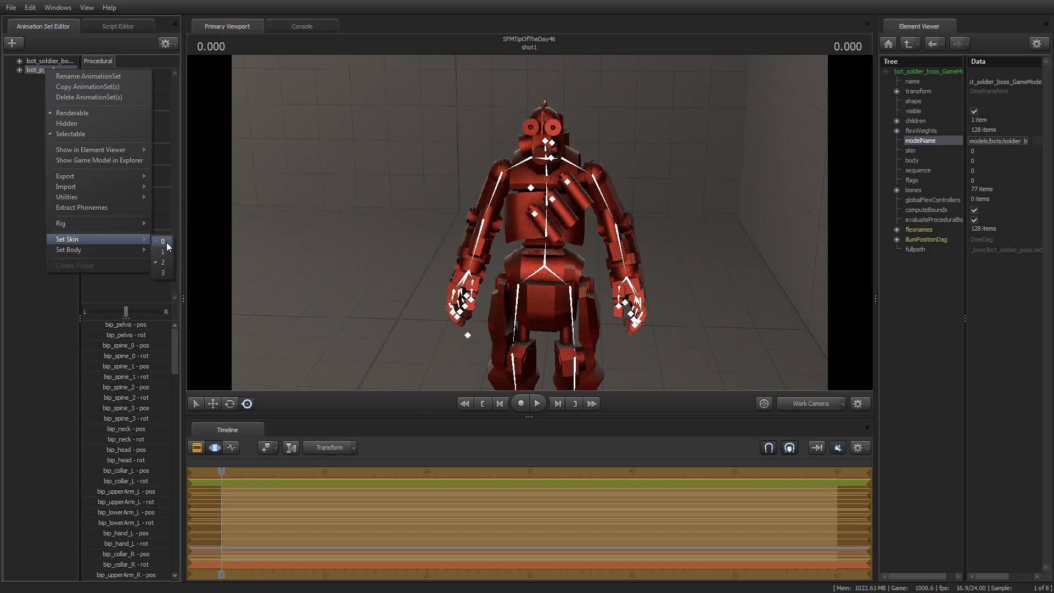
pyautogui.click(163, 252)
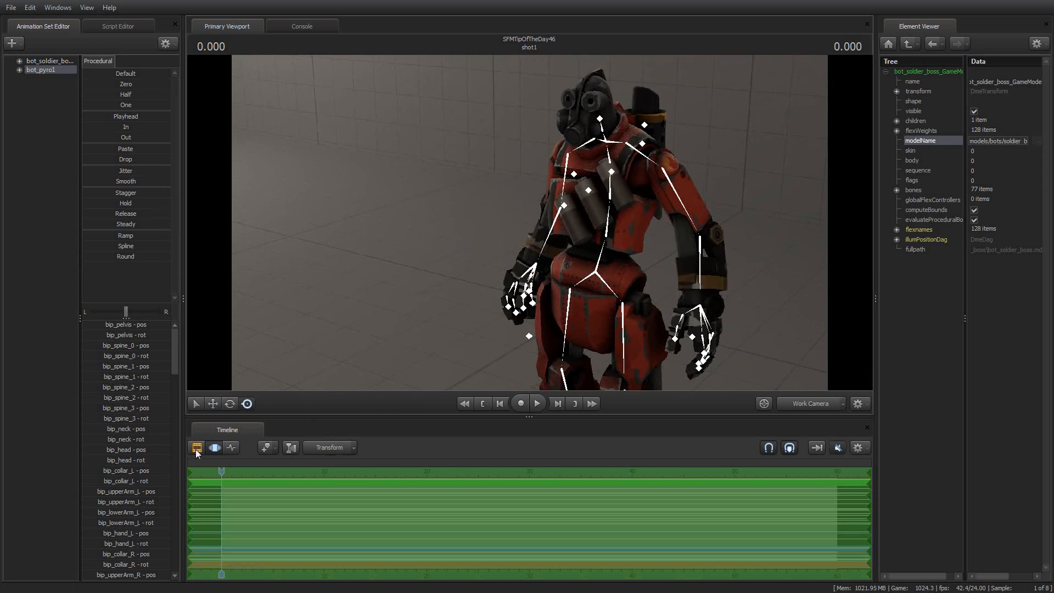
# Step: Switch the timeline to the Clip Editor to show shot1's 60-second Picture track clip
pyautogui.click(214, 448)
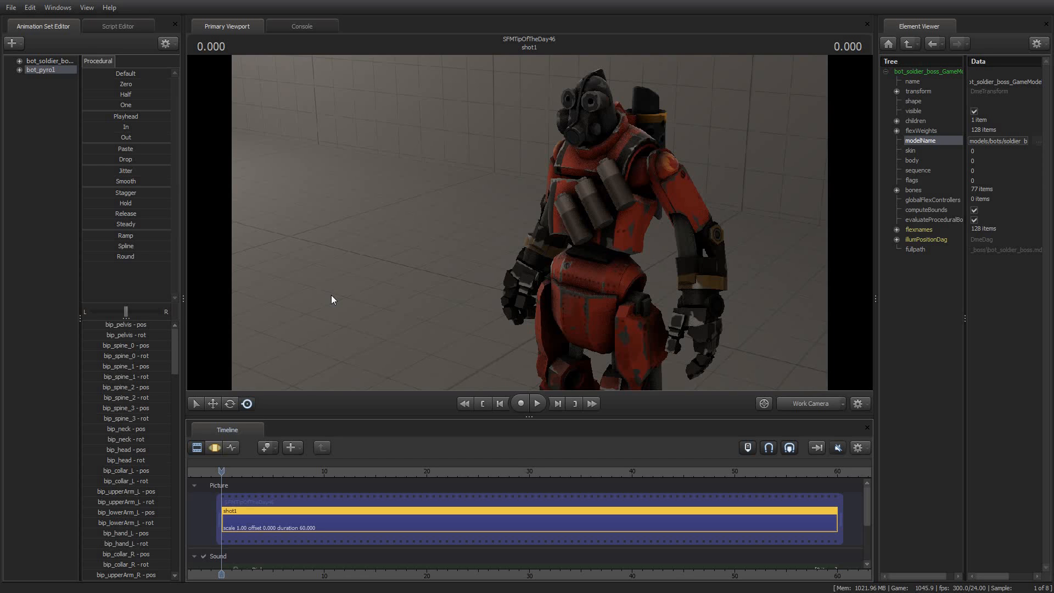
pyautogui.moveTo(442, 6)
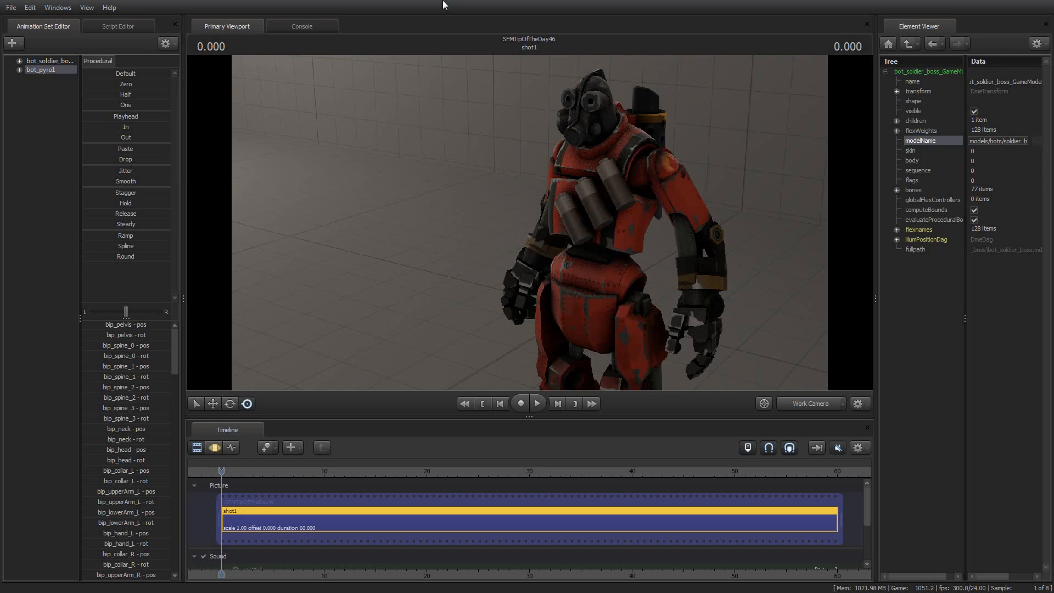
pyautogui.moveTo(490, 194)
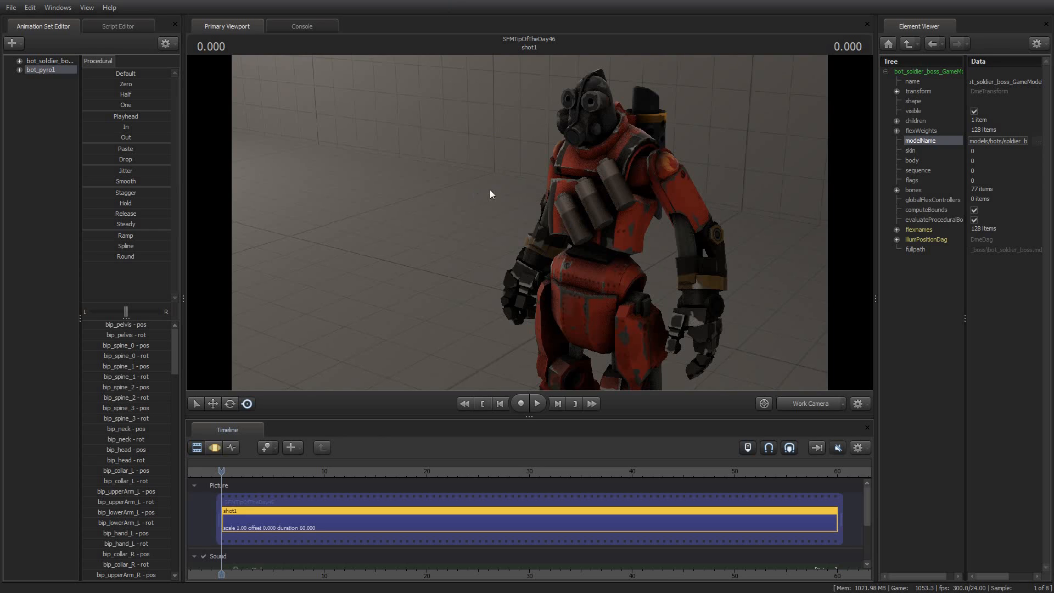
pyautogui.moveTo(455, 172)
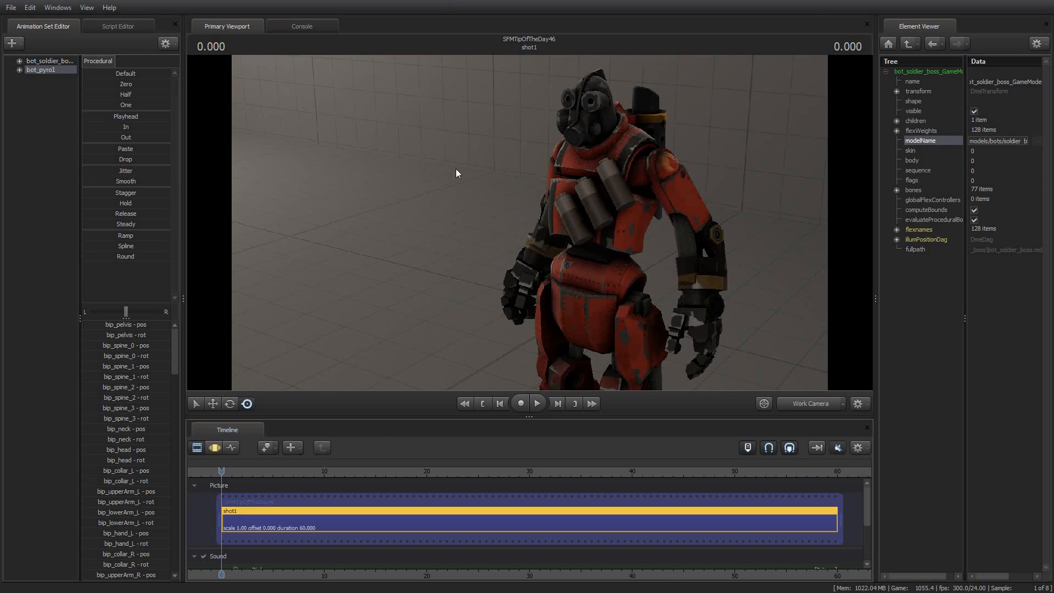